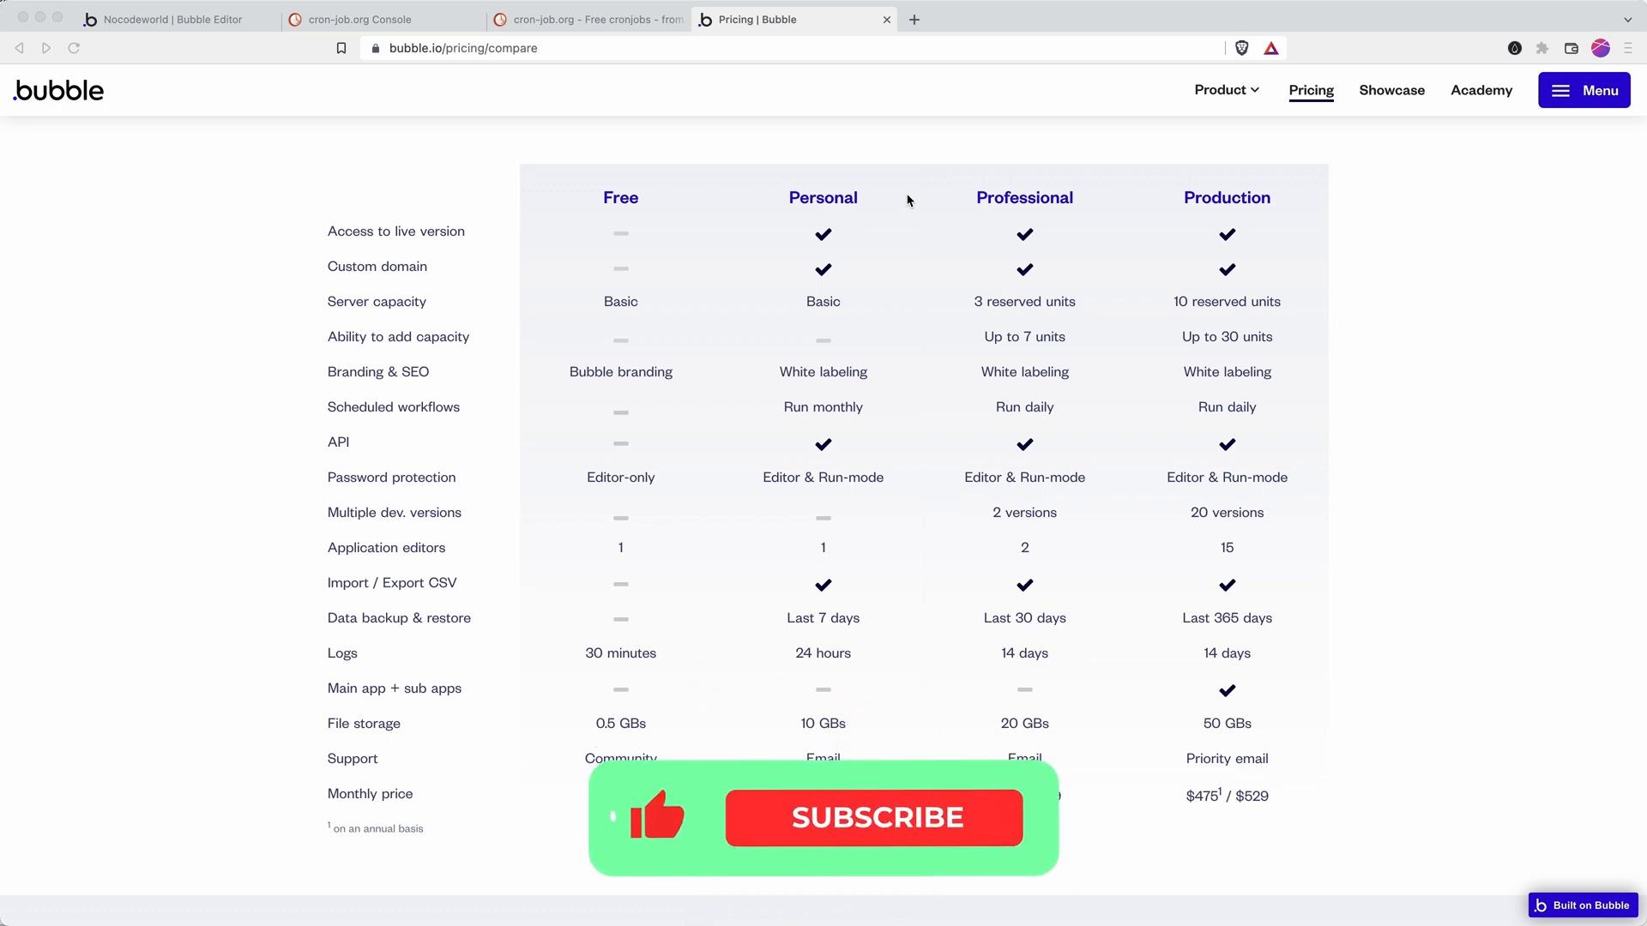
Open the Bubble app's API settings showing Workflow API and backend workflows enabled
click(873, 818)
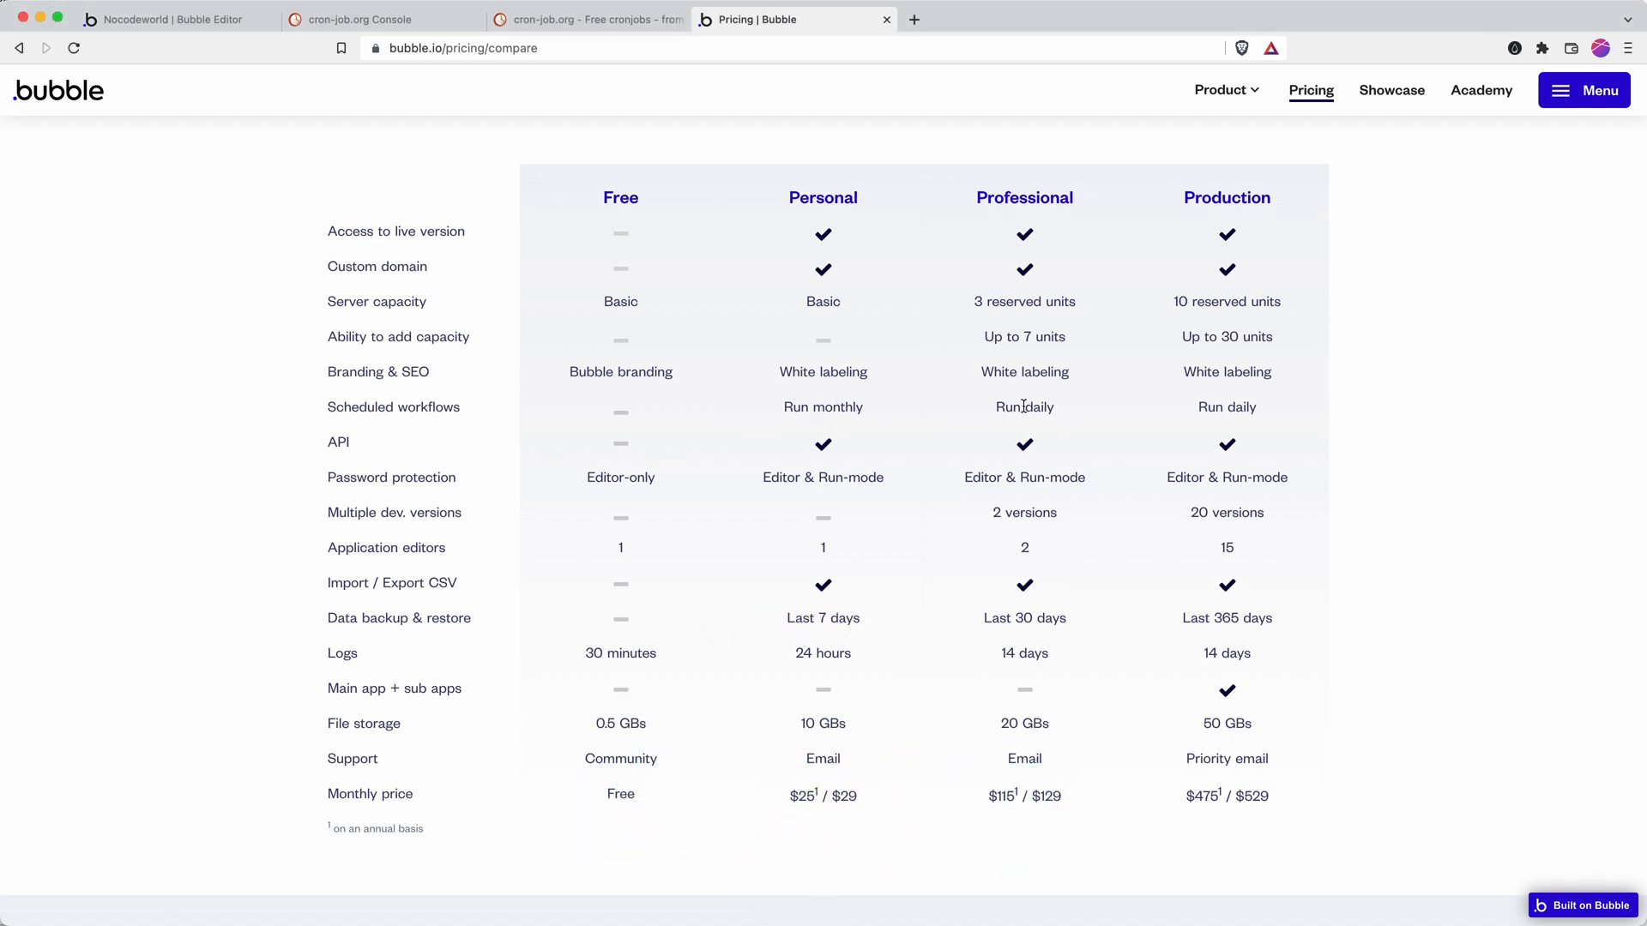
mouse_move(788, 398)
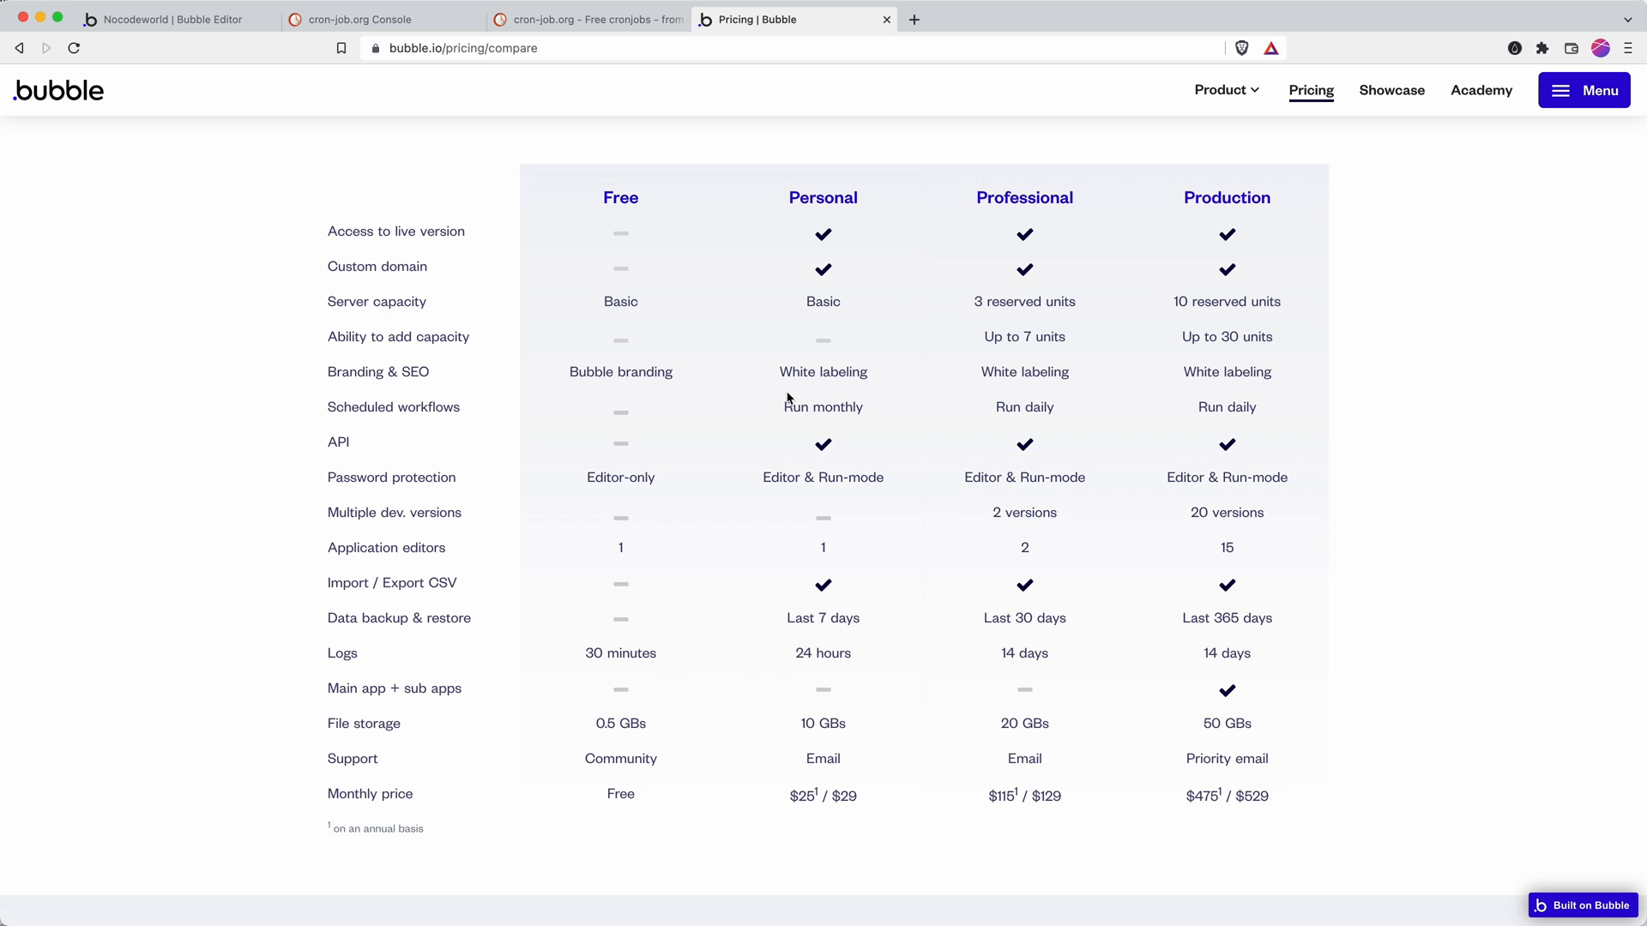
mouse_move(785, 396)
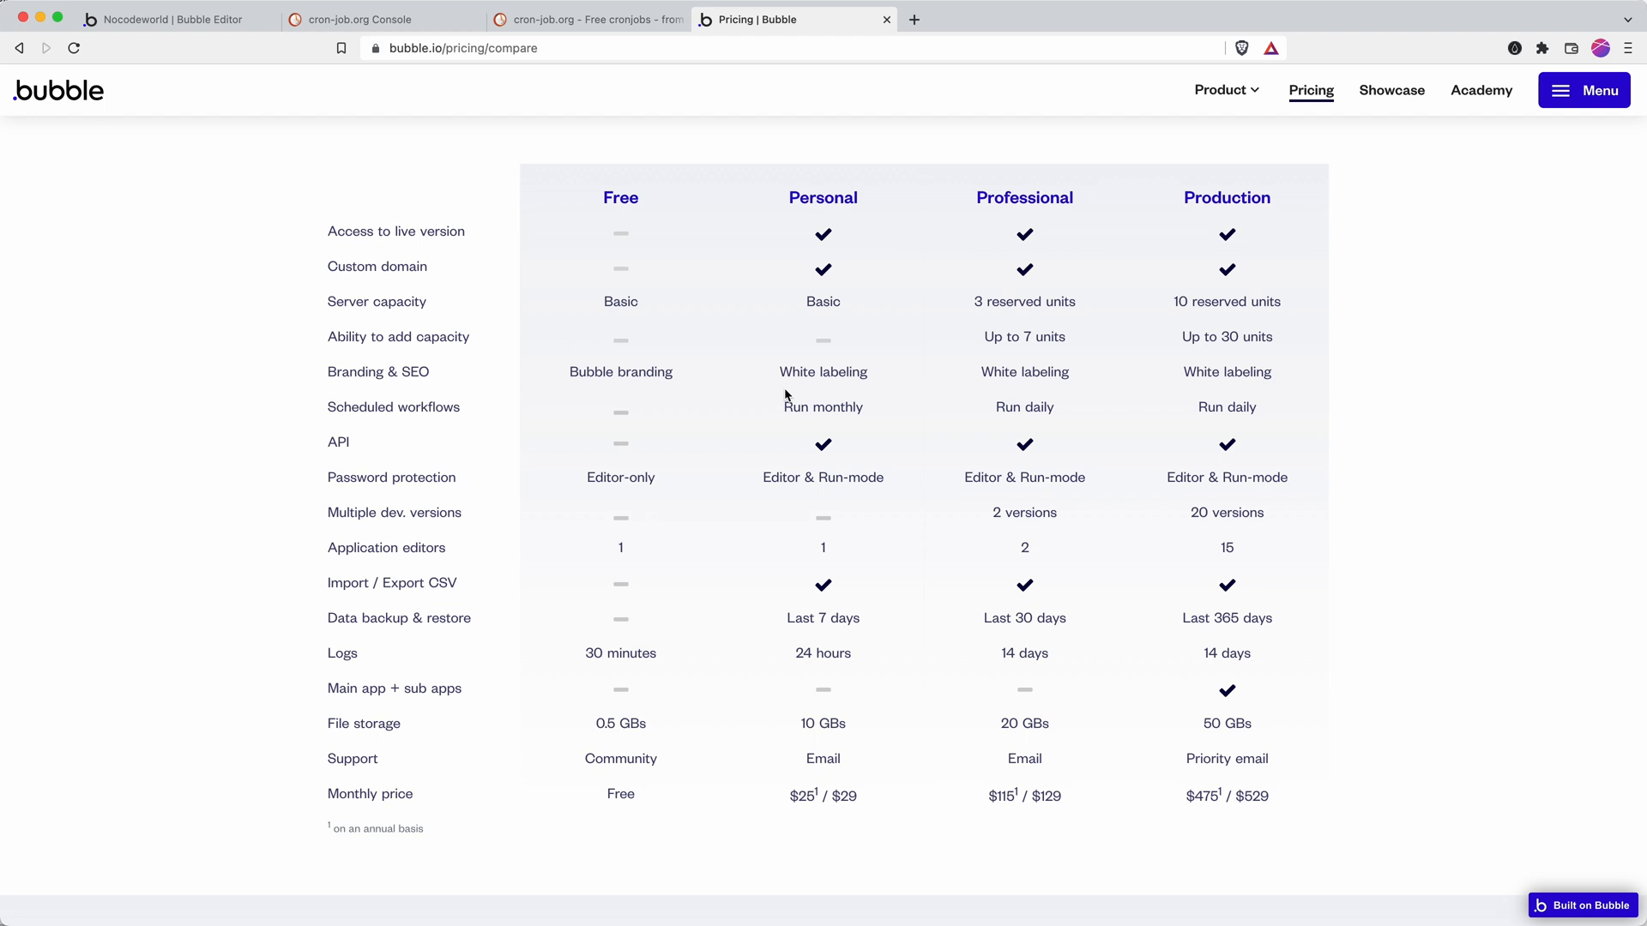
mouse_move(702, 237)
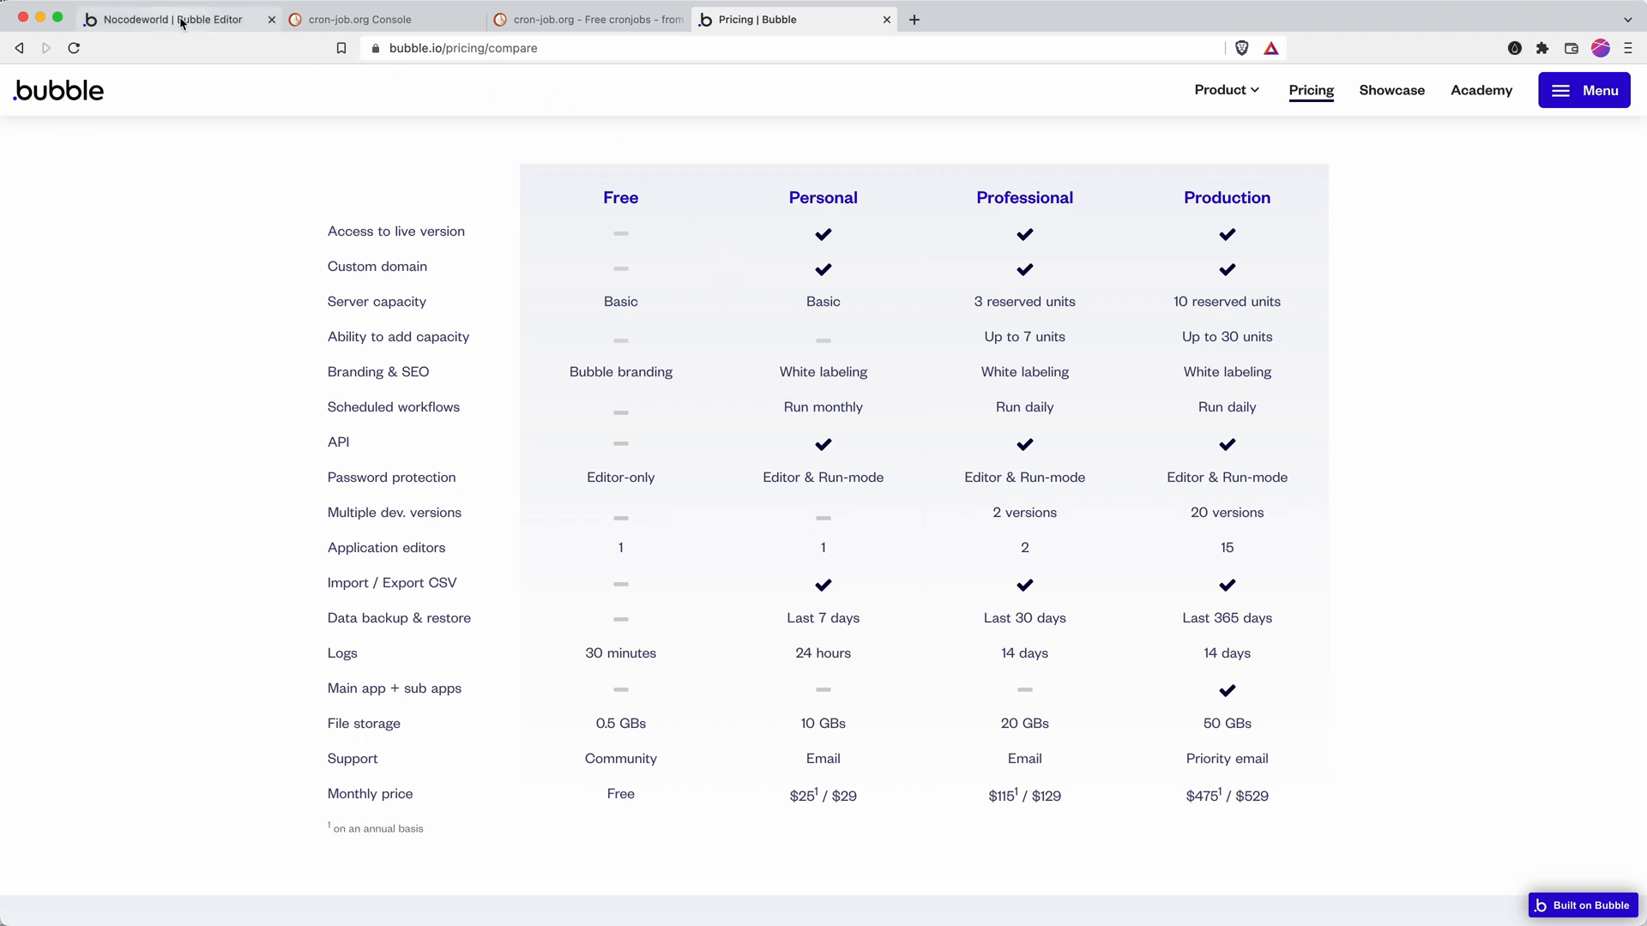
click(171, 19)
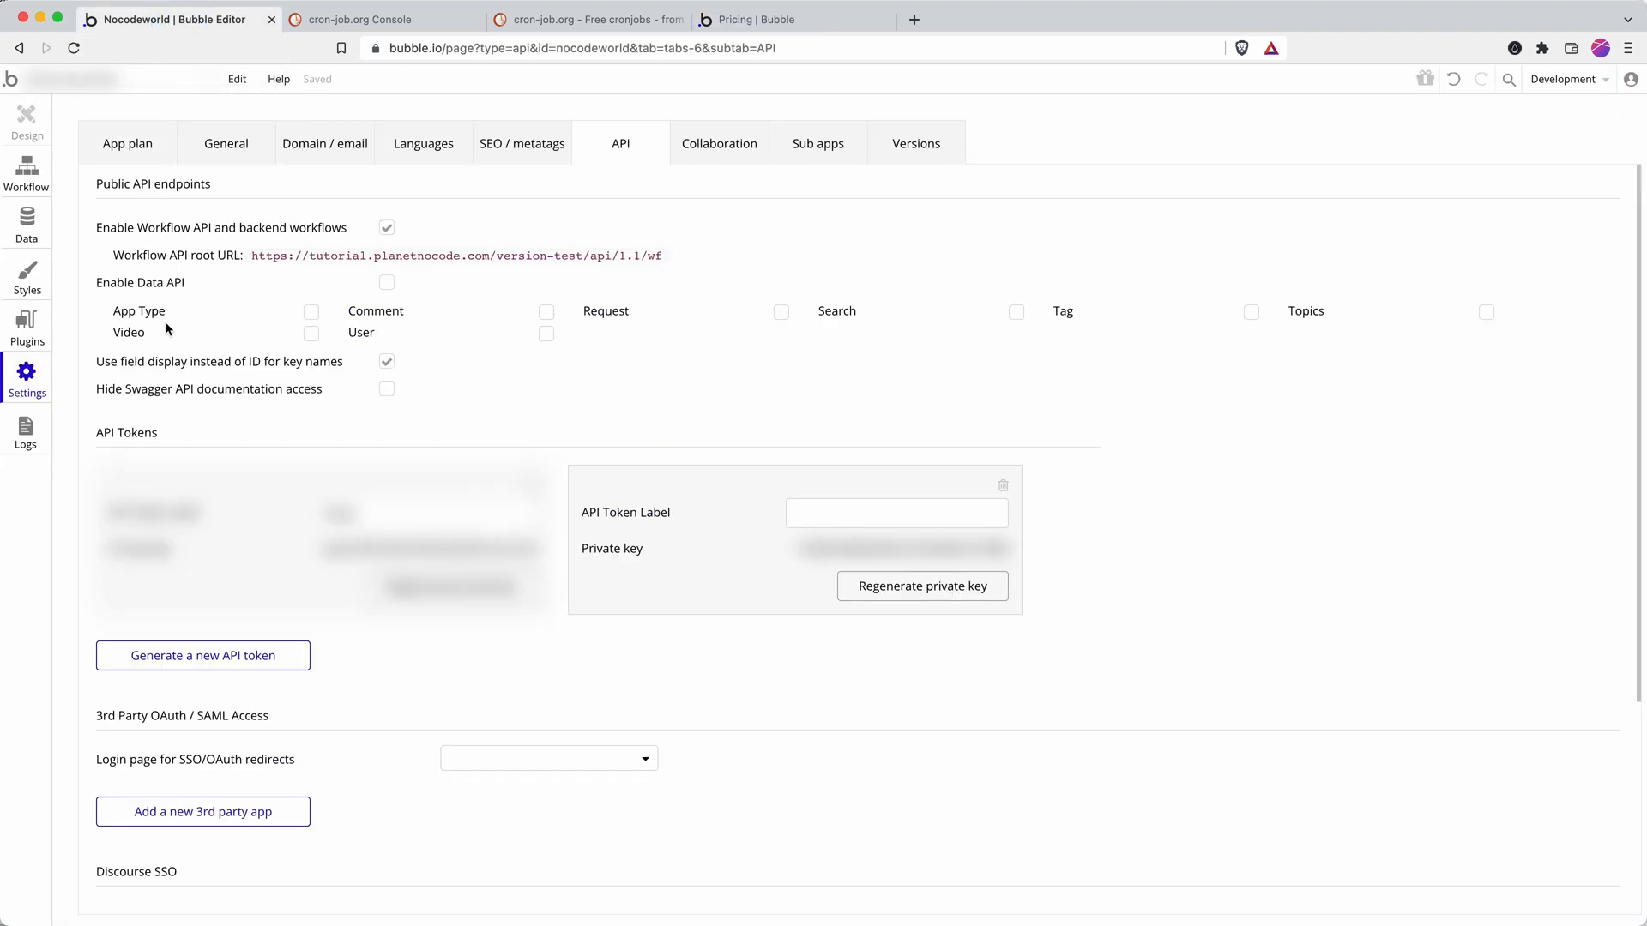
mouse_move(630, 155)
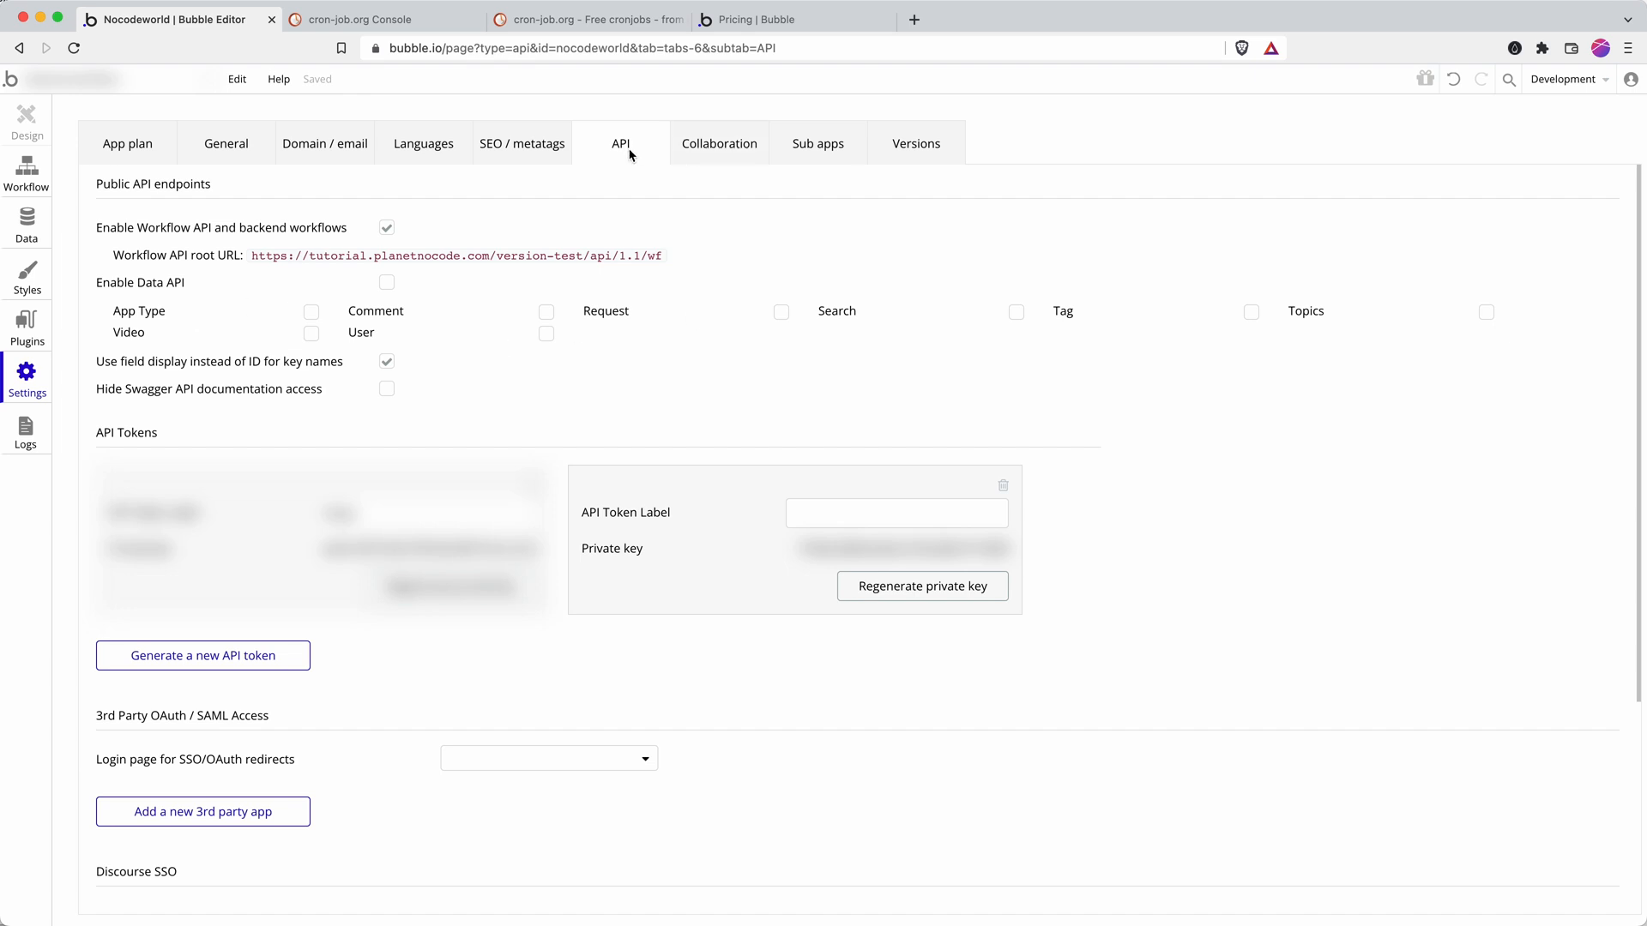
mouse_move(350, 234)
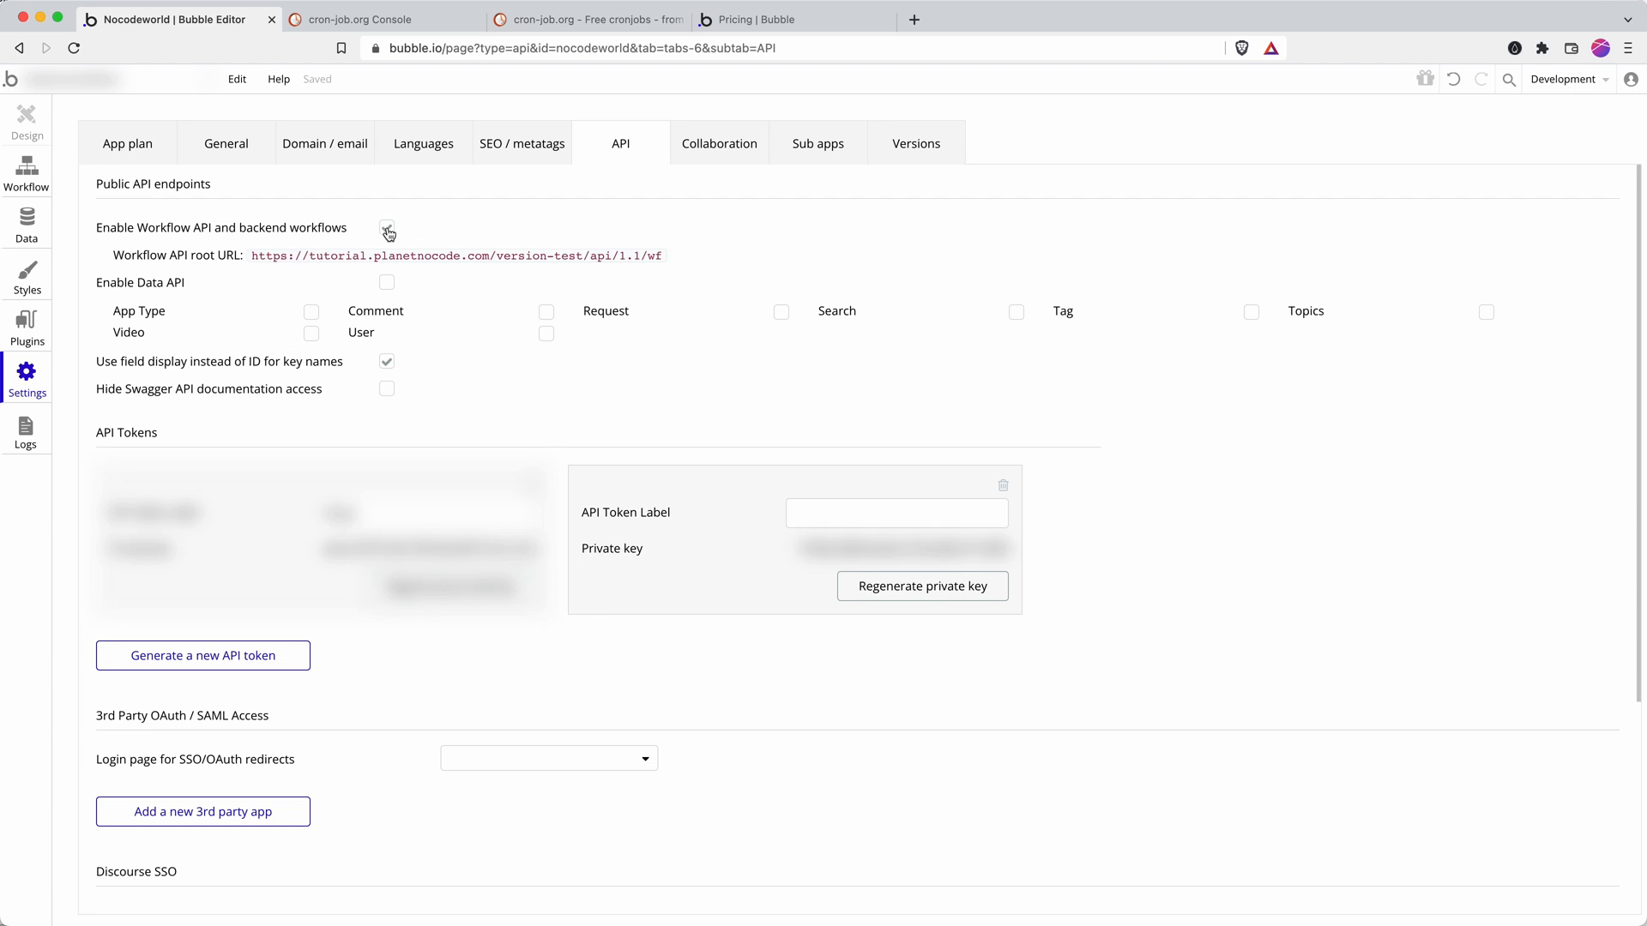
click(386, 228)
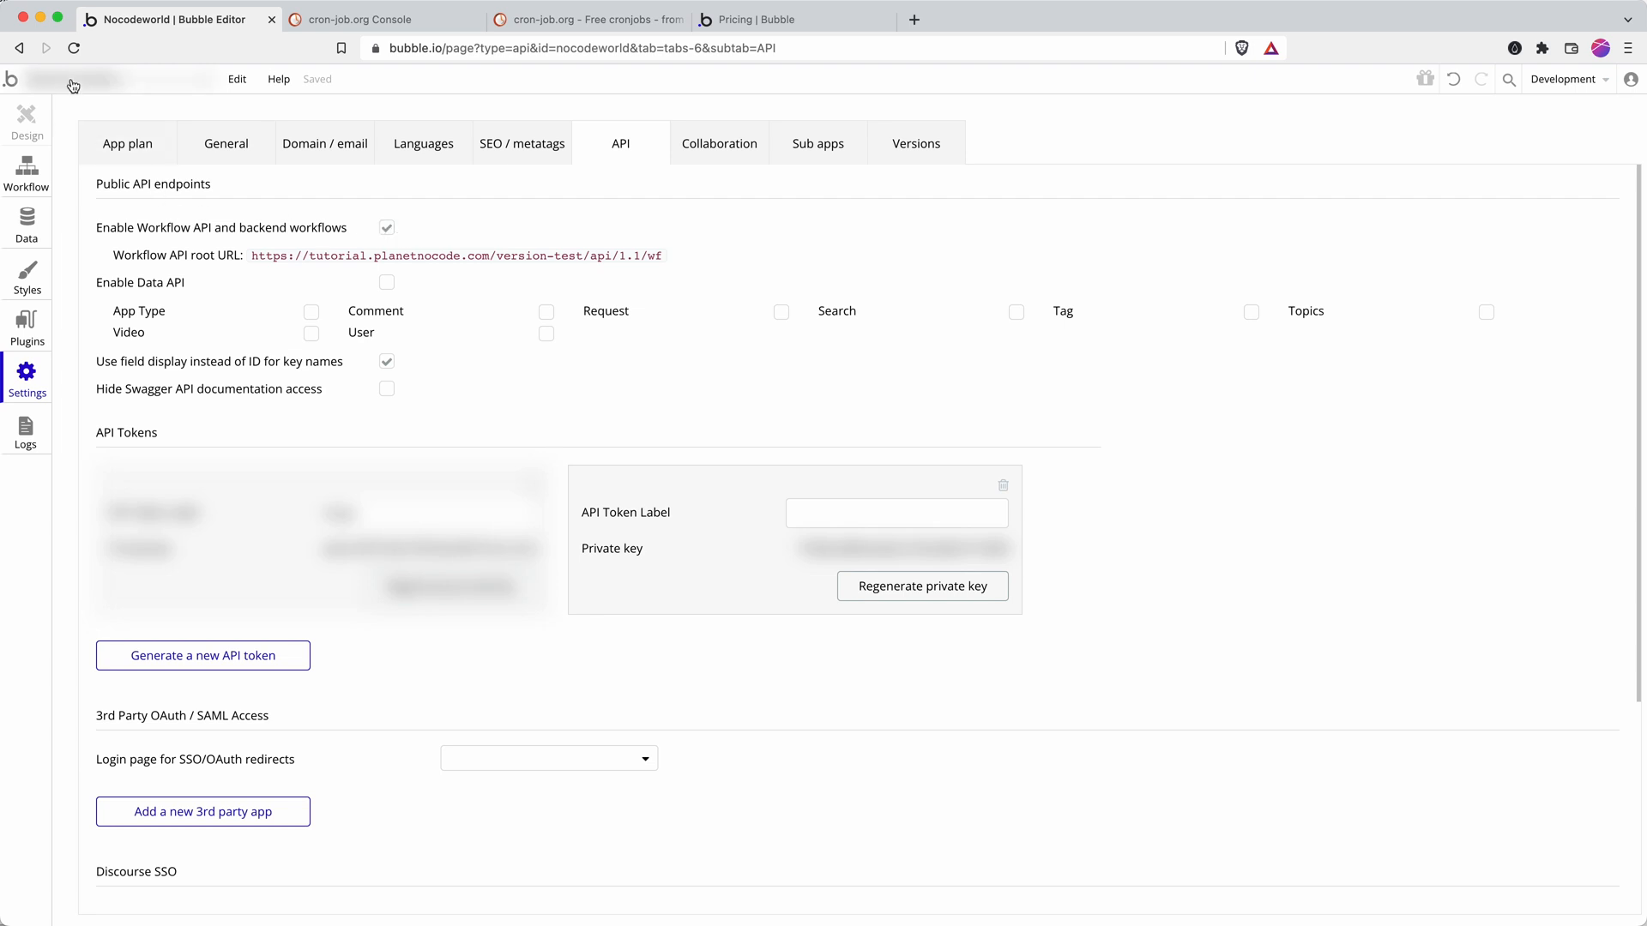
mouse_move(127, 92)
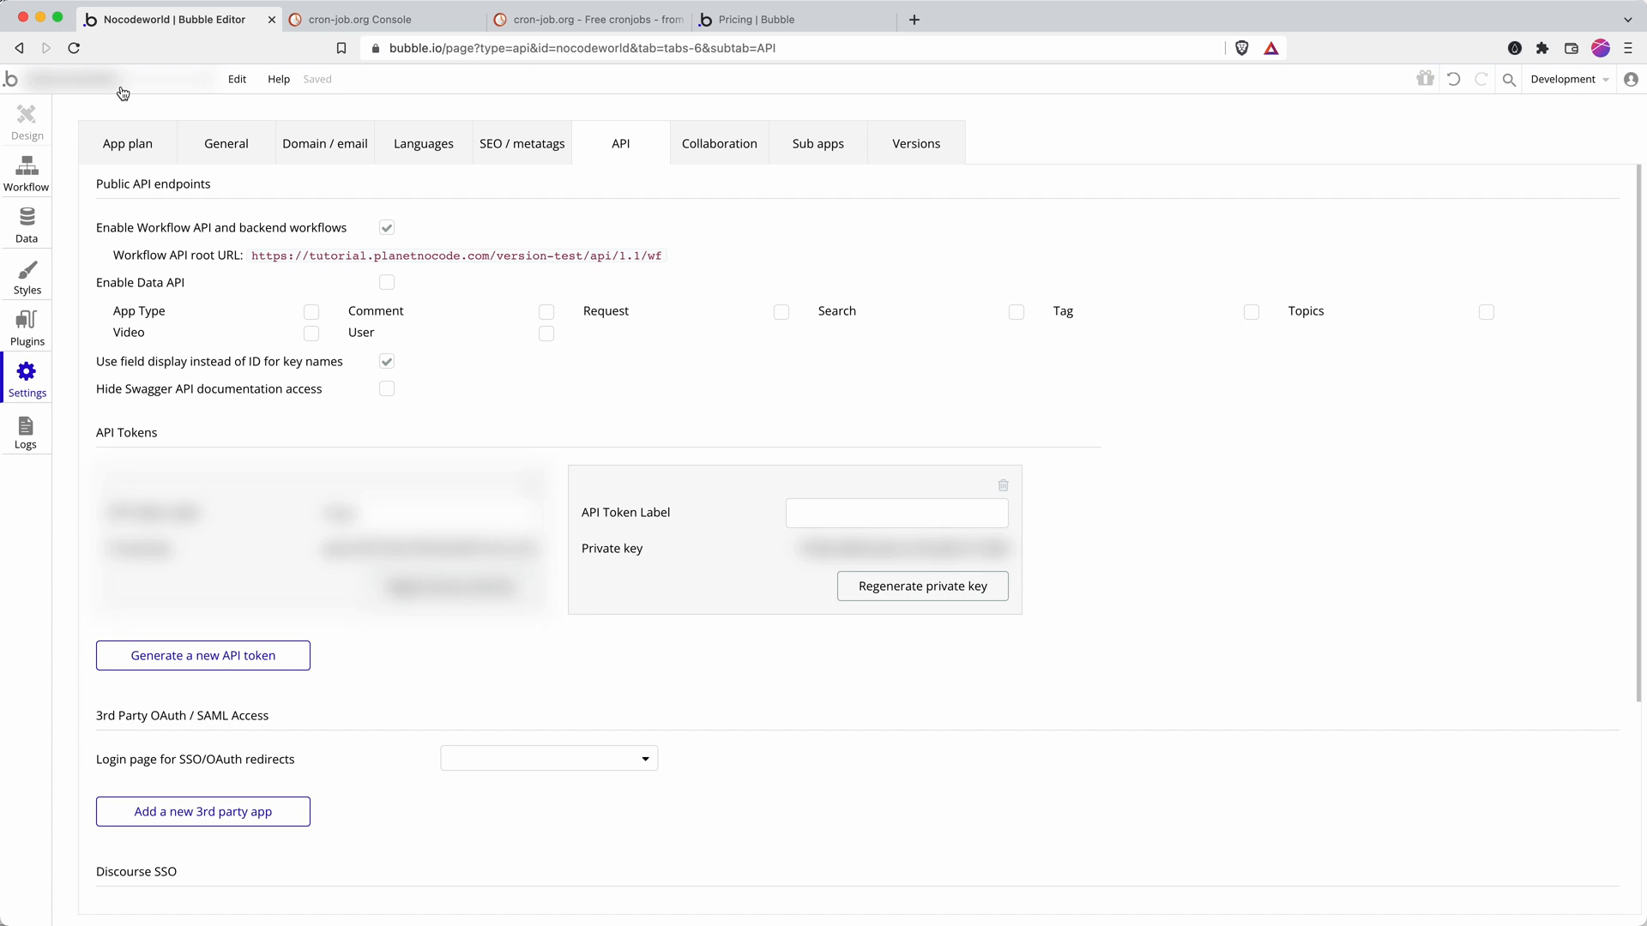
Add a backend API workflow named demo2 with Parameter definition set to Detect request data
click(26, 173)
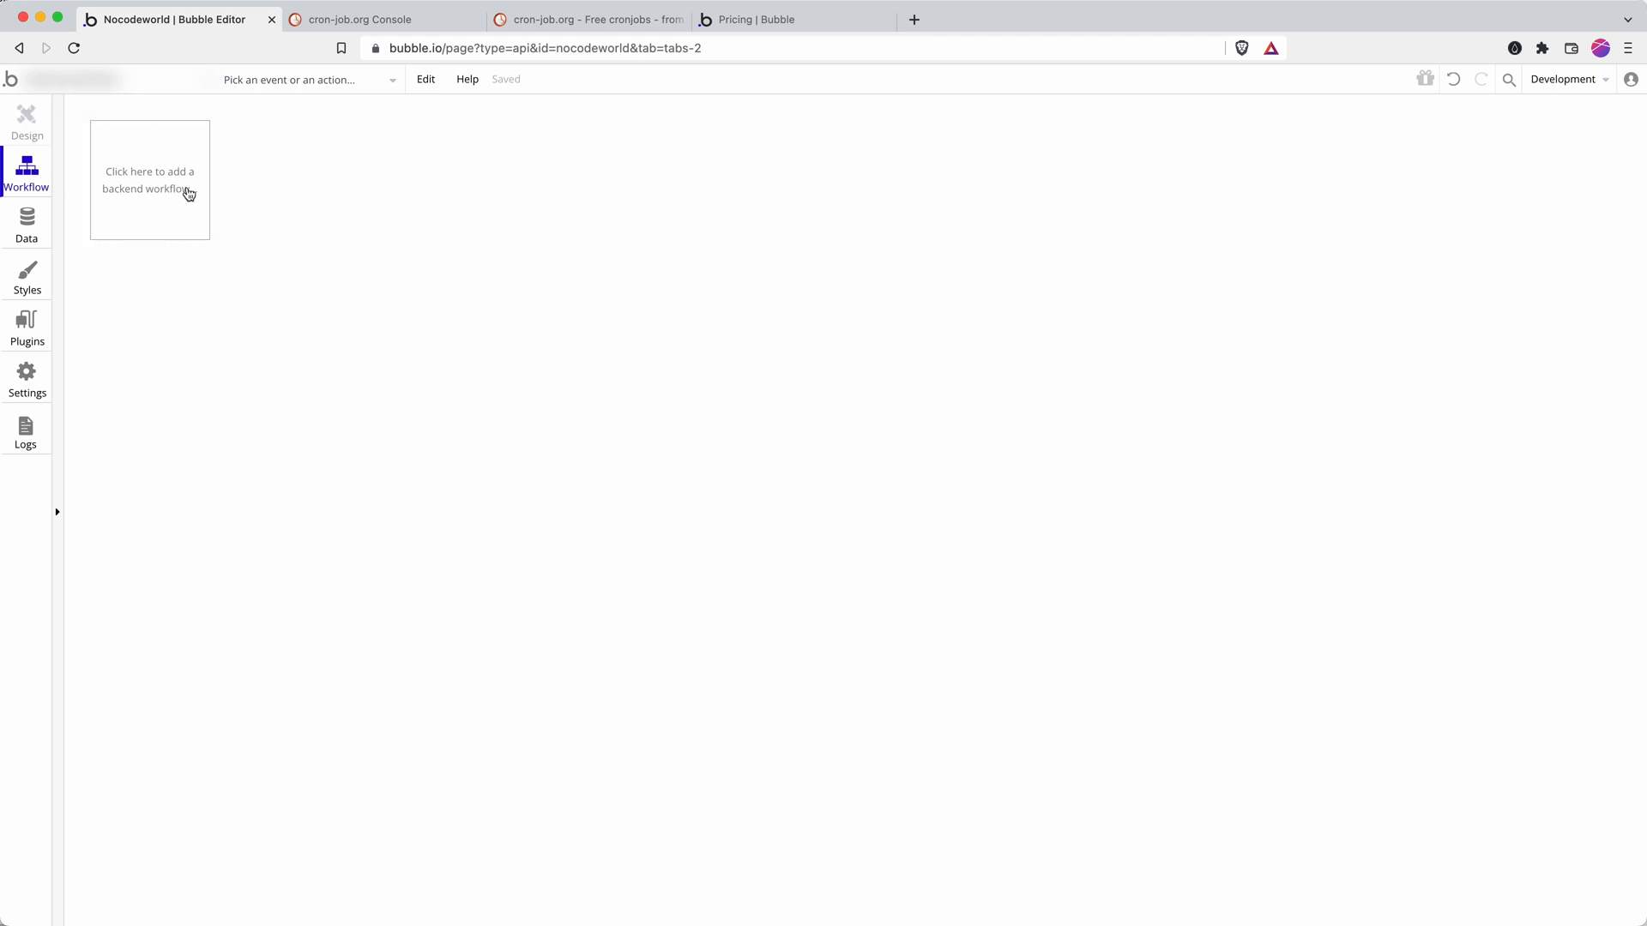
click(149, 180)
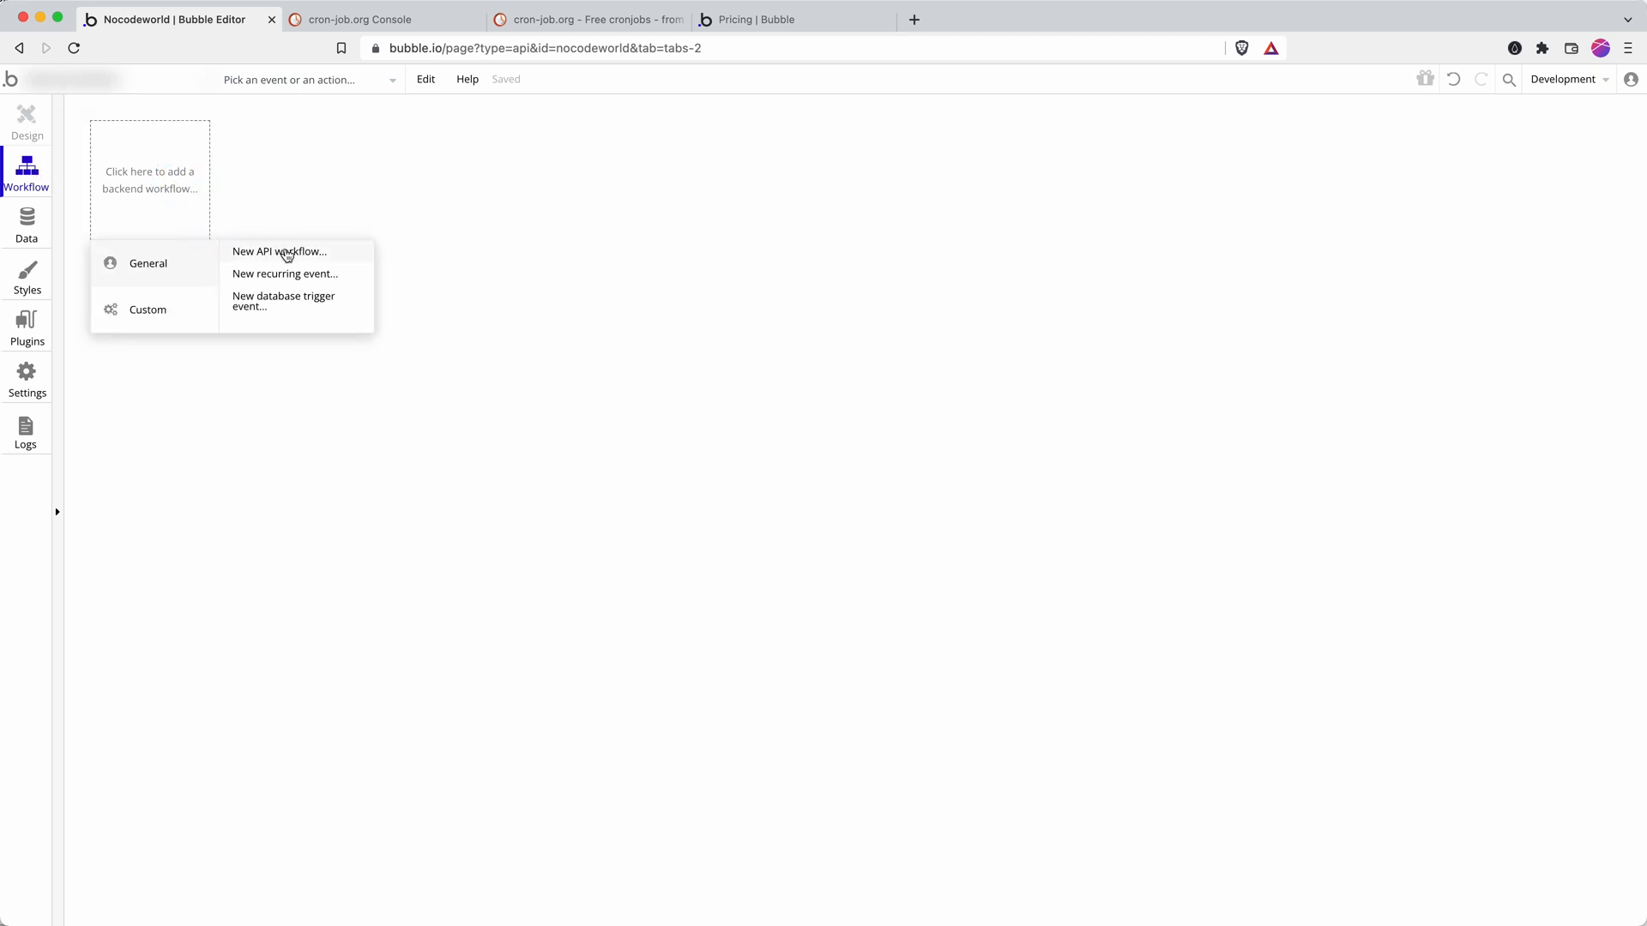
click(279, 252)
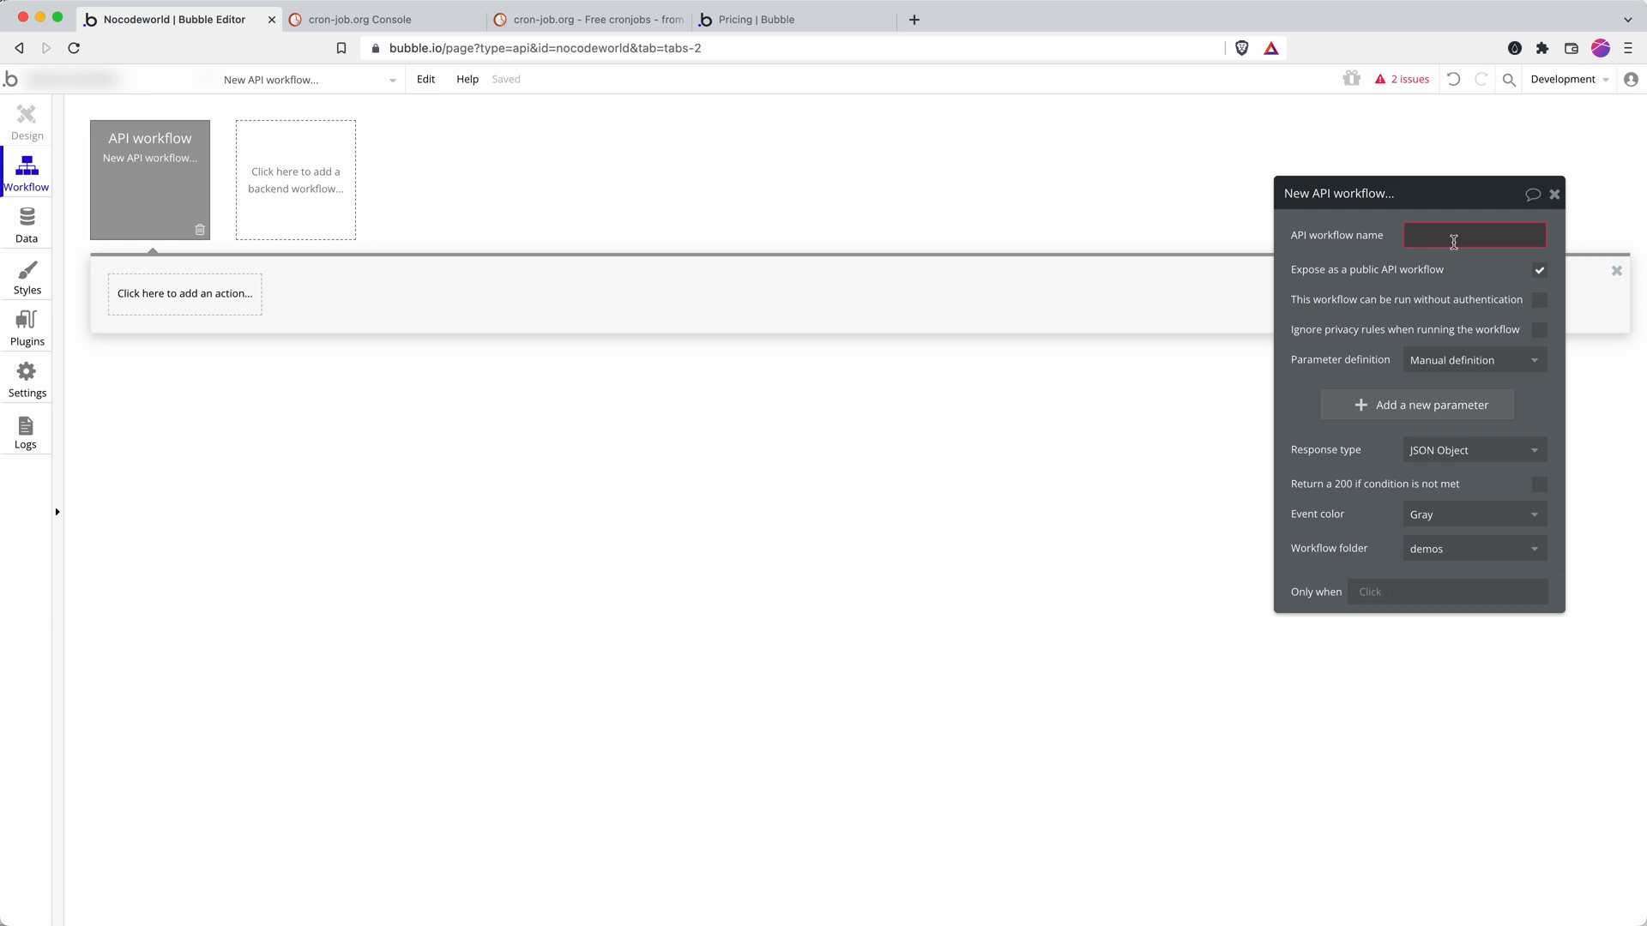
text(demo2)
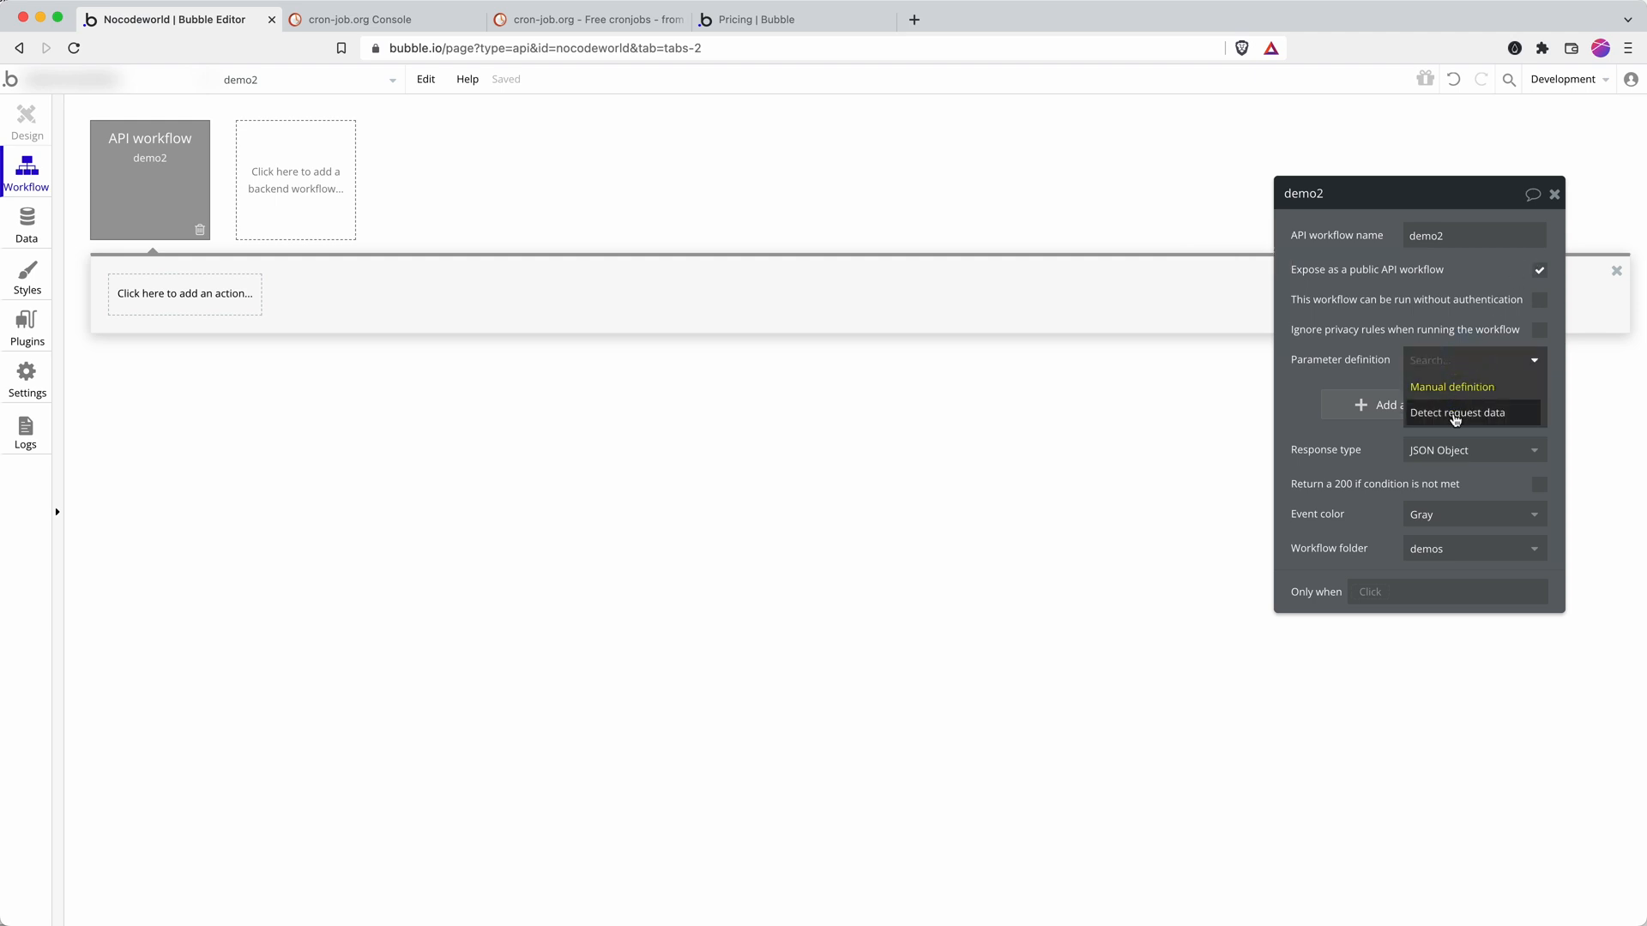
click(1457, 413)
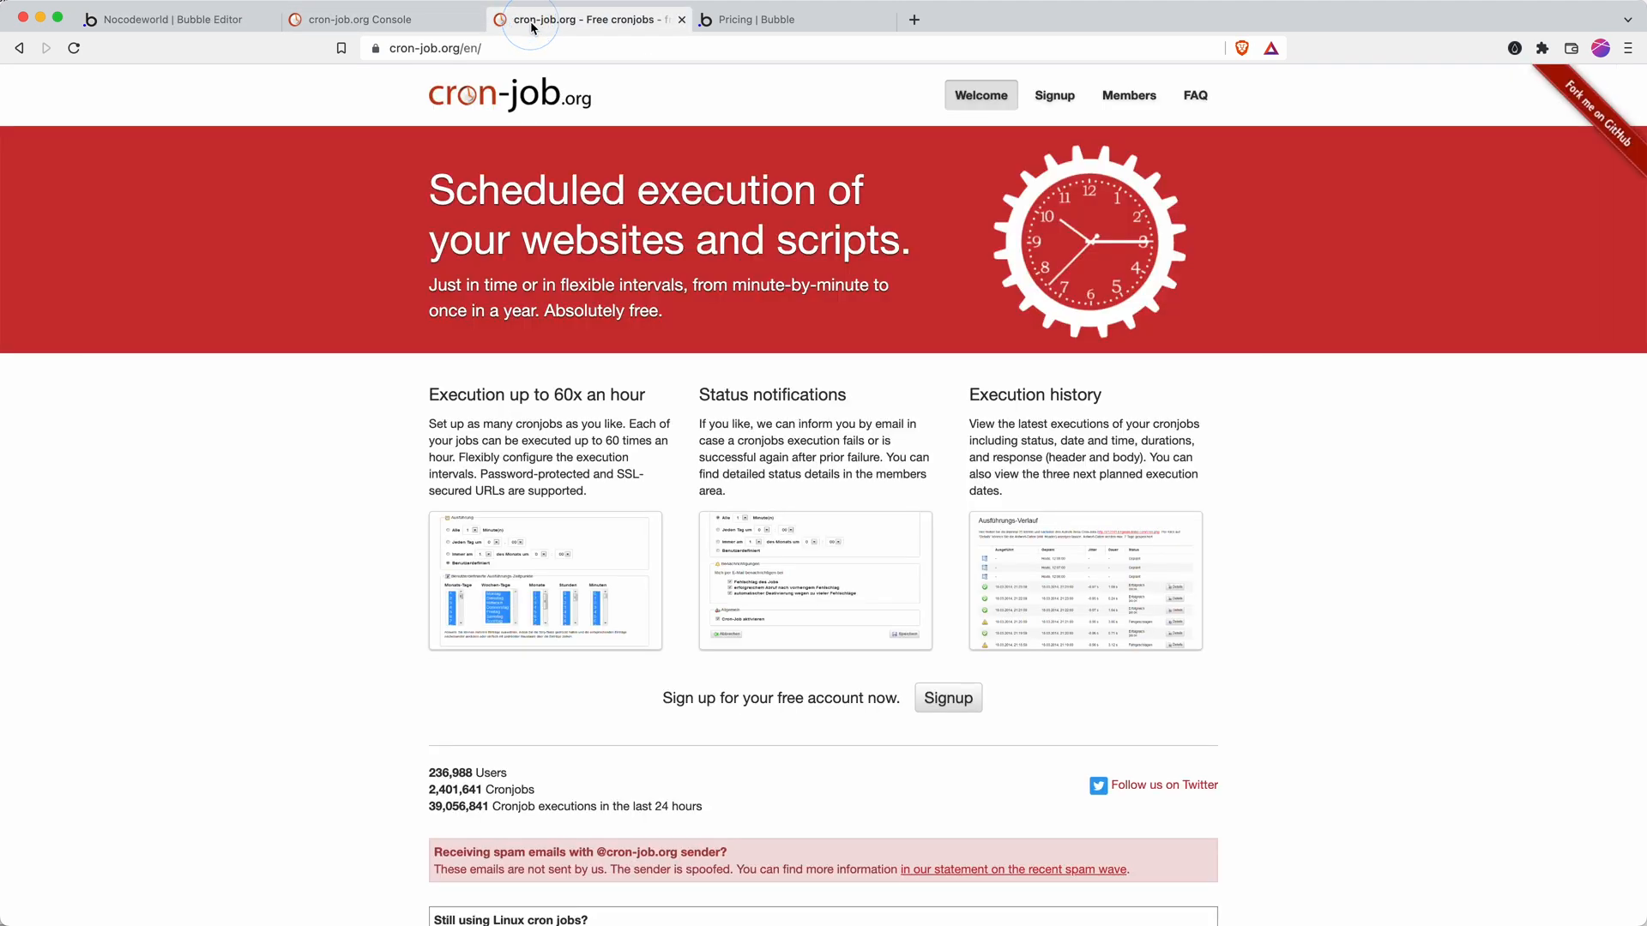
mouse_move(664, 251)
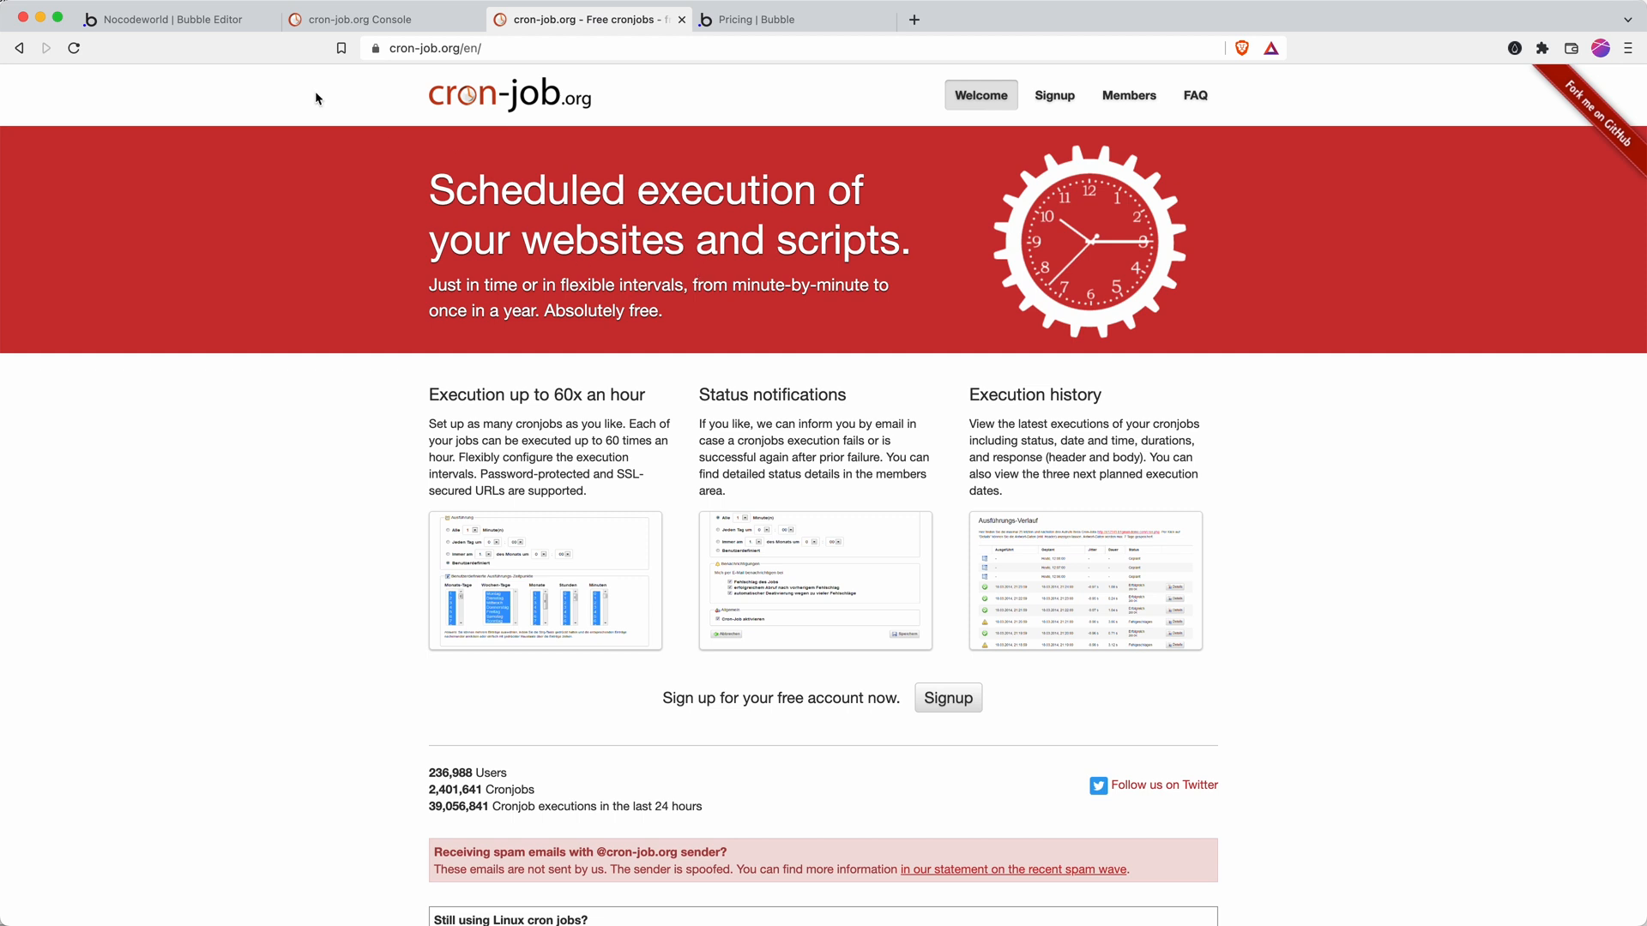
Start detecting request data for demo2 and copy its initialize endpoint URL
click(171, 19)
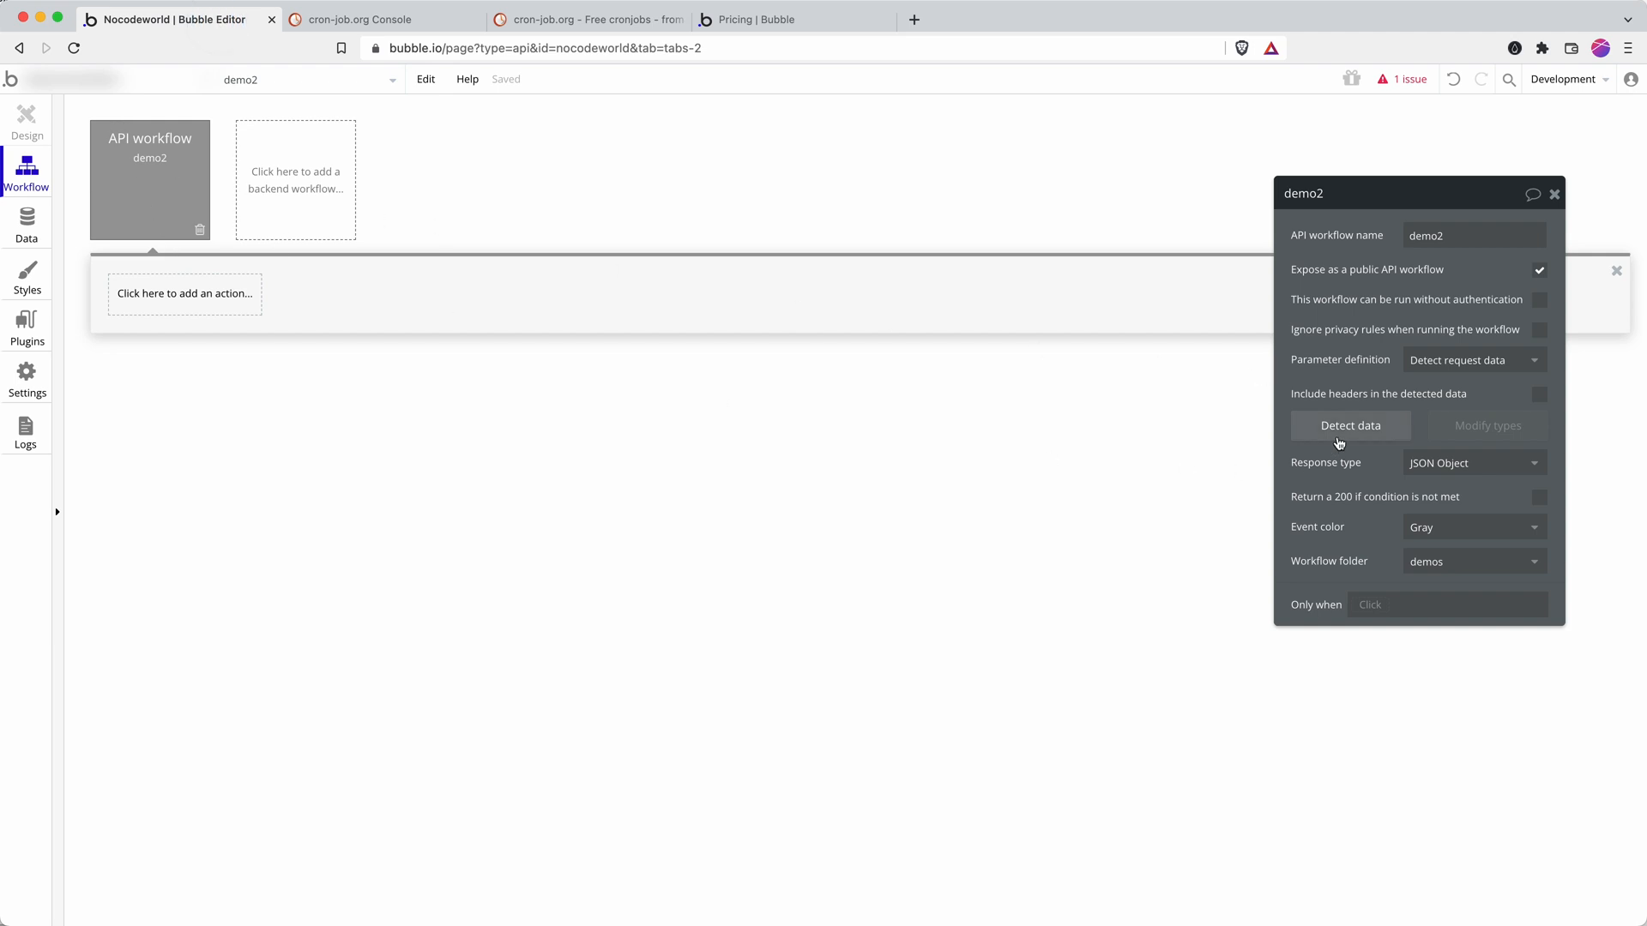
click(1350, 425)
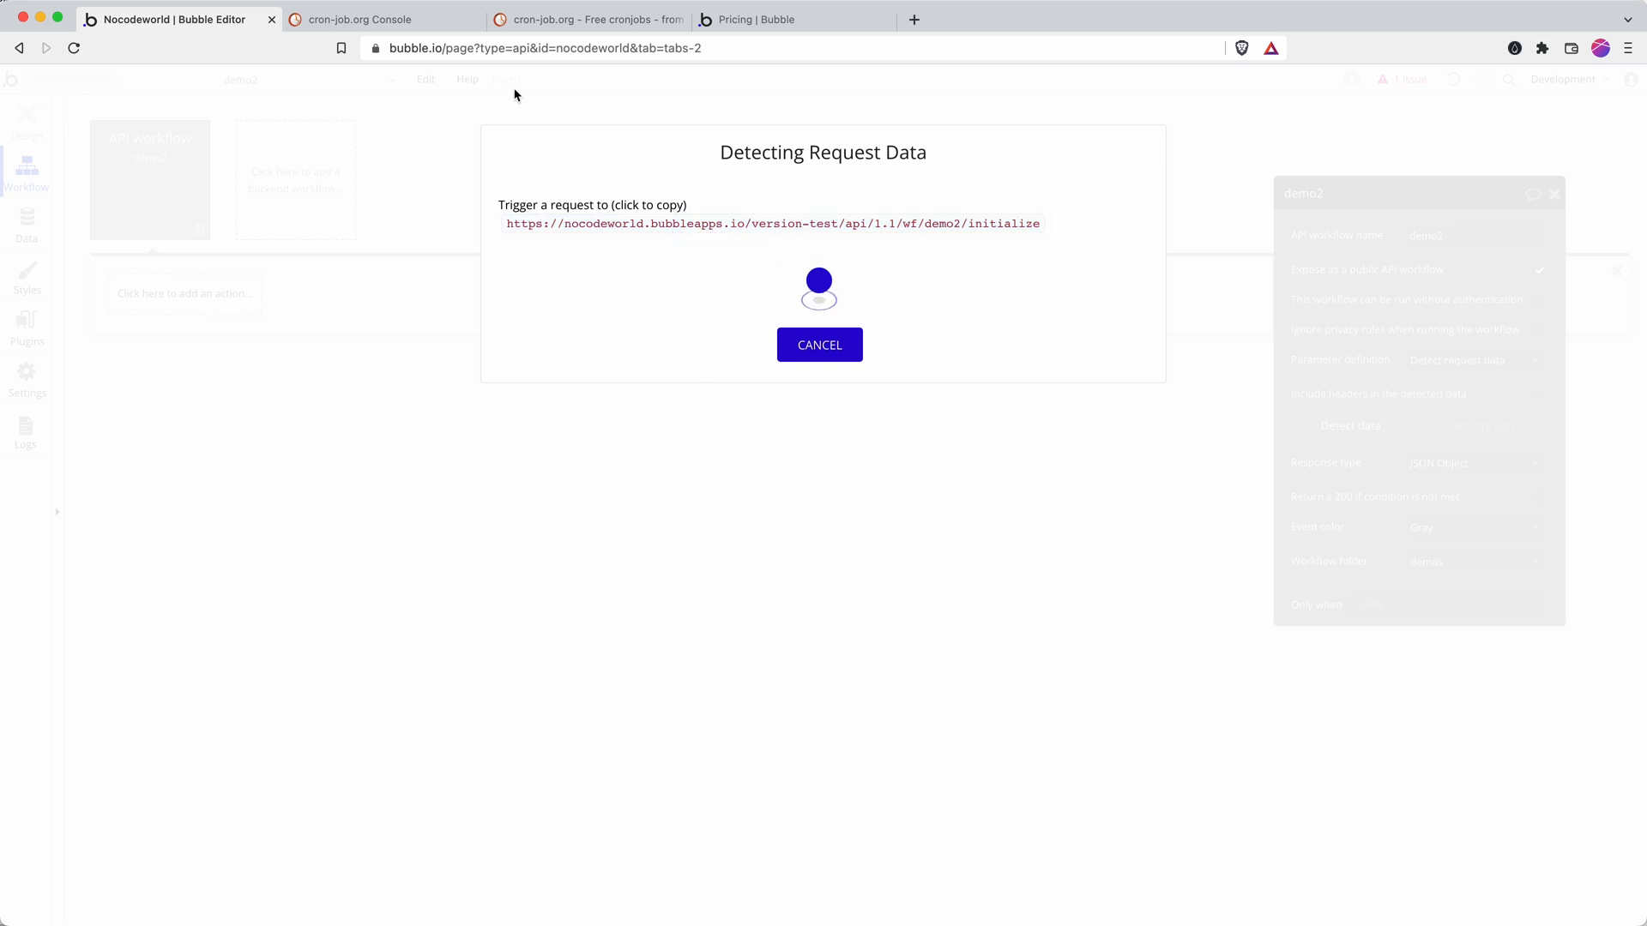
click(367, 19)
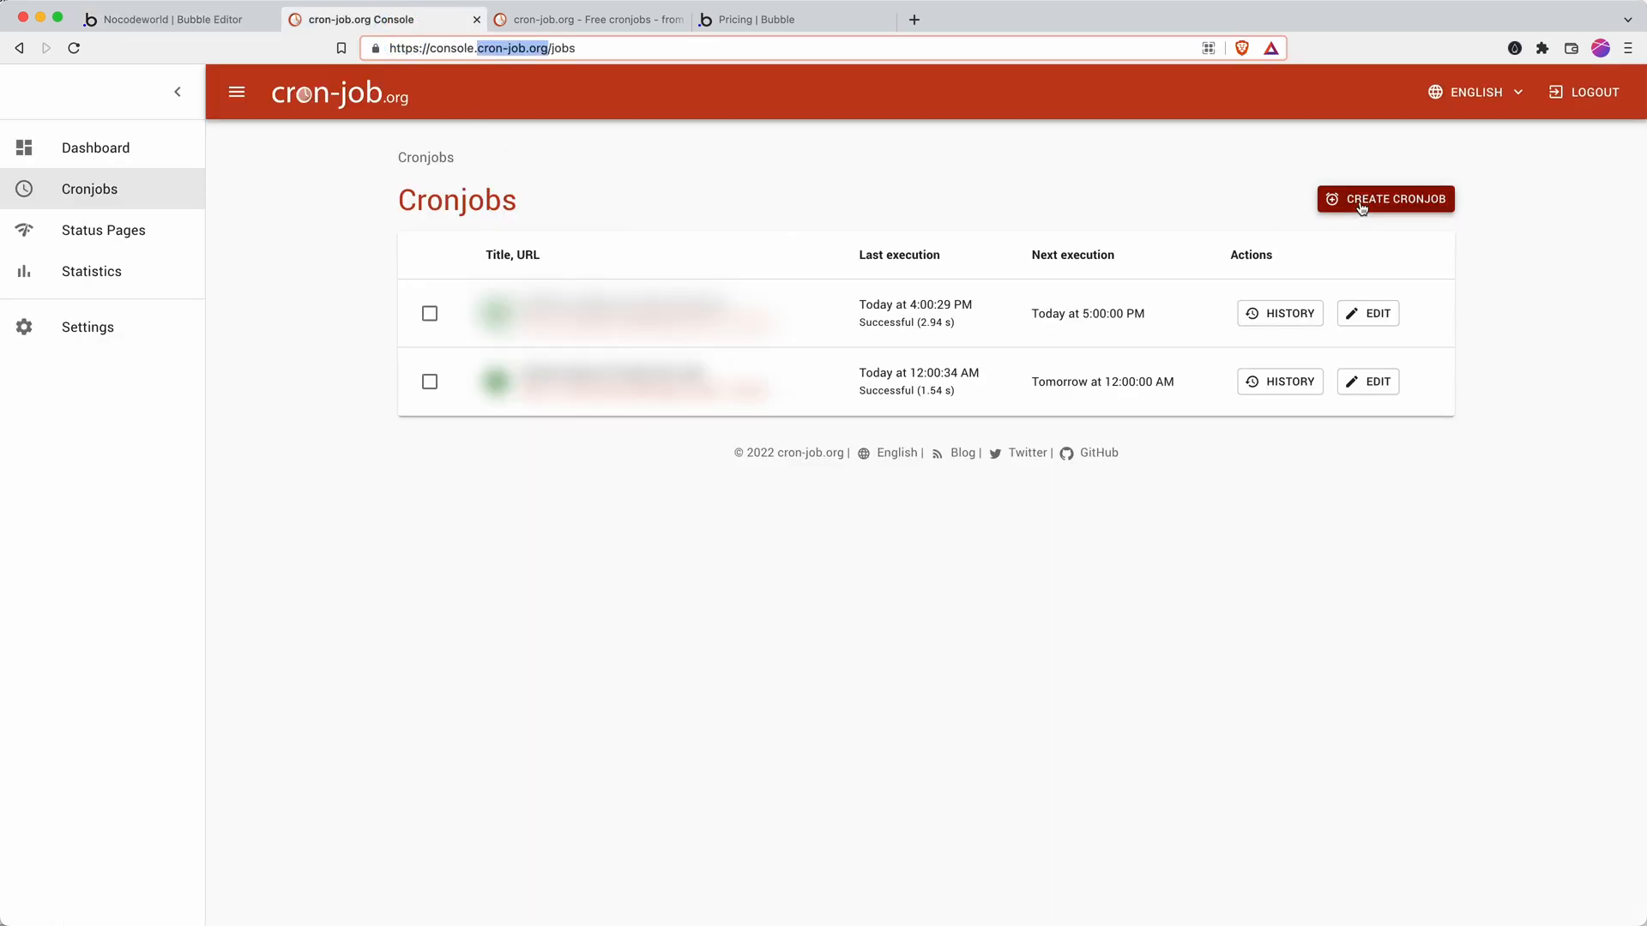
Create cronjob 'Demo2' with the pasted demo2 initialize URL, scheduled every 15 minutes
click(1386, 199)
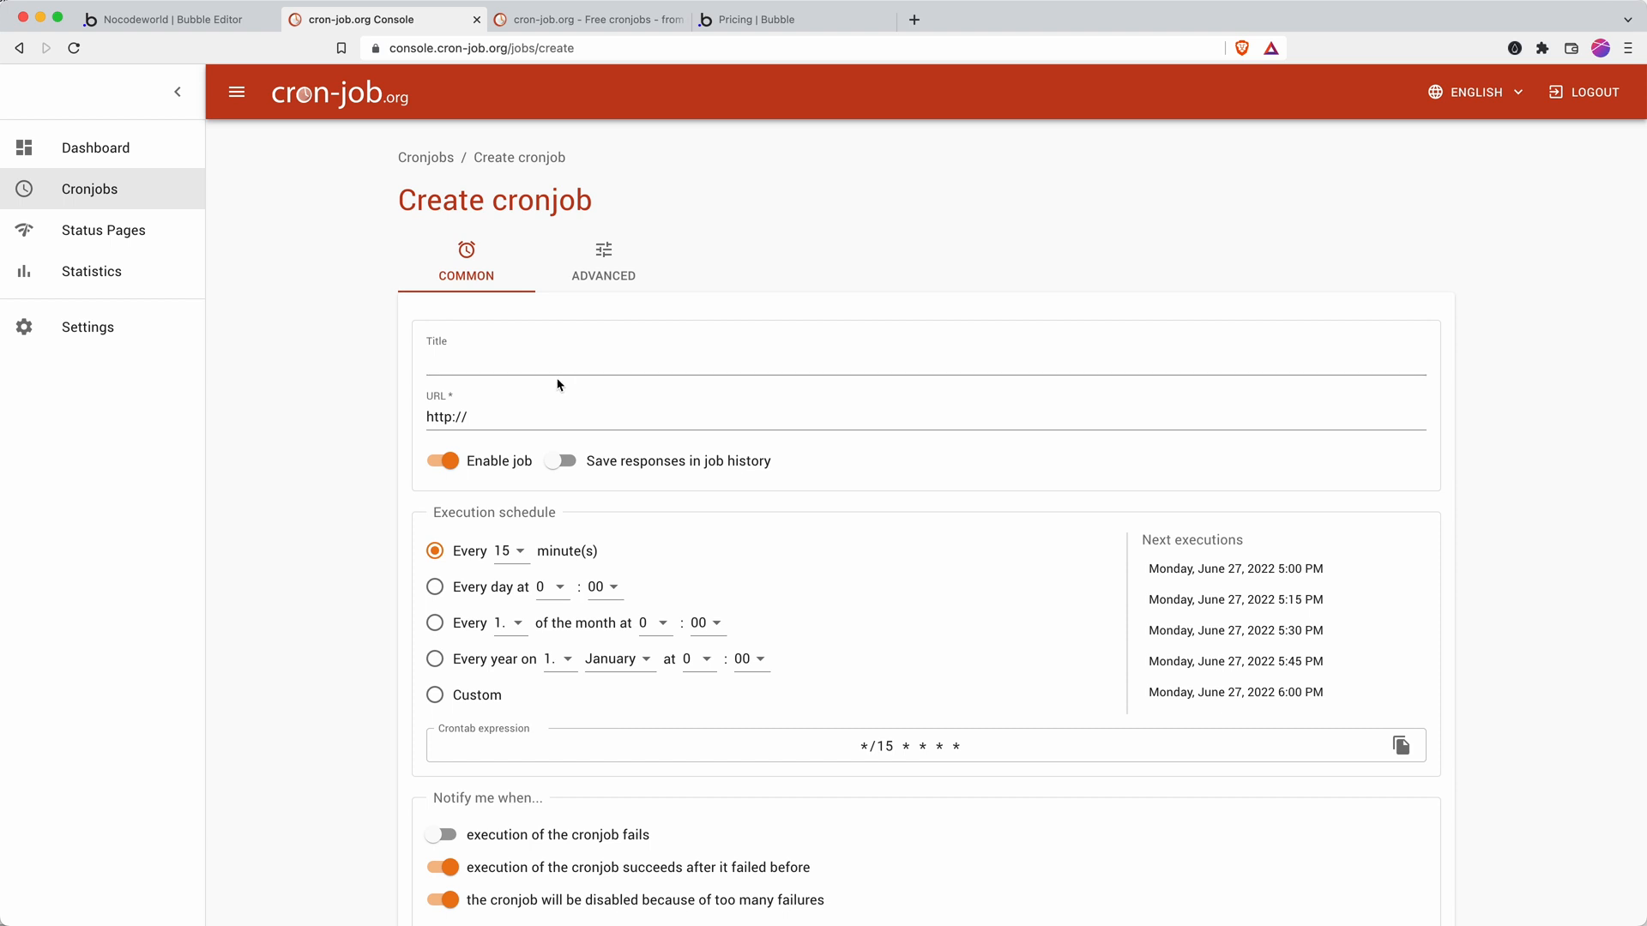
text(Demo2)
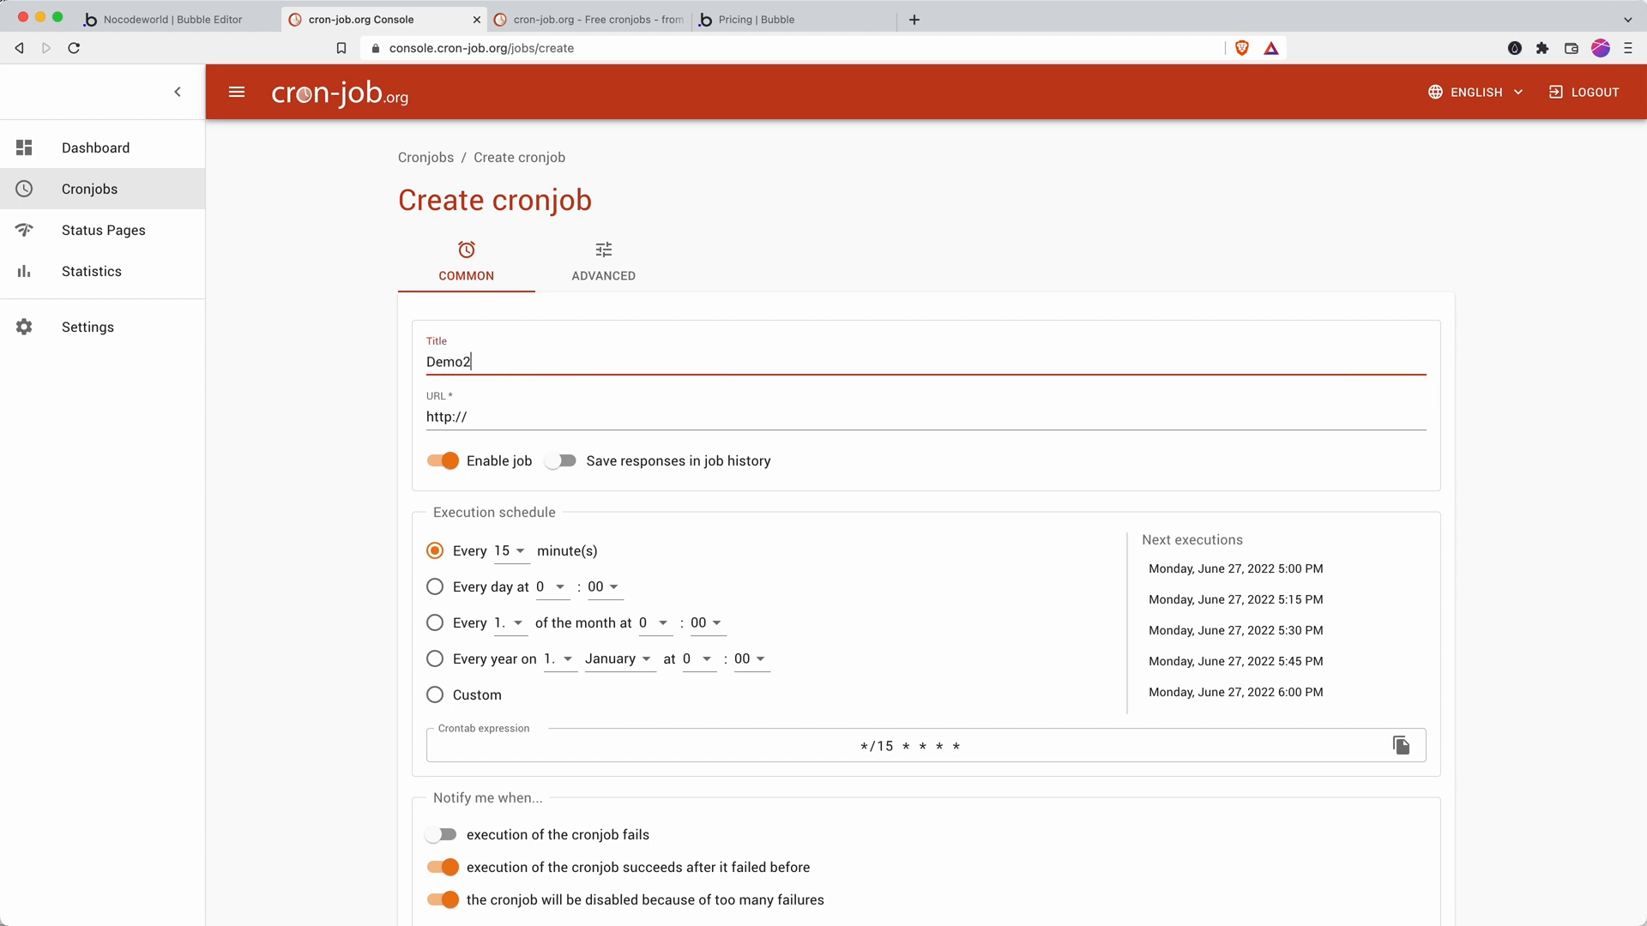
key(cmd+v)
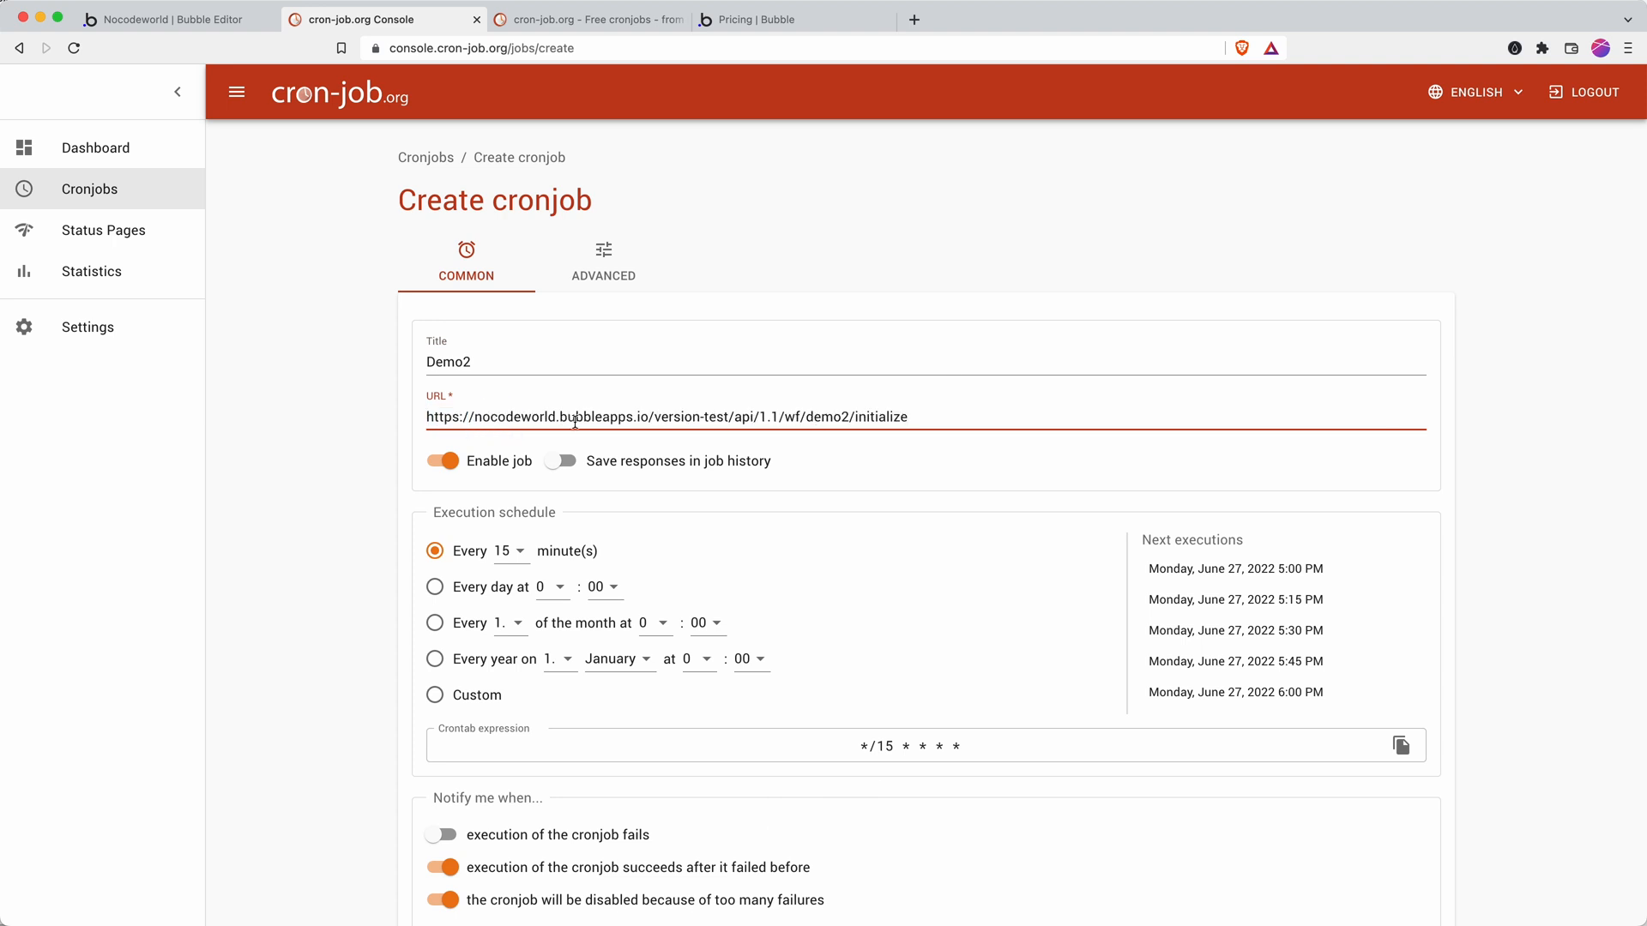
mouse_move(605, 473)
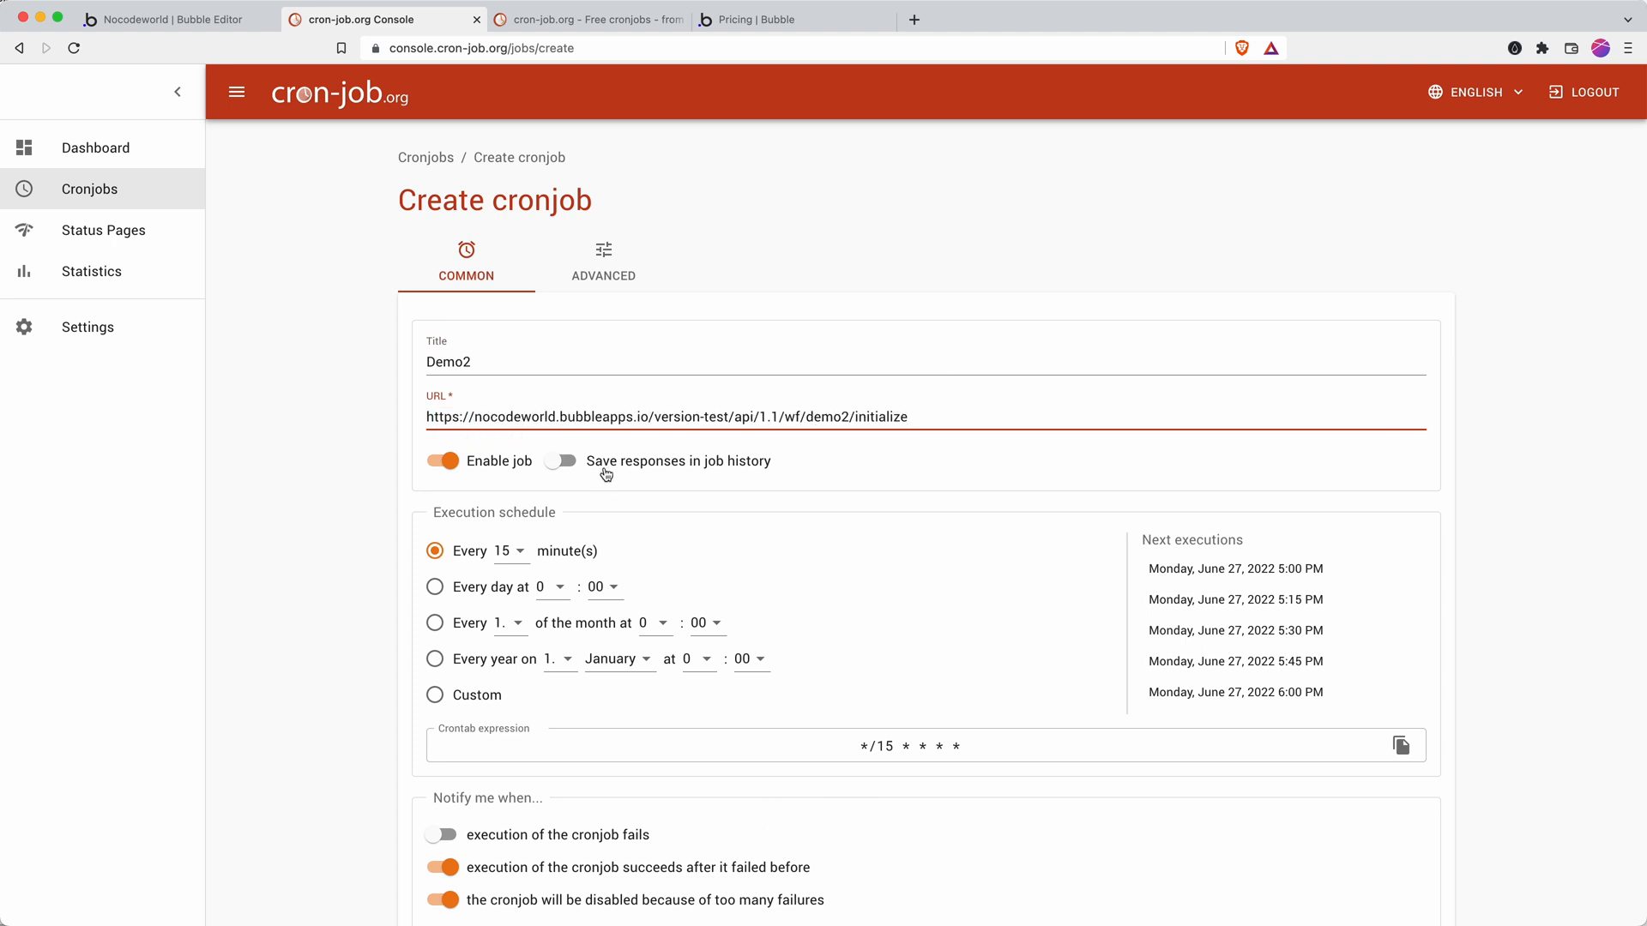
scroll(down, 3)
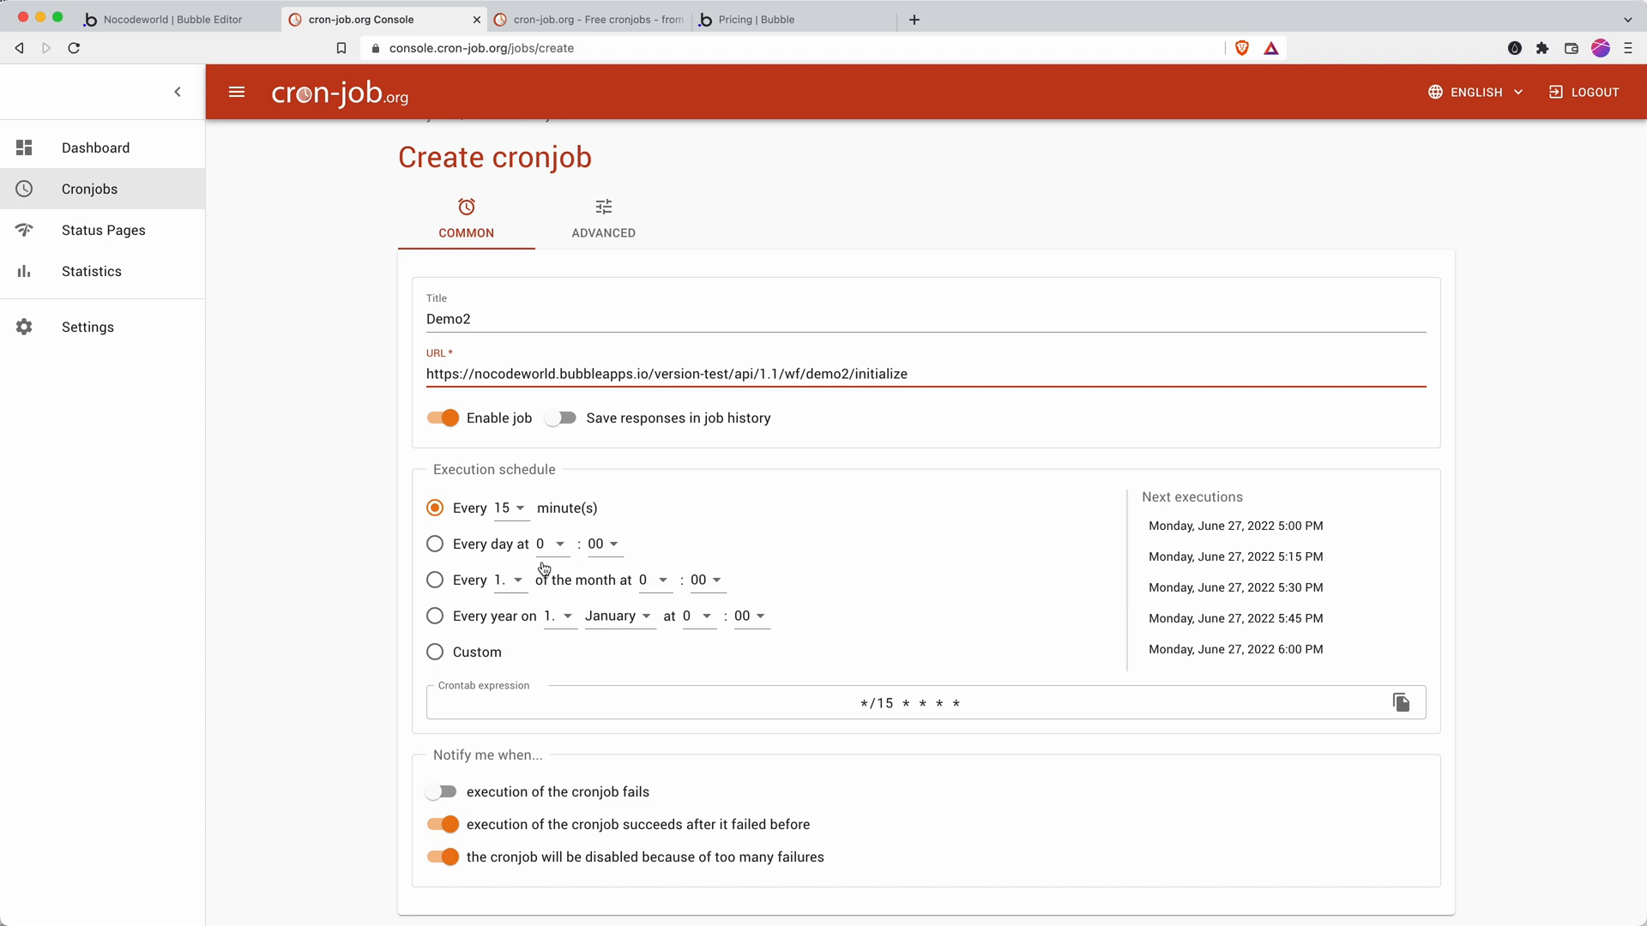
mouse_move(522, 682)
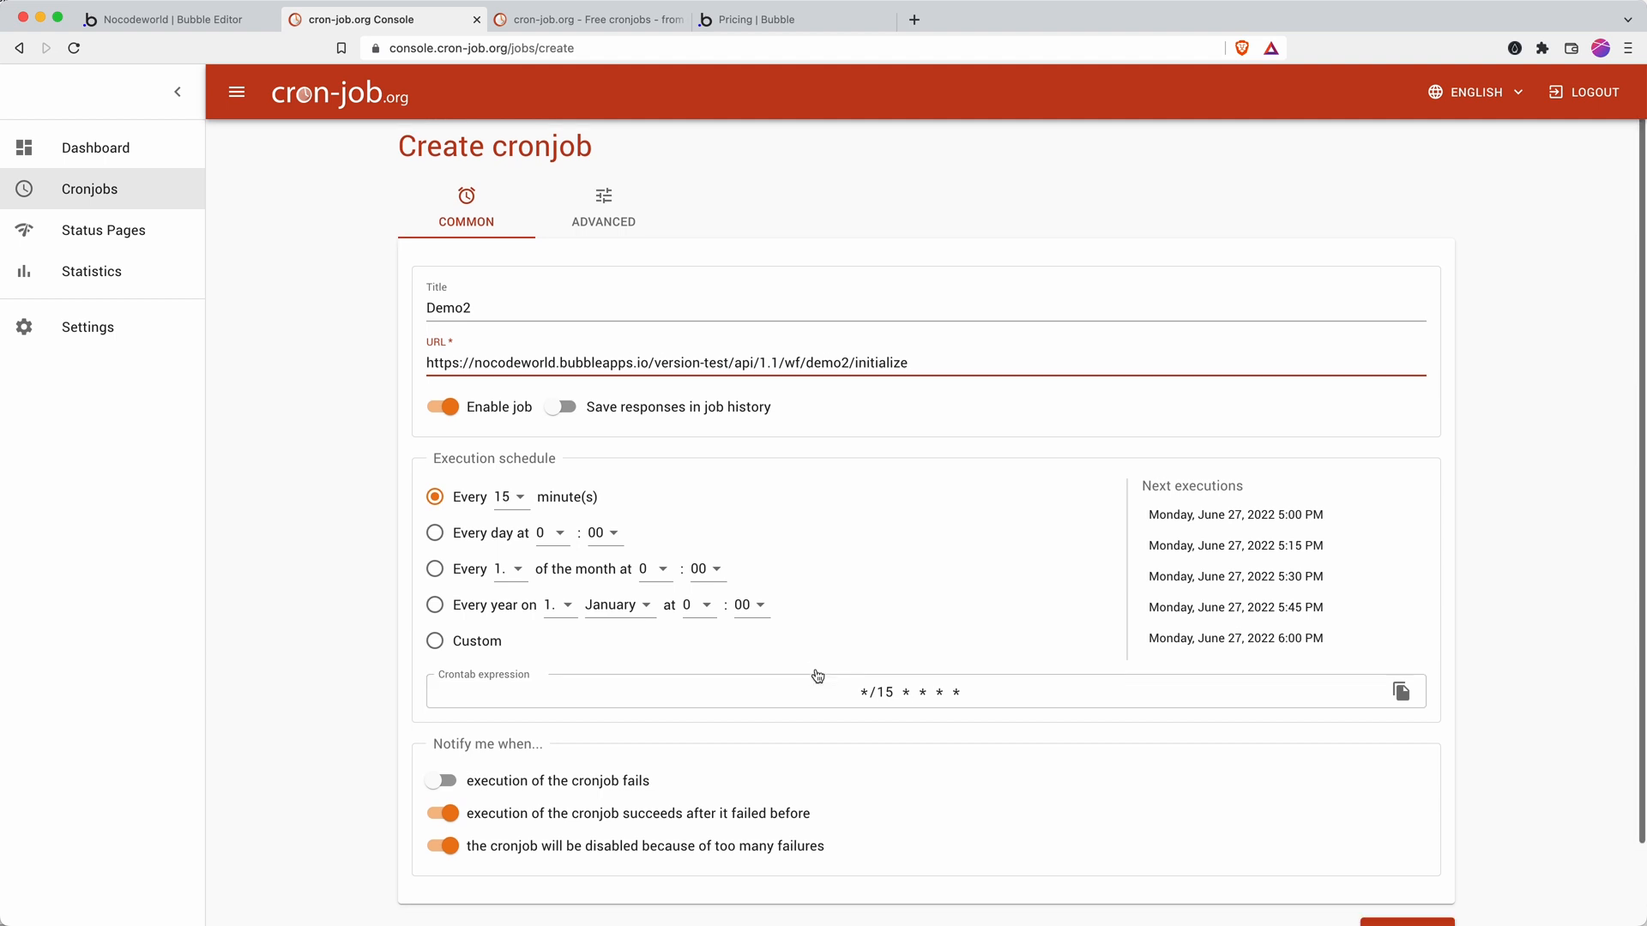
scroll(down, 3)
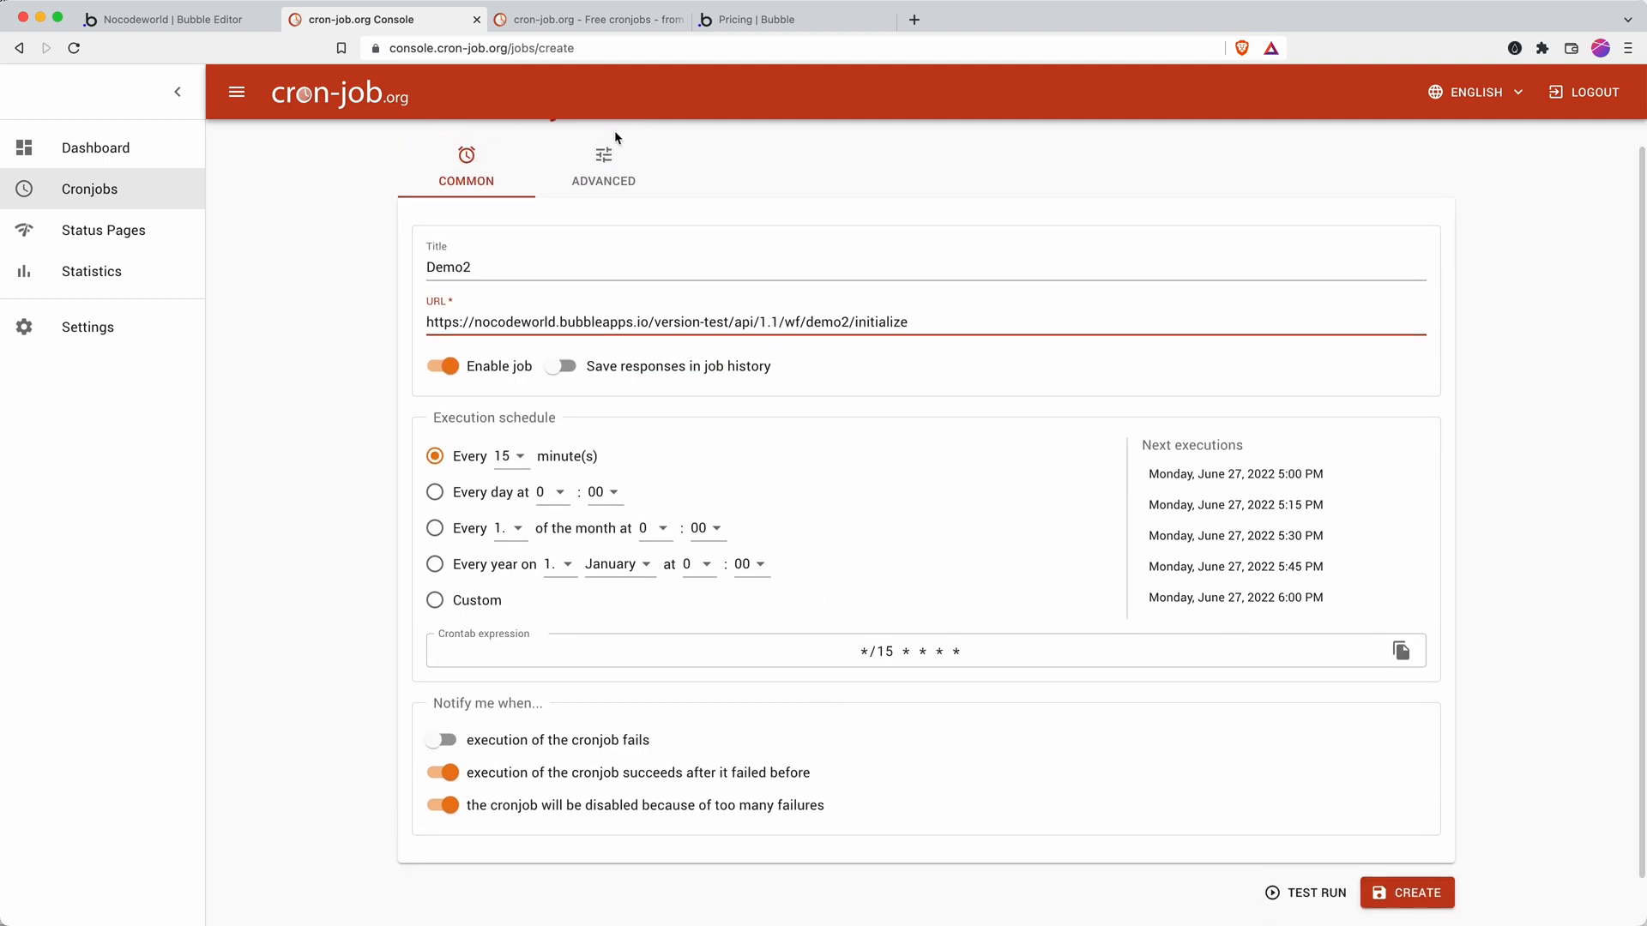
Set the Demo2 cronjob's request method to POST and save the cronjob
click(603, 163)
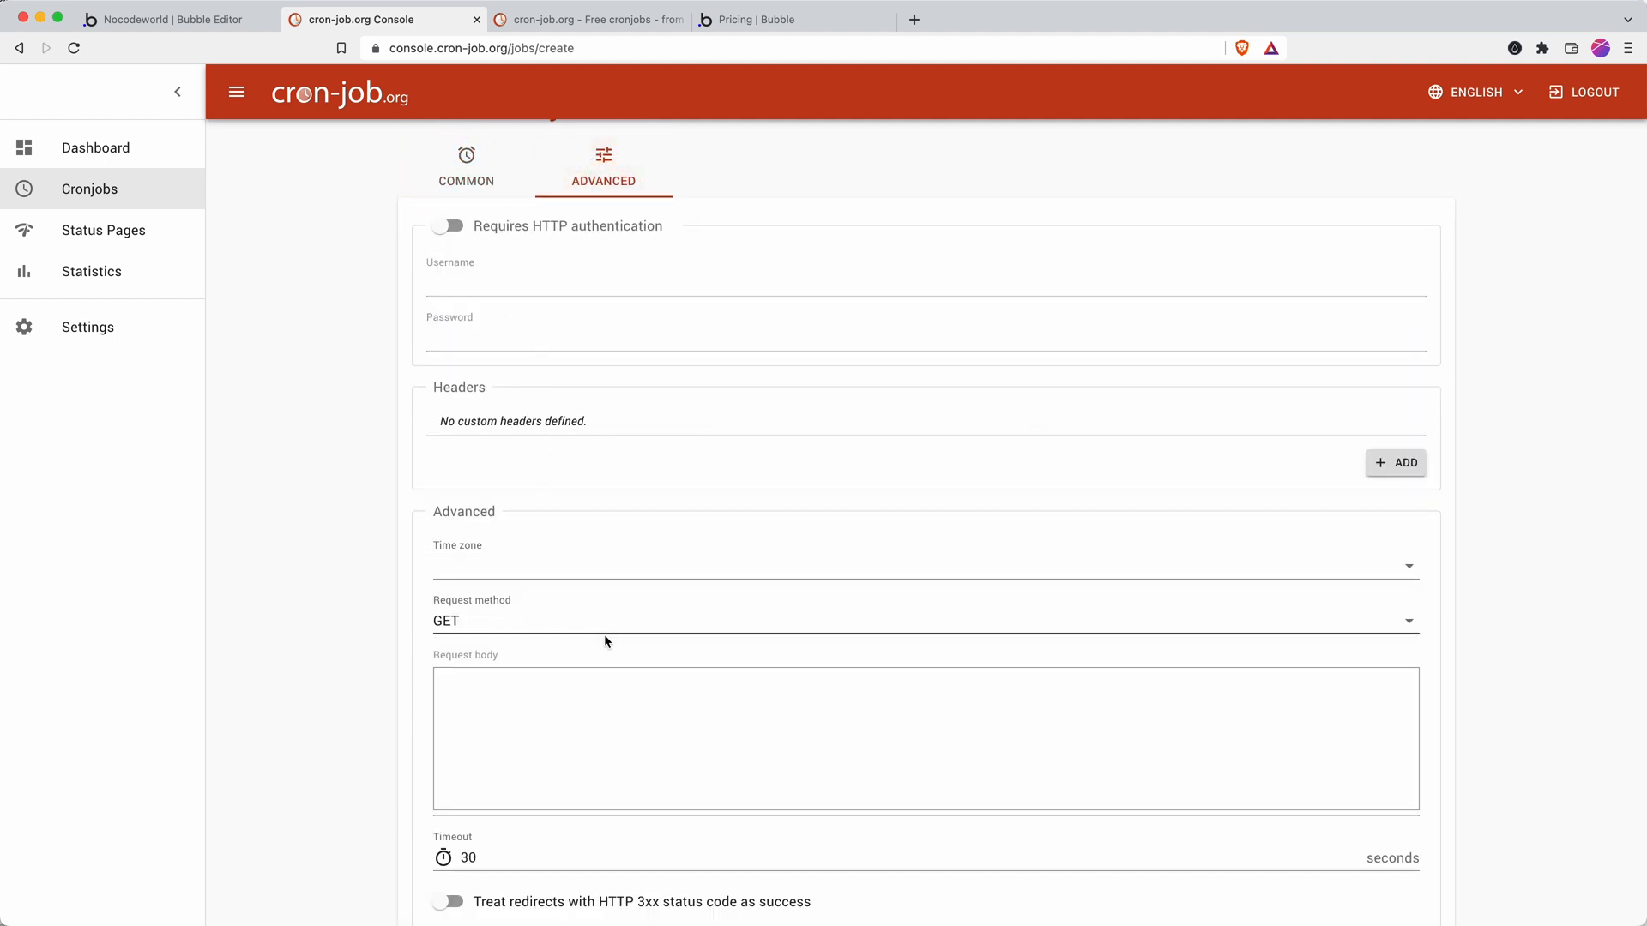
click(924, 620)
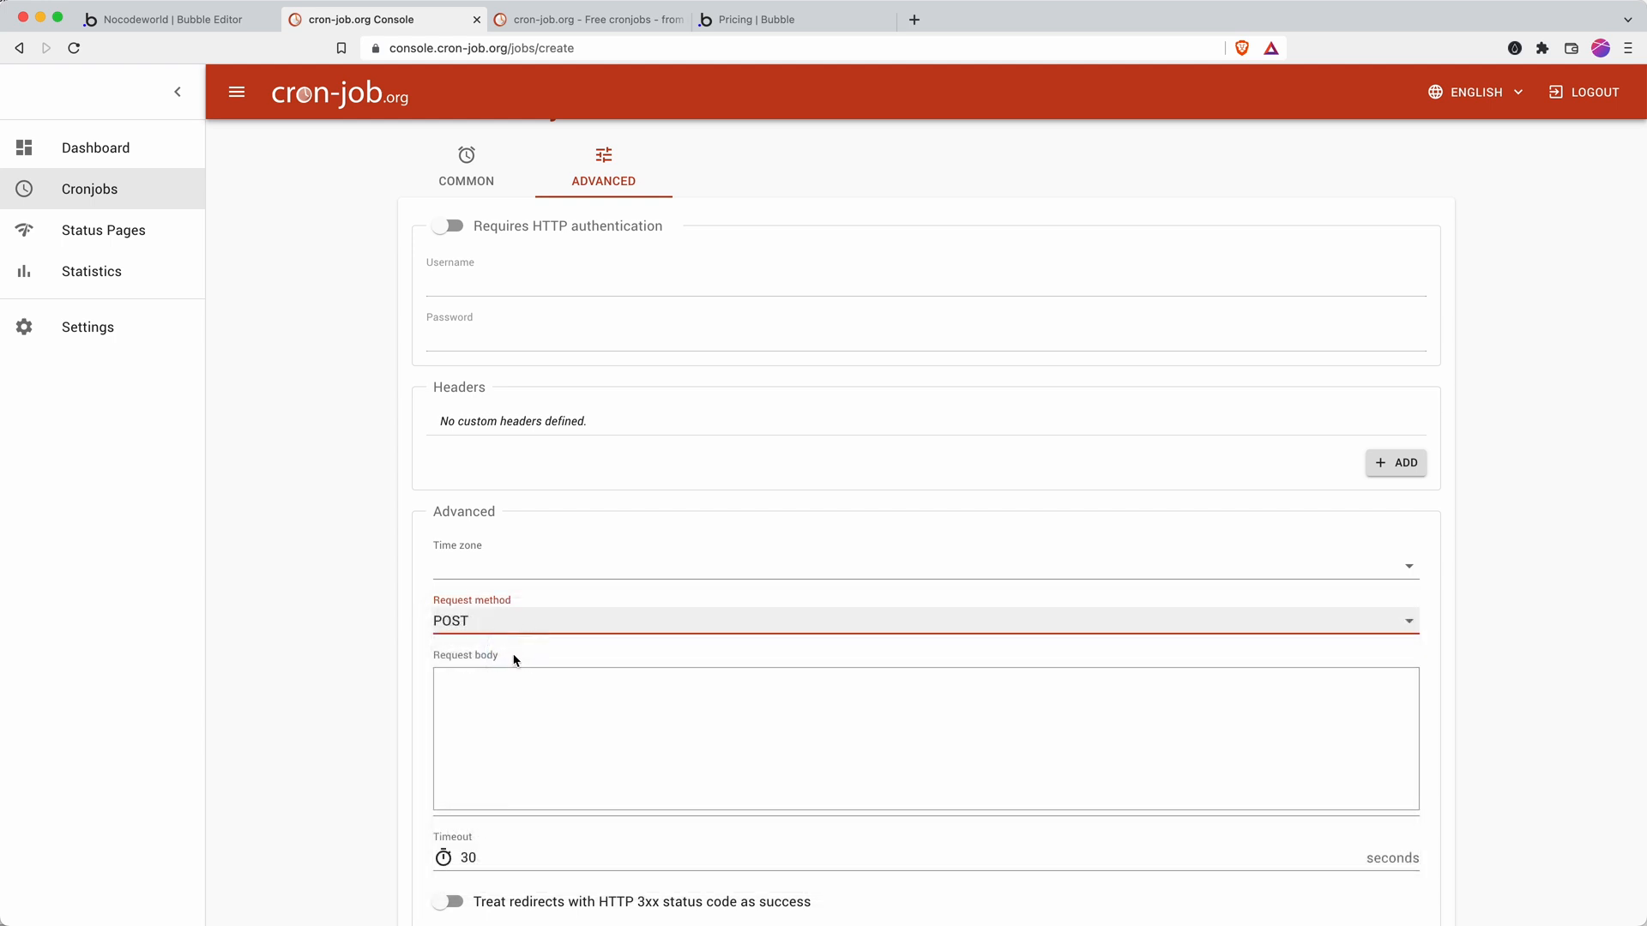
mouse_move(536, 604)
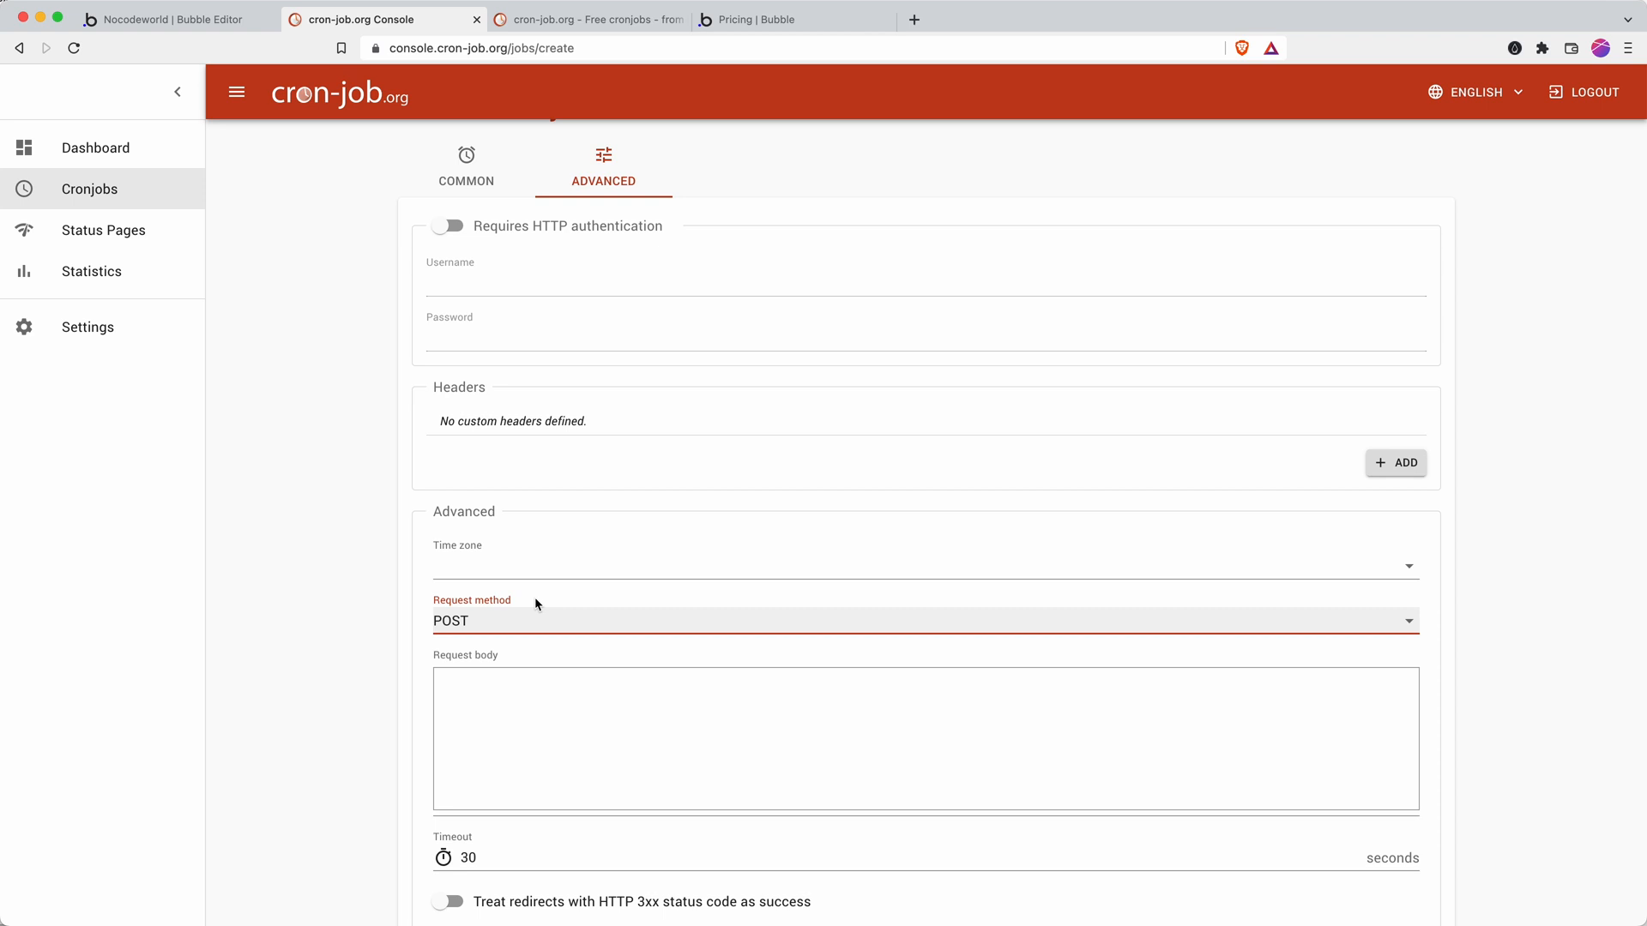
scroll(down, 3)
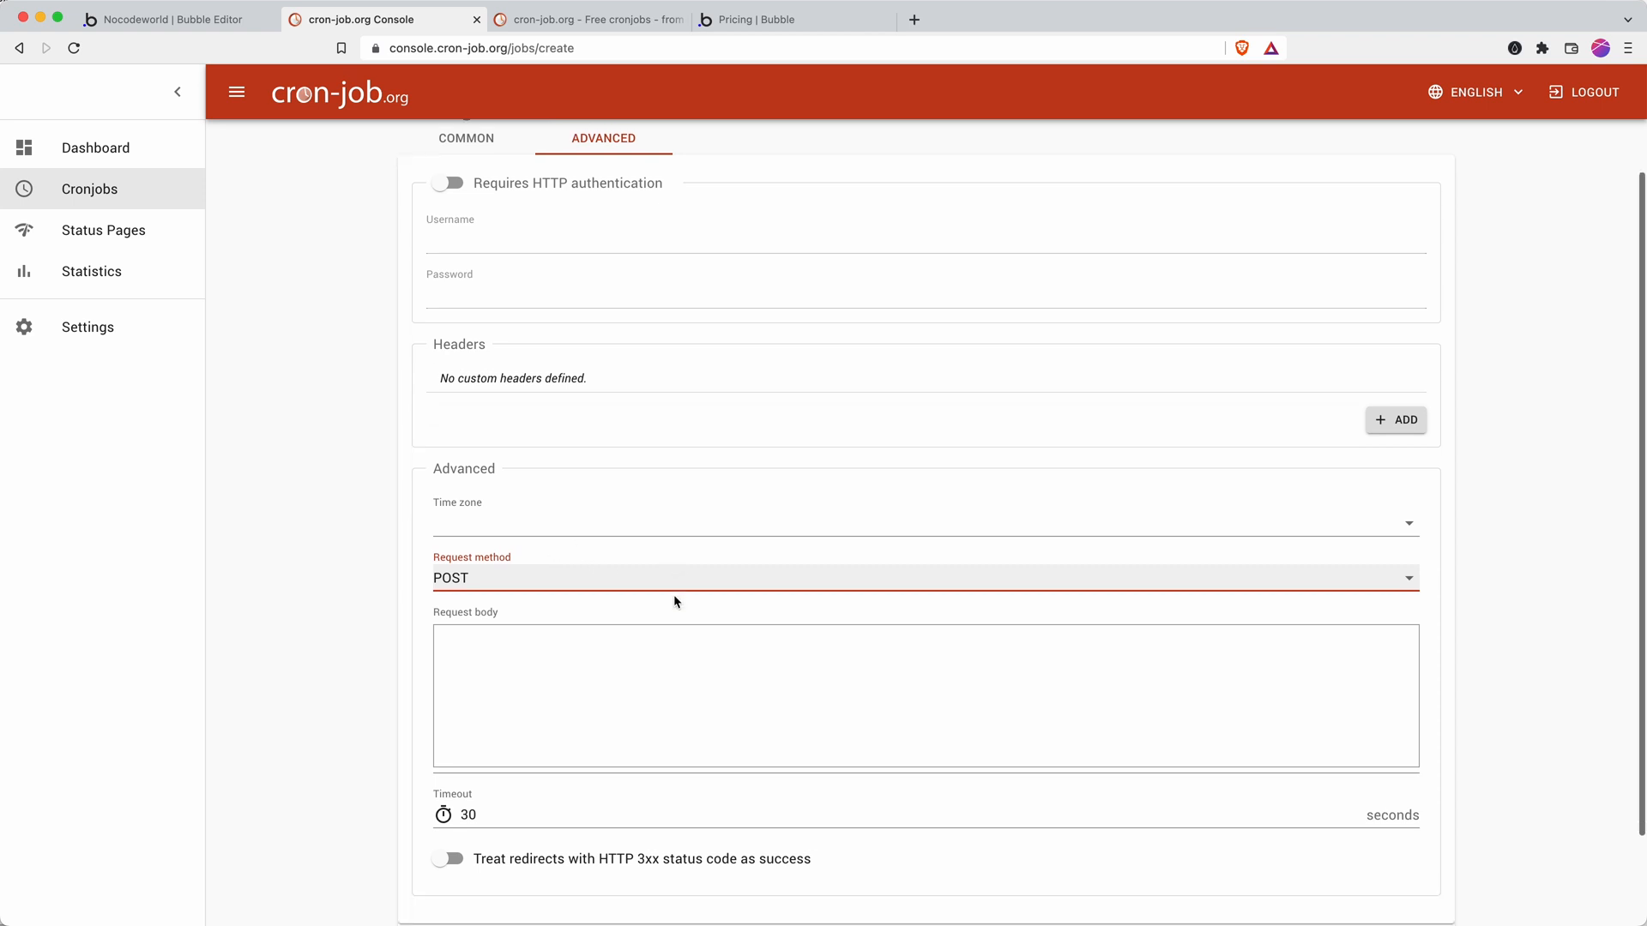
click(474, 276)
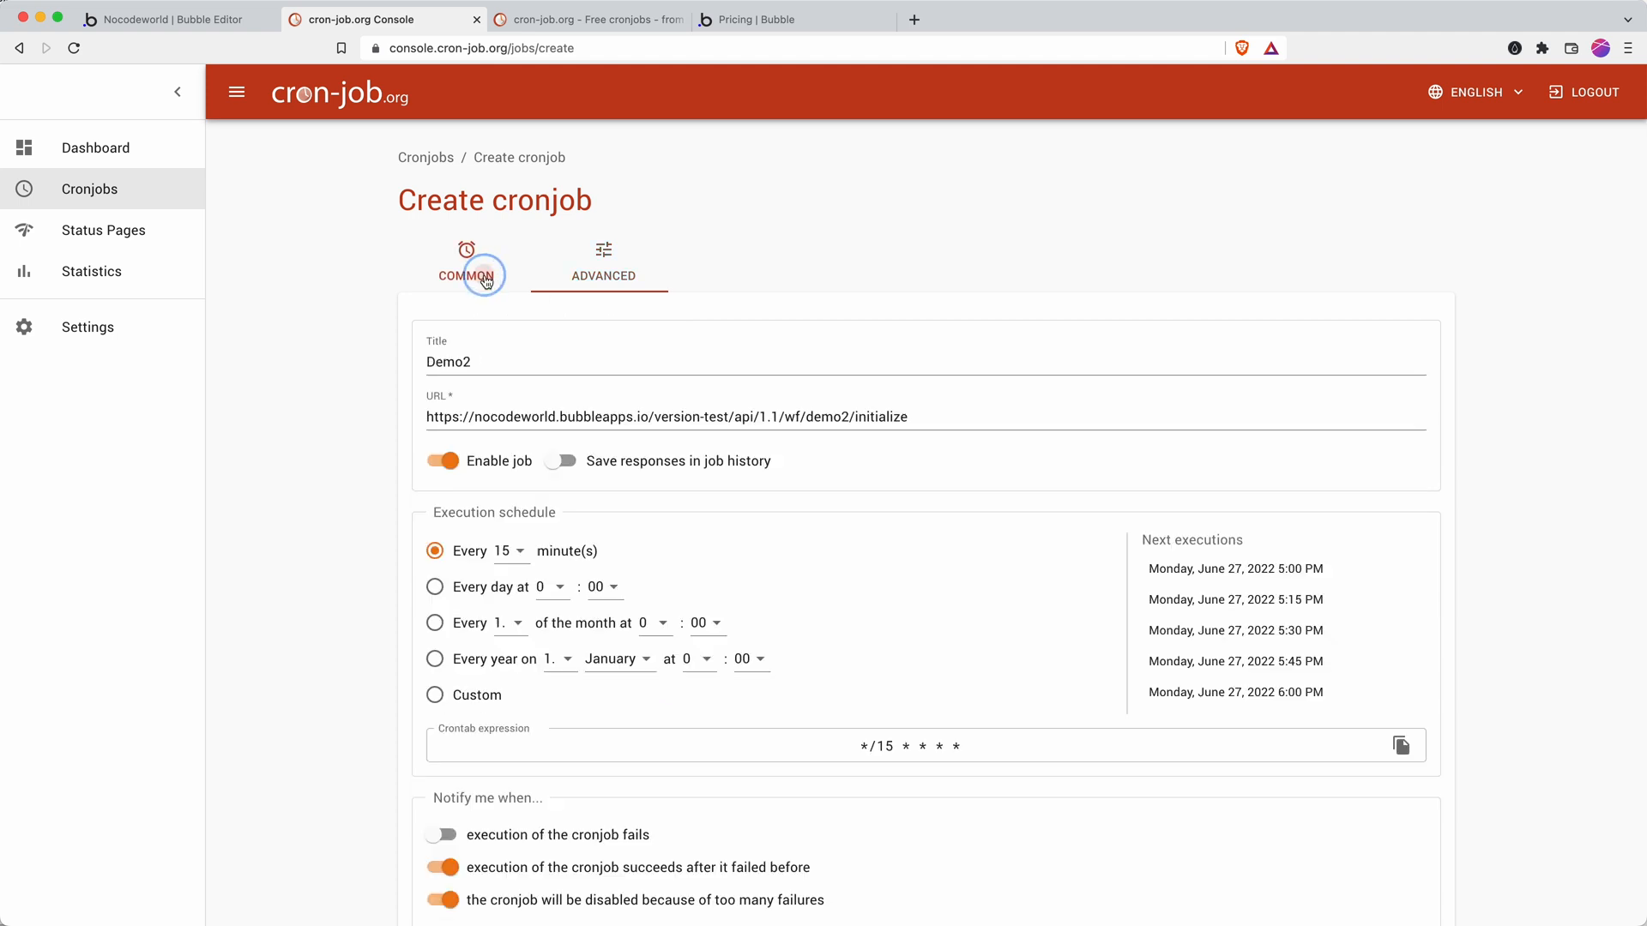
scroll(down, 3)
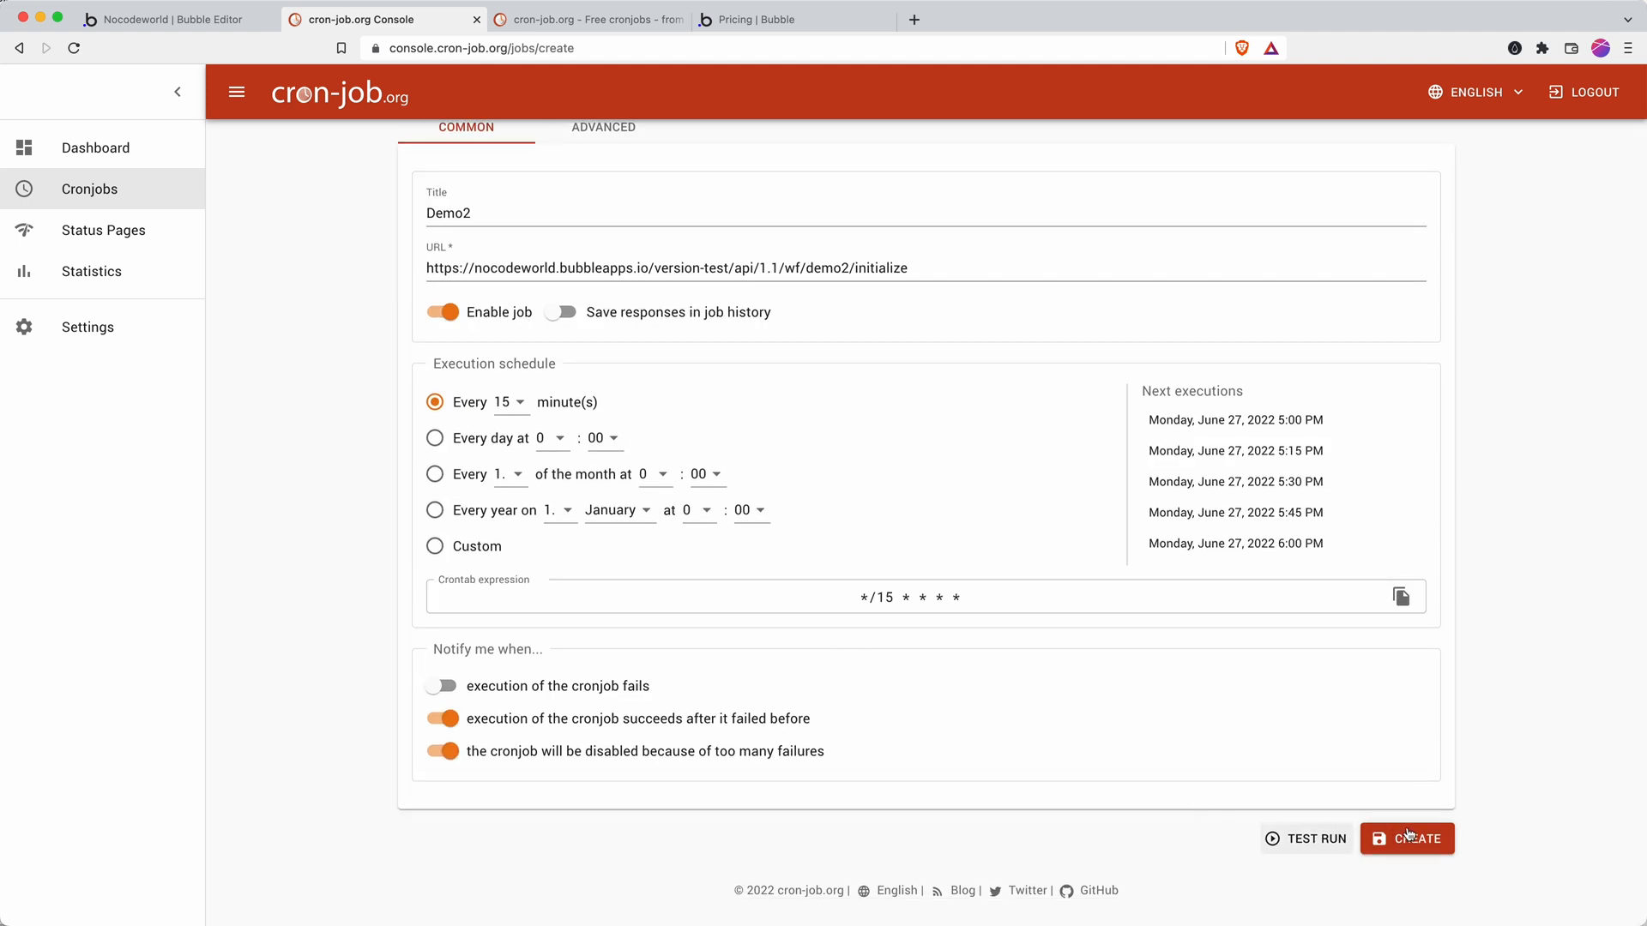
click(1412, 838)
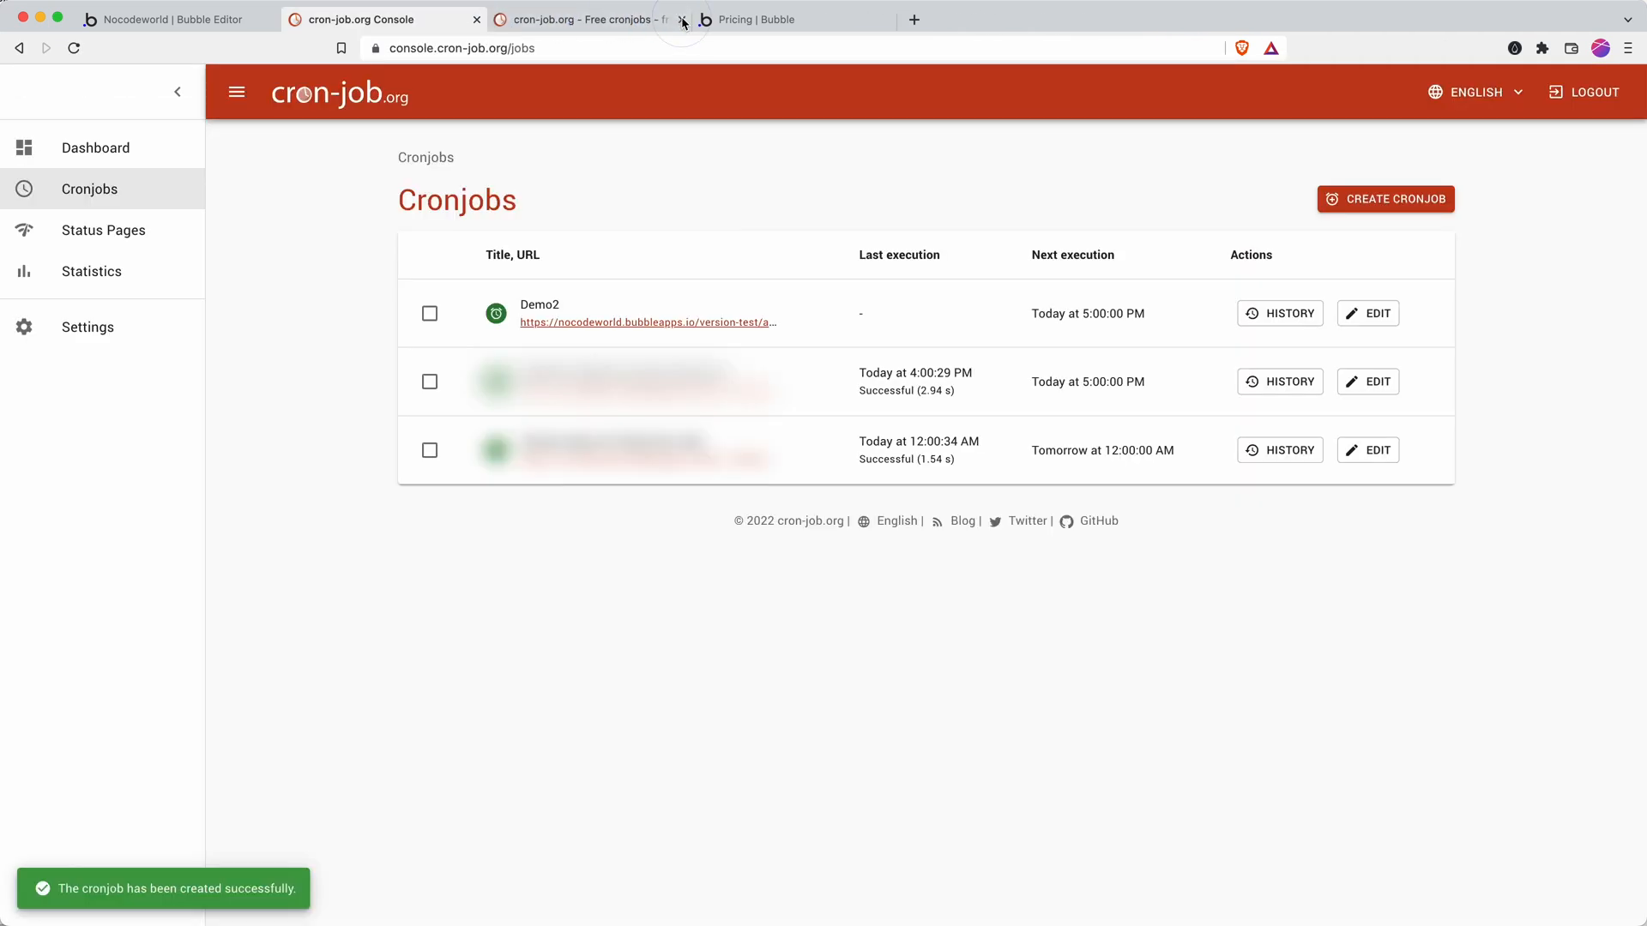
Open Demo2's edit page, briefly checking that Bubble is still waiting for request data
click(1367, 313)
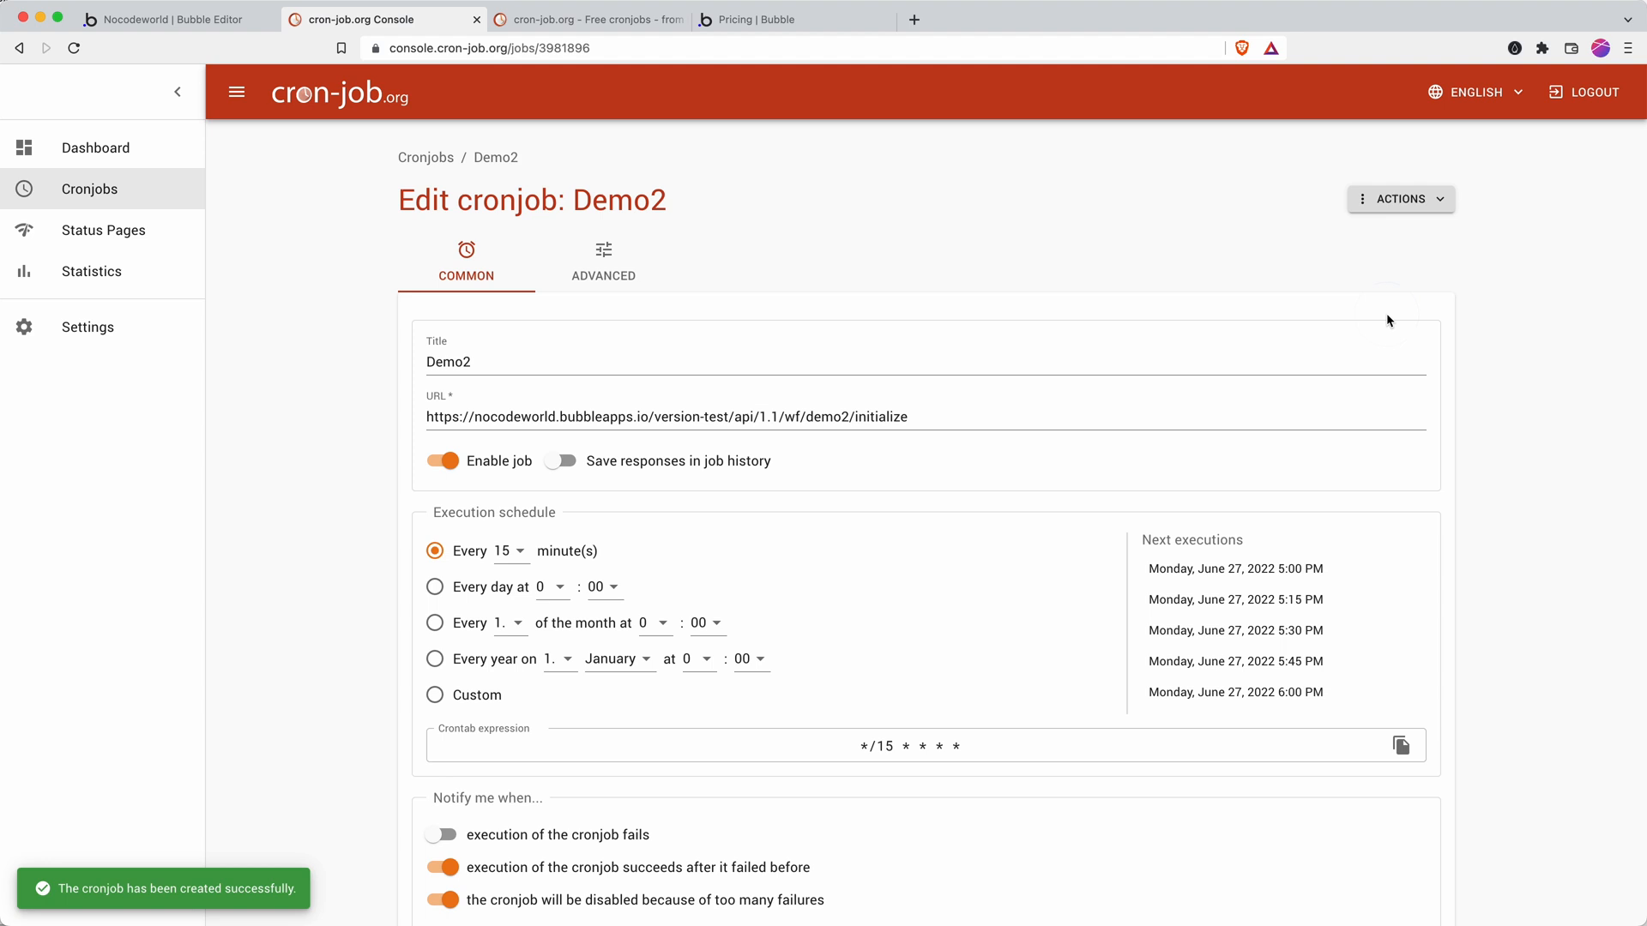
scroll(down, 3)
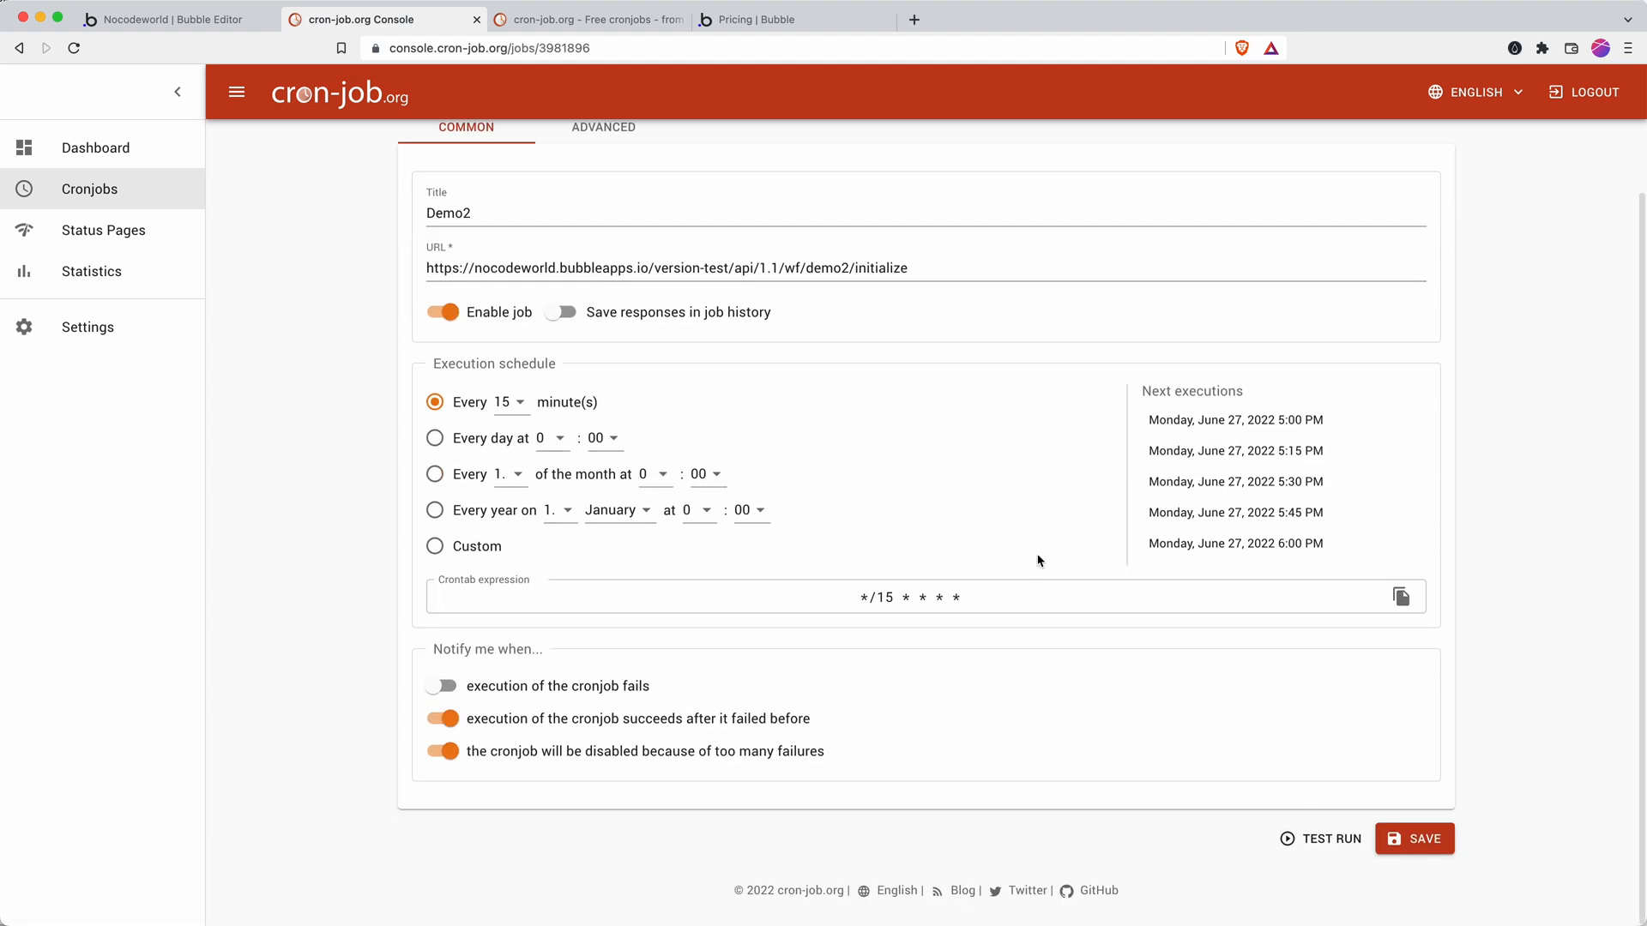
click(180, 20)
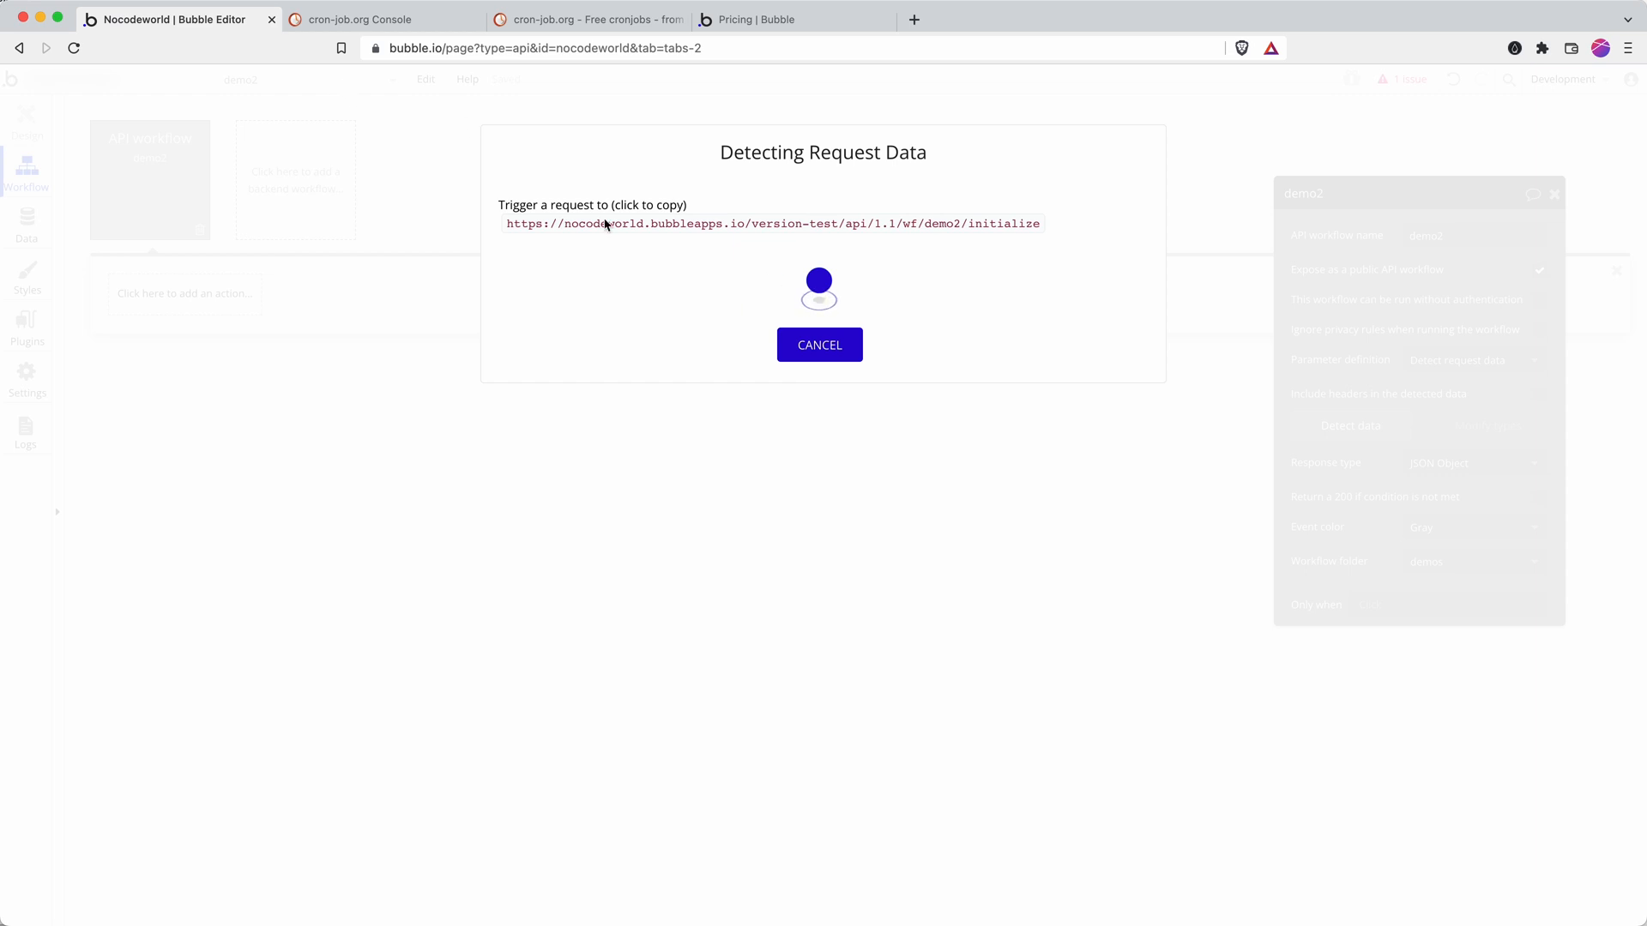
click(352, 19)
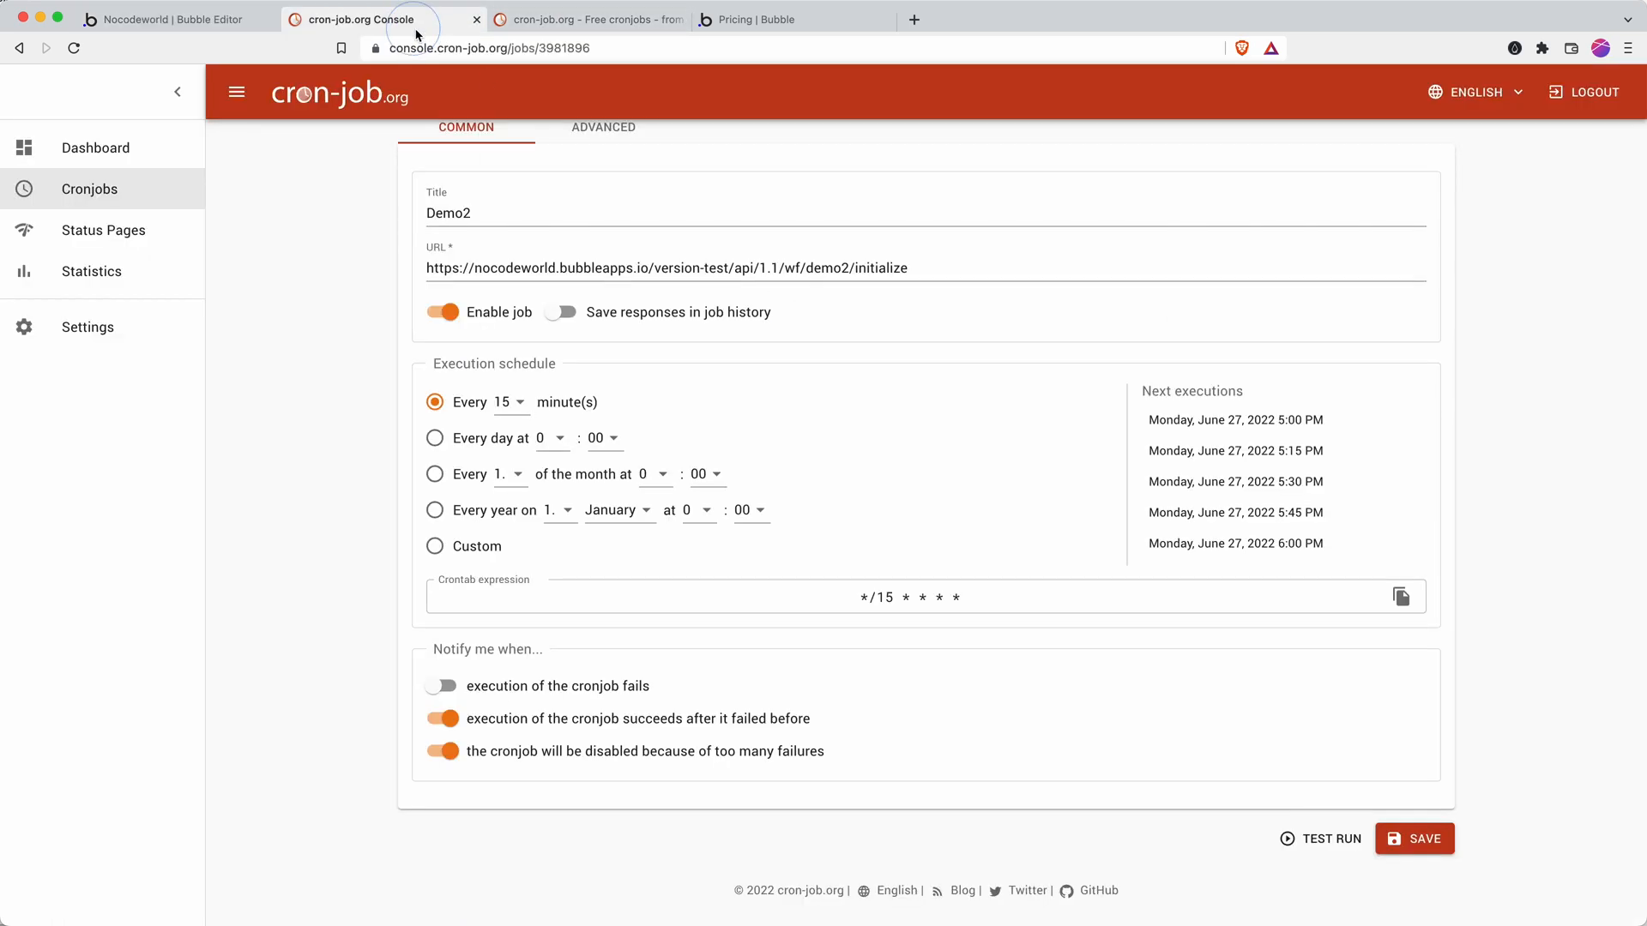
Test-run the Demo2 cronjob, getting a 200 OK response in 757 ms
click(1327, 839)
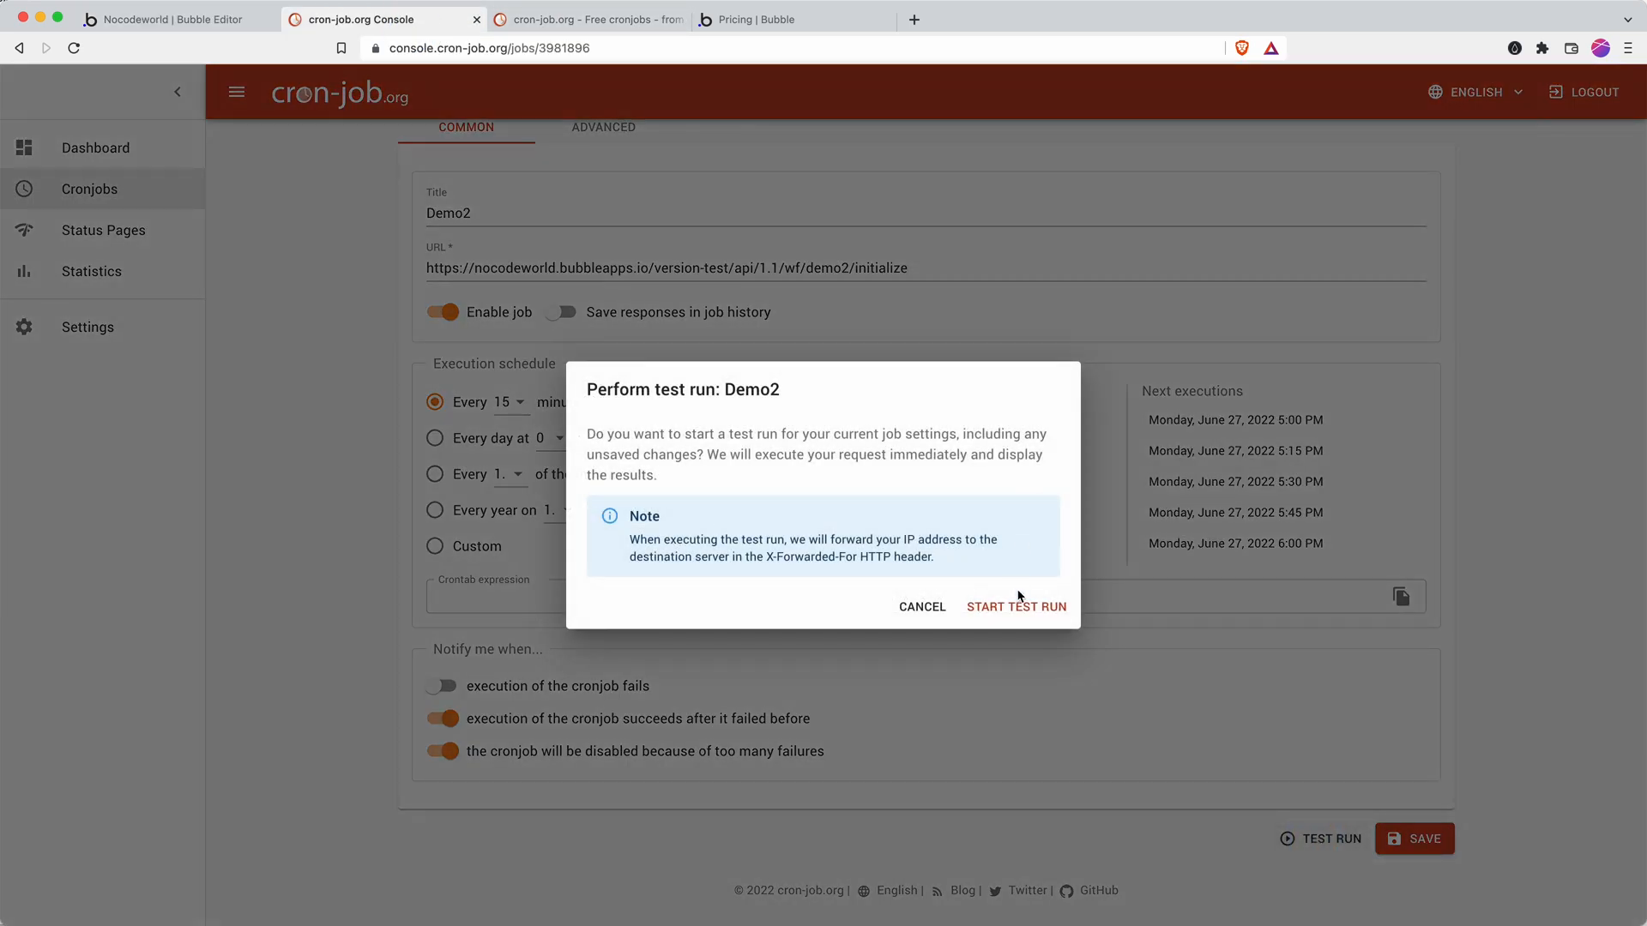
click(1016, 606)
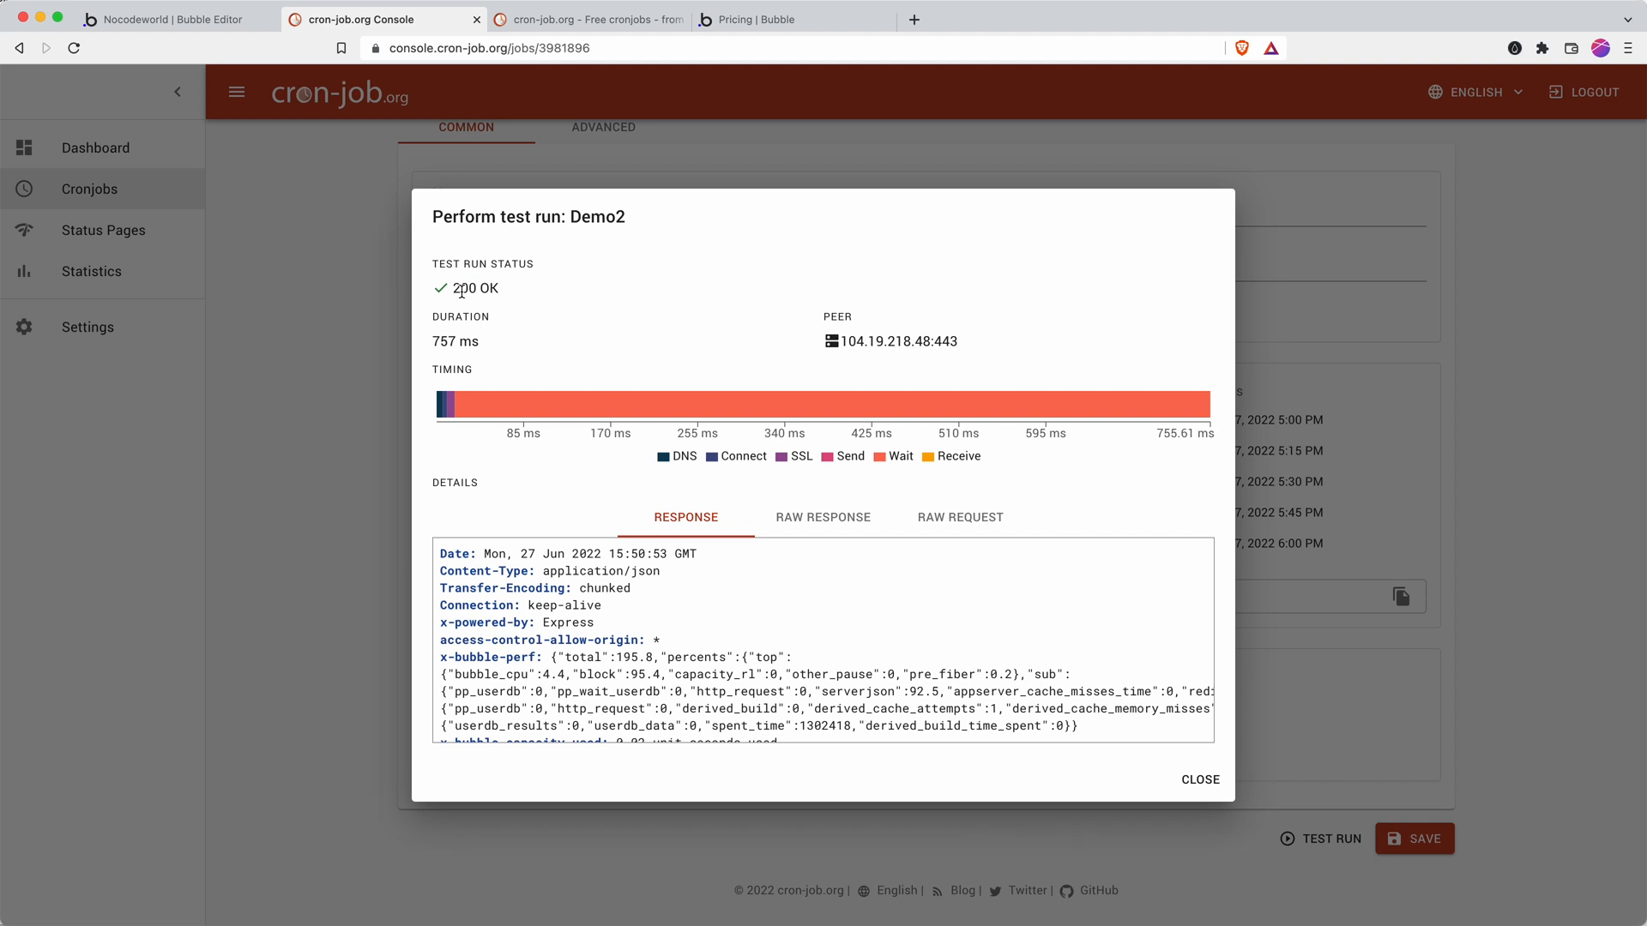
mouse_move(770, 571)
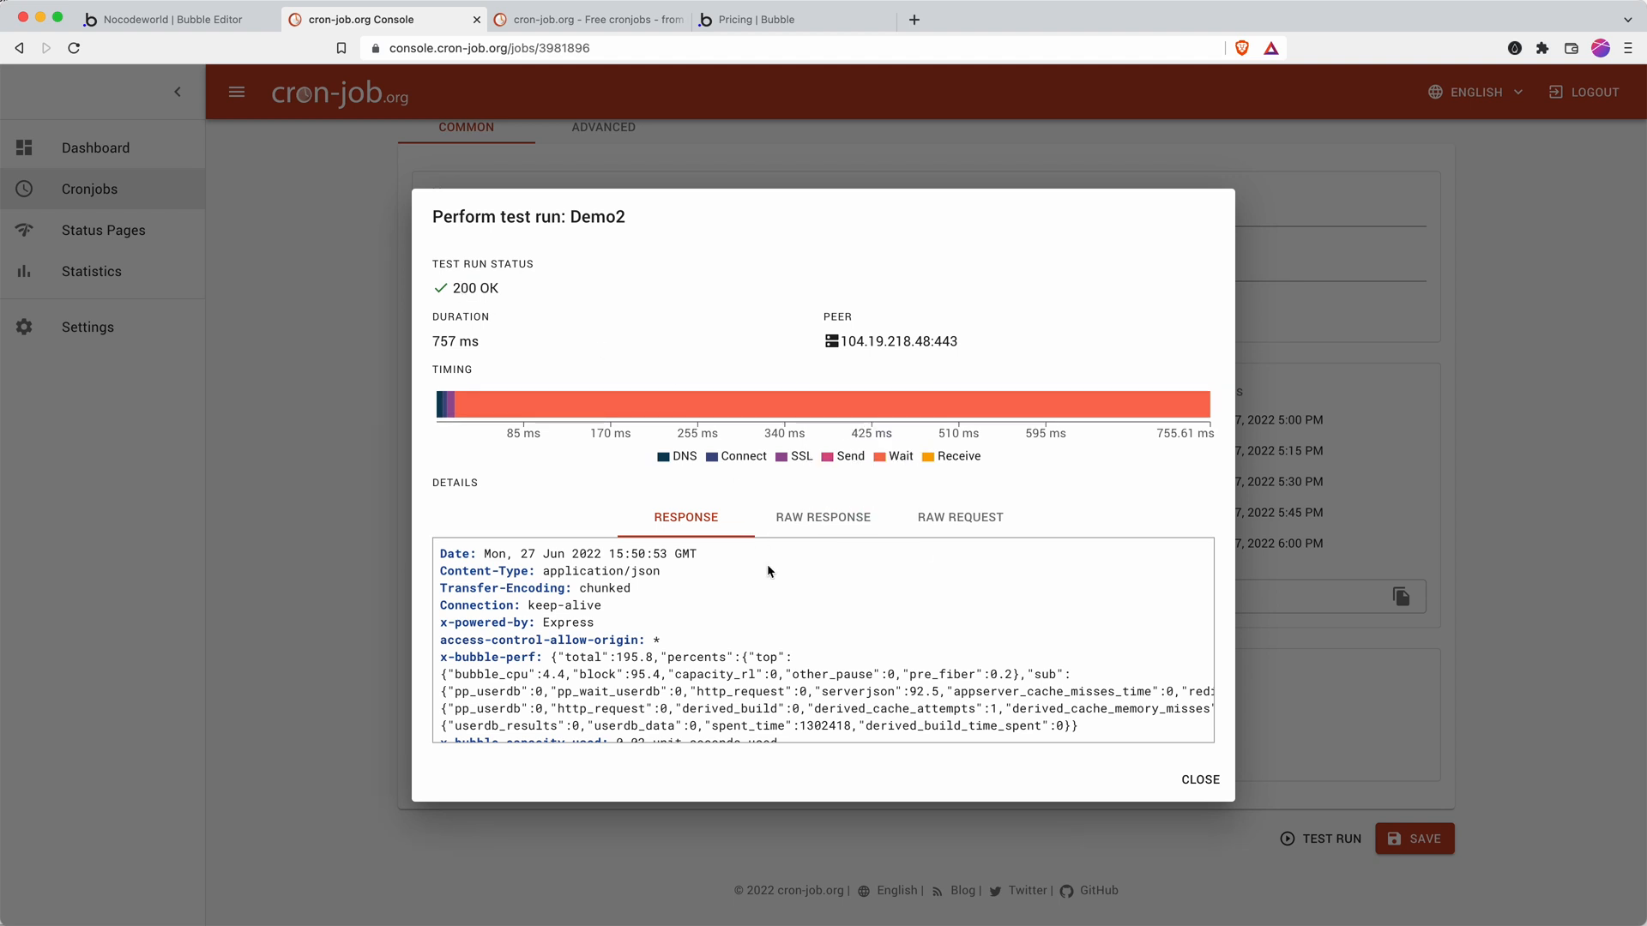
View demo2's raw detected request data (an empty object) and save it
click(176, 19)
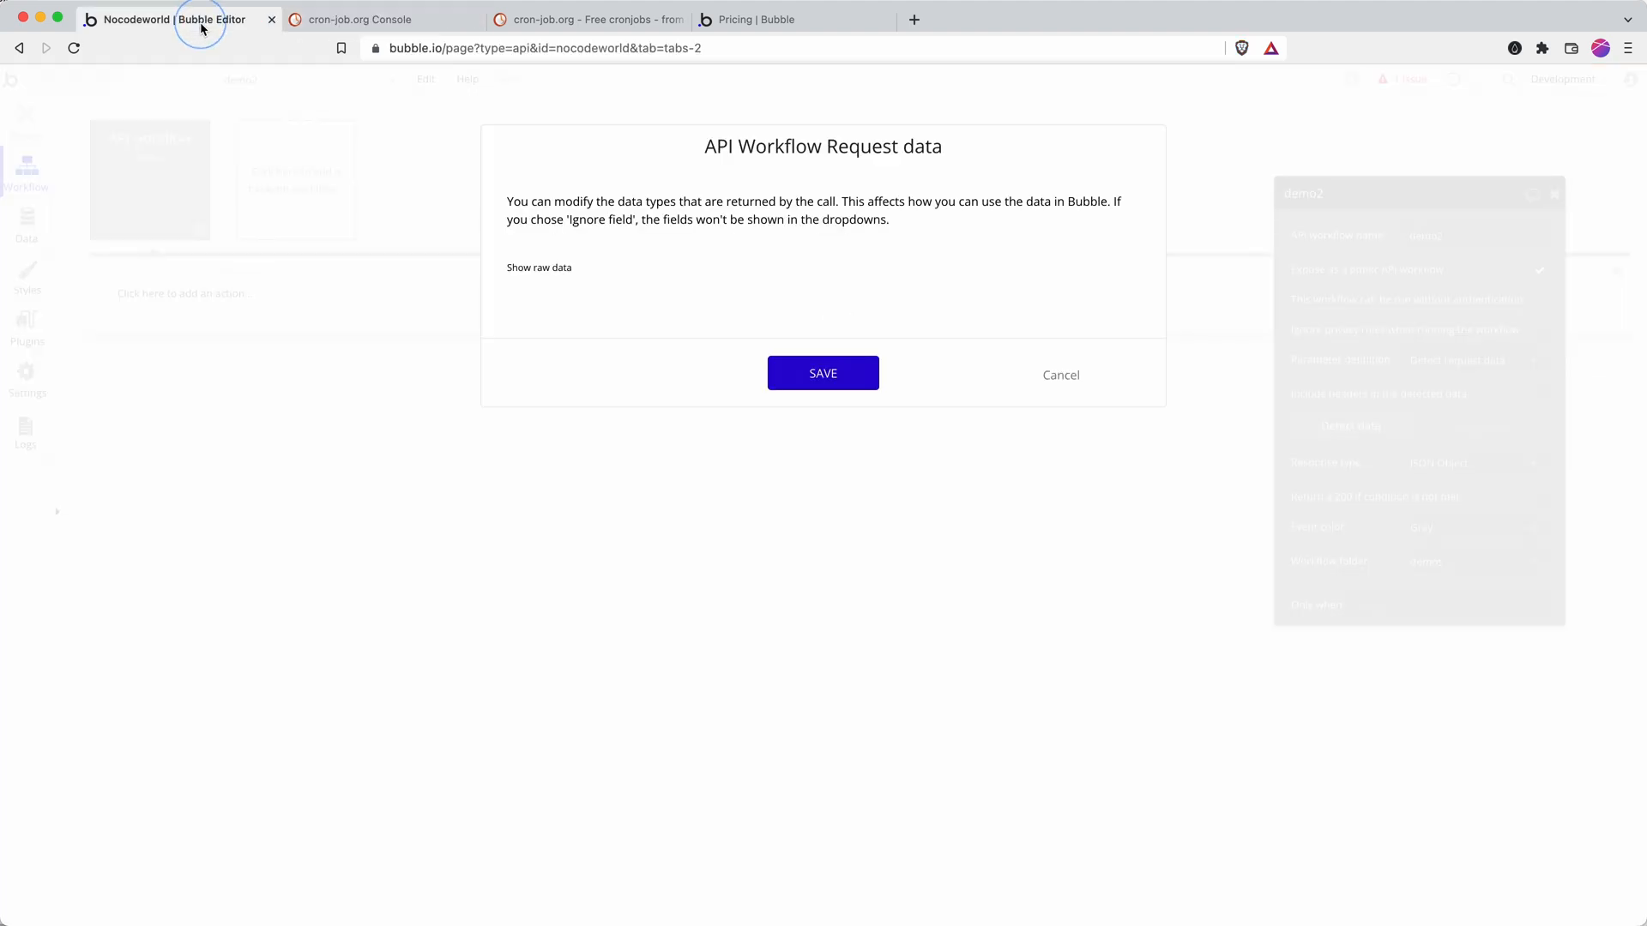
click(538, 267)
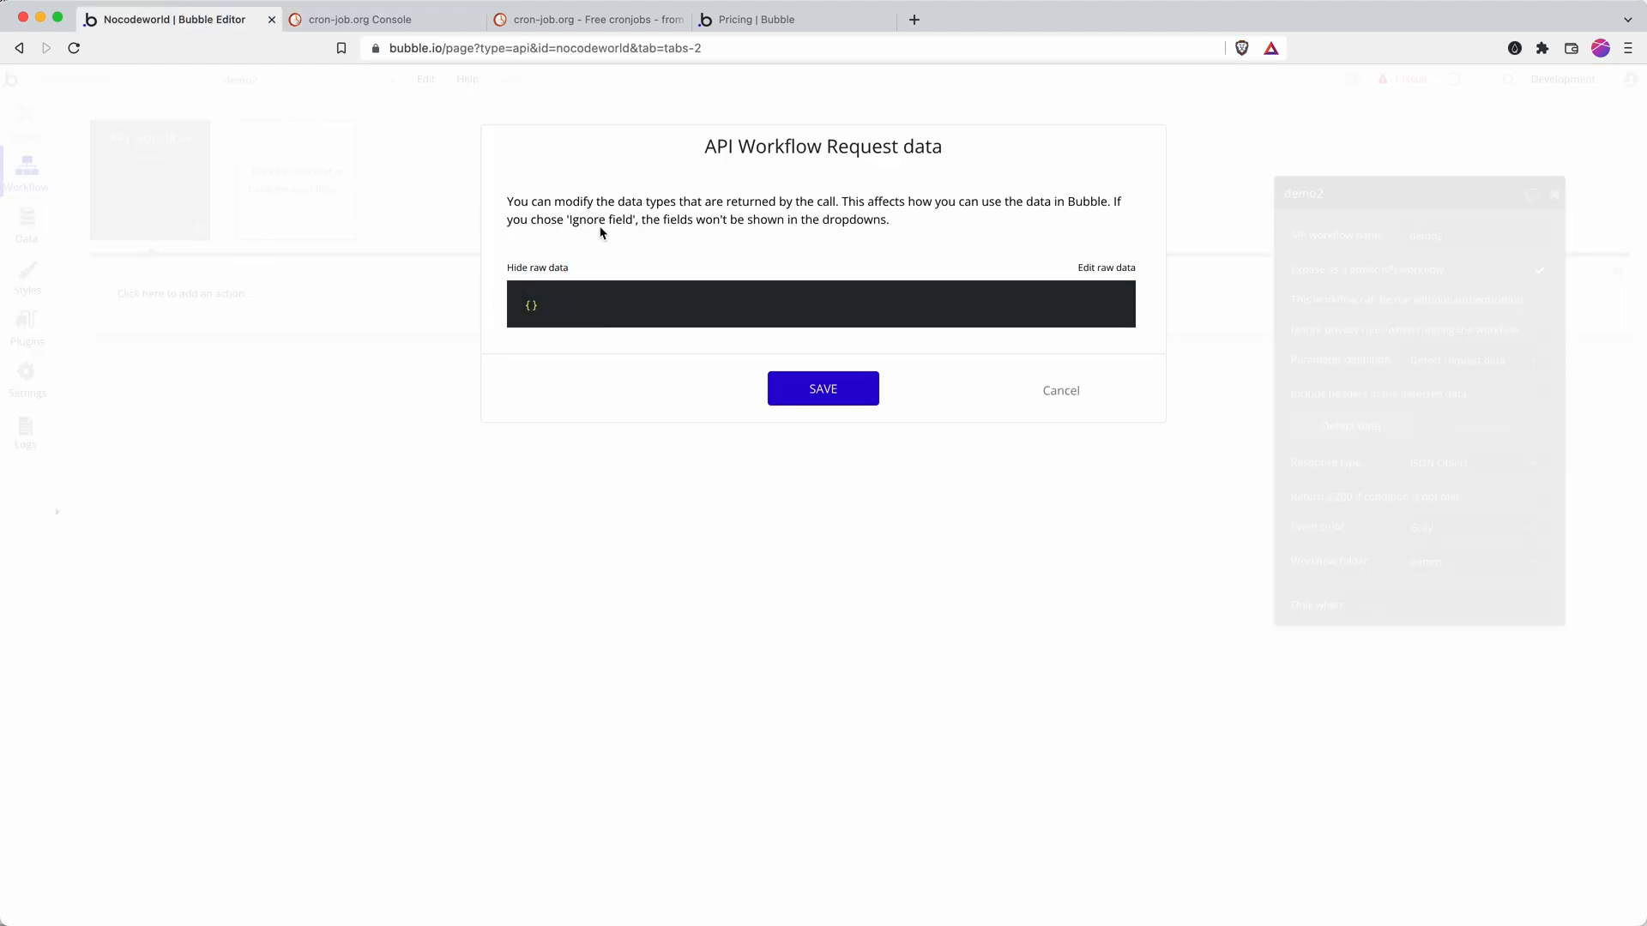
mouse_move(890, 352)
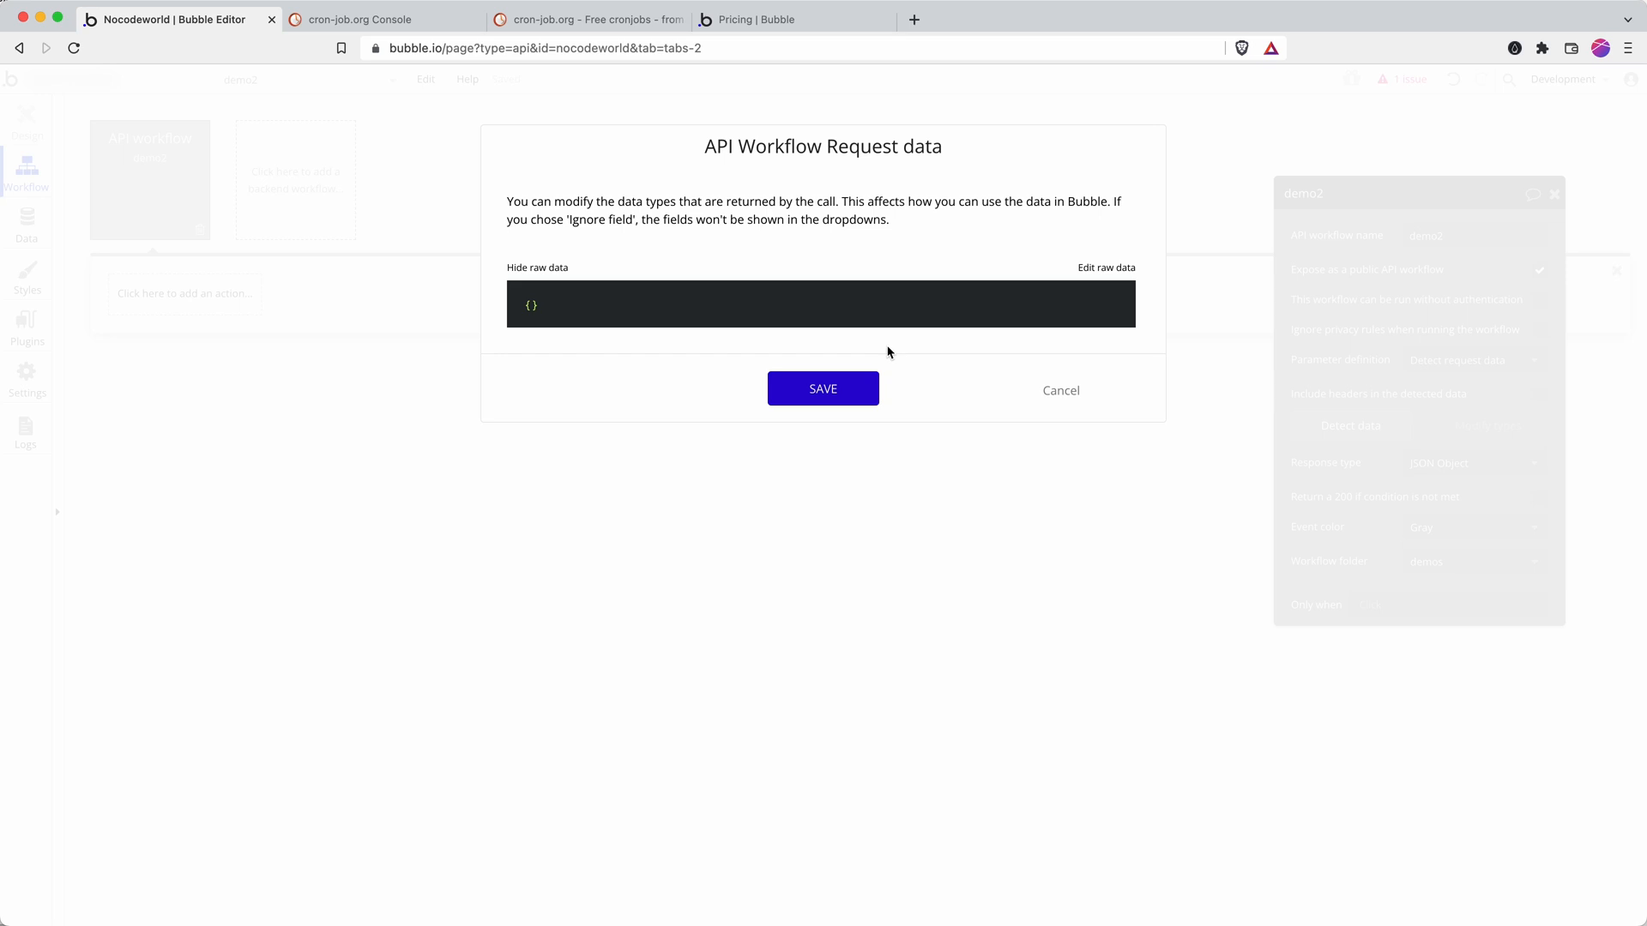
mouse_move(839, 396)
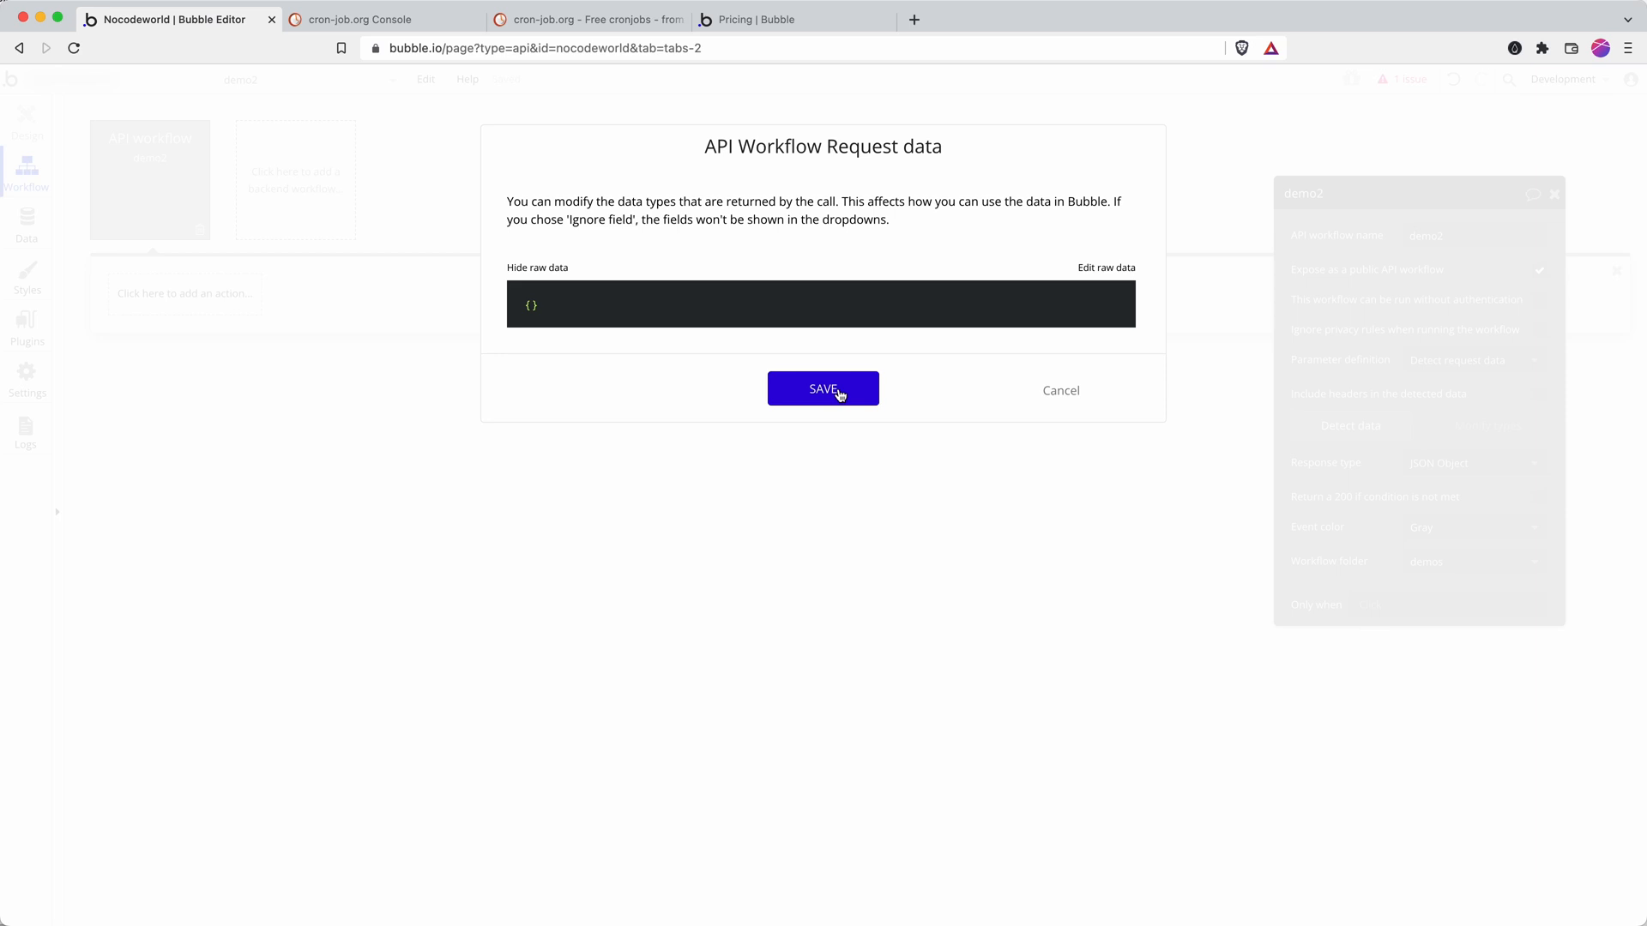
mouse_move(820, 398)
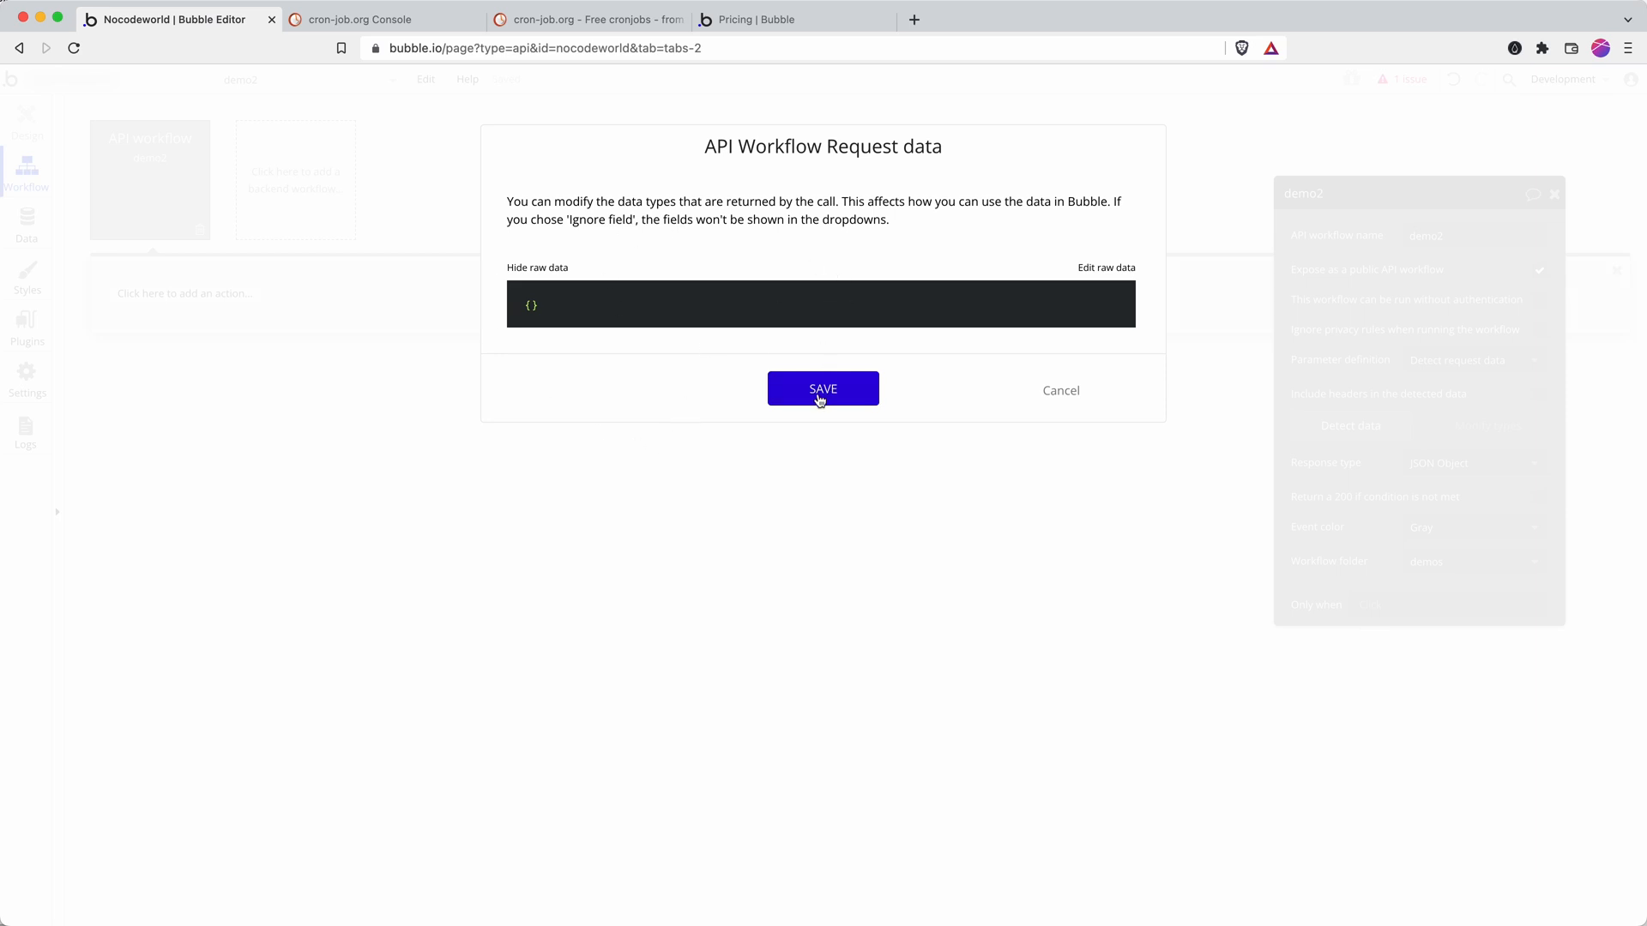
click(822, 388)
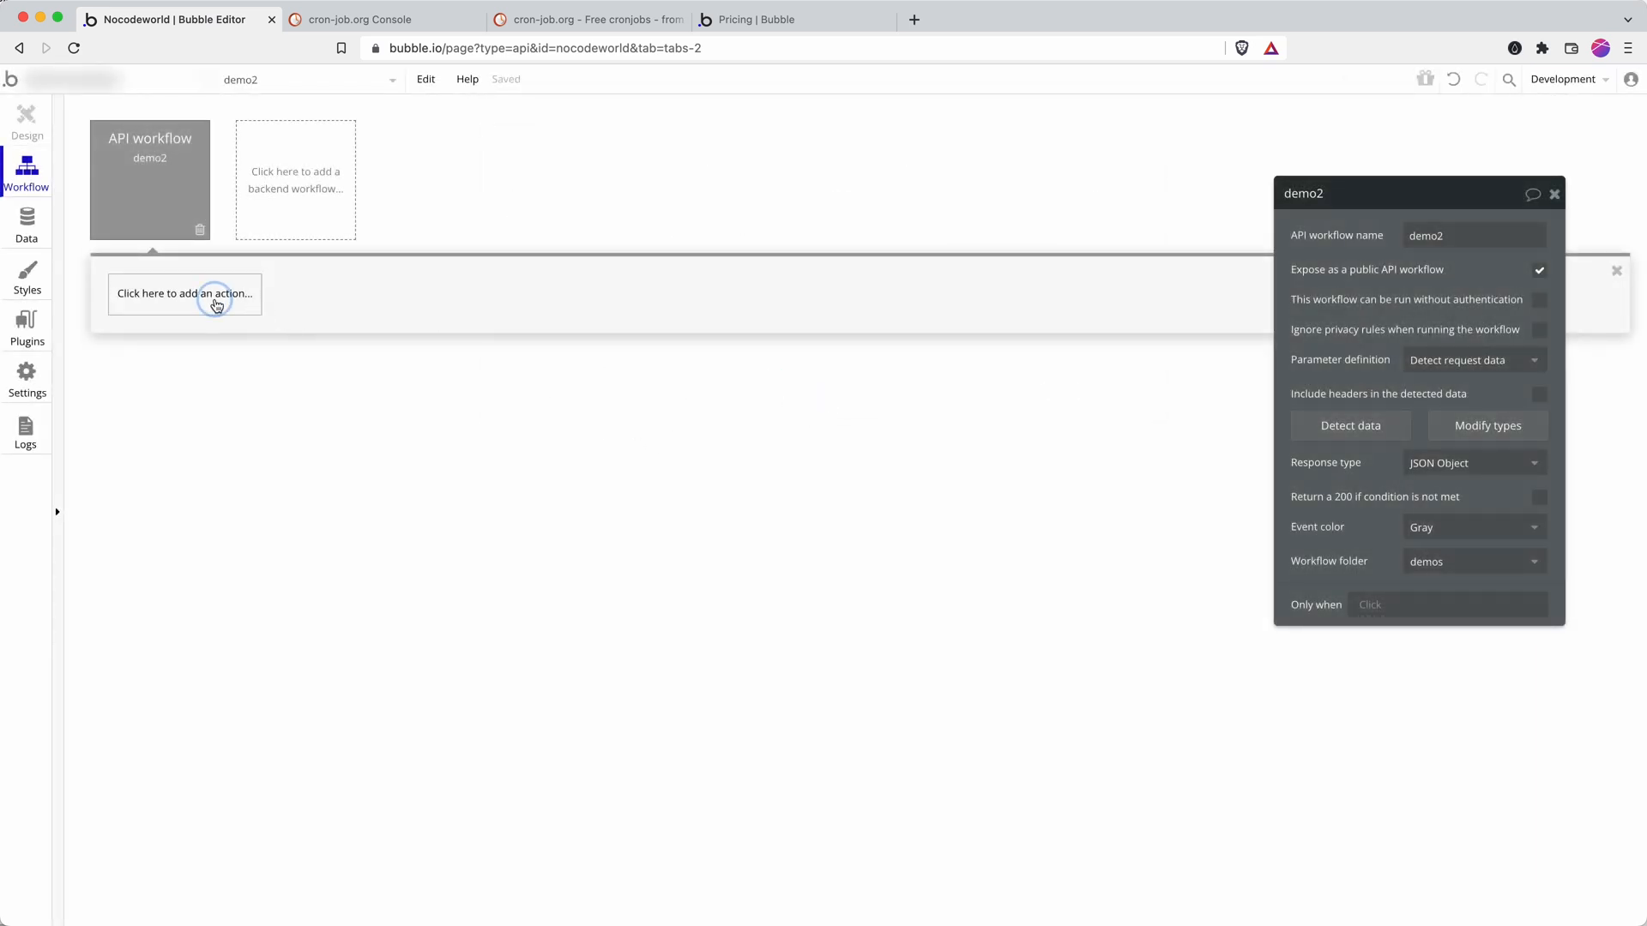
click(185, 294)
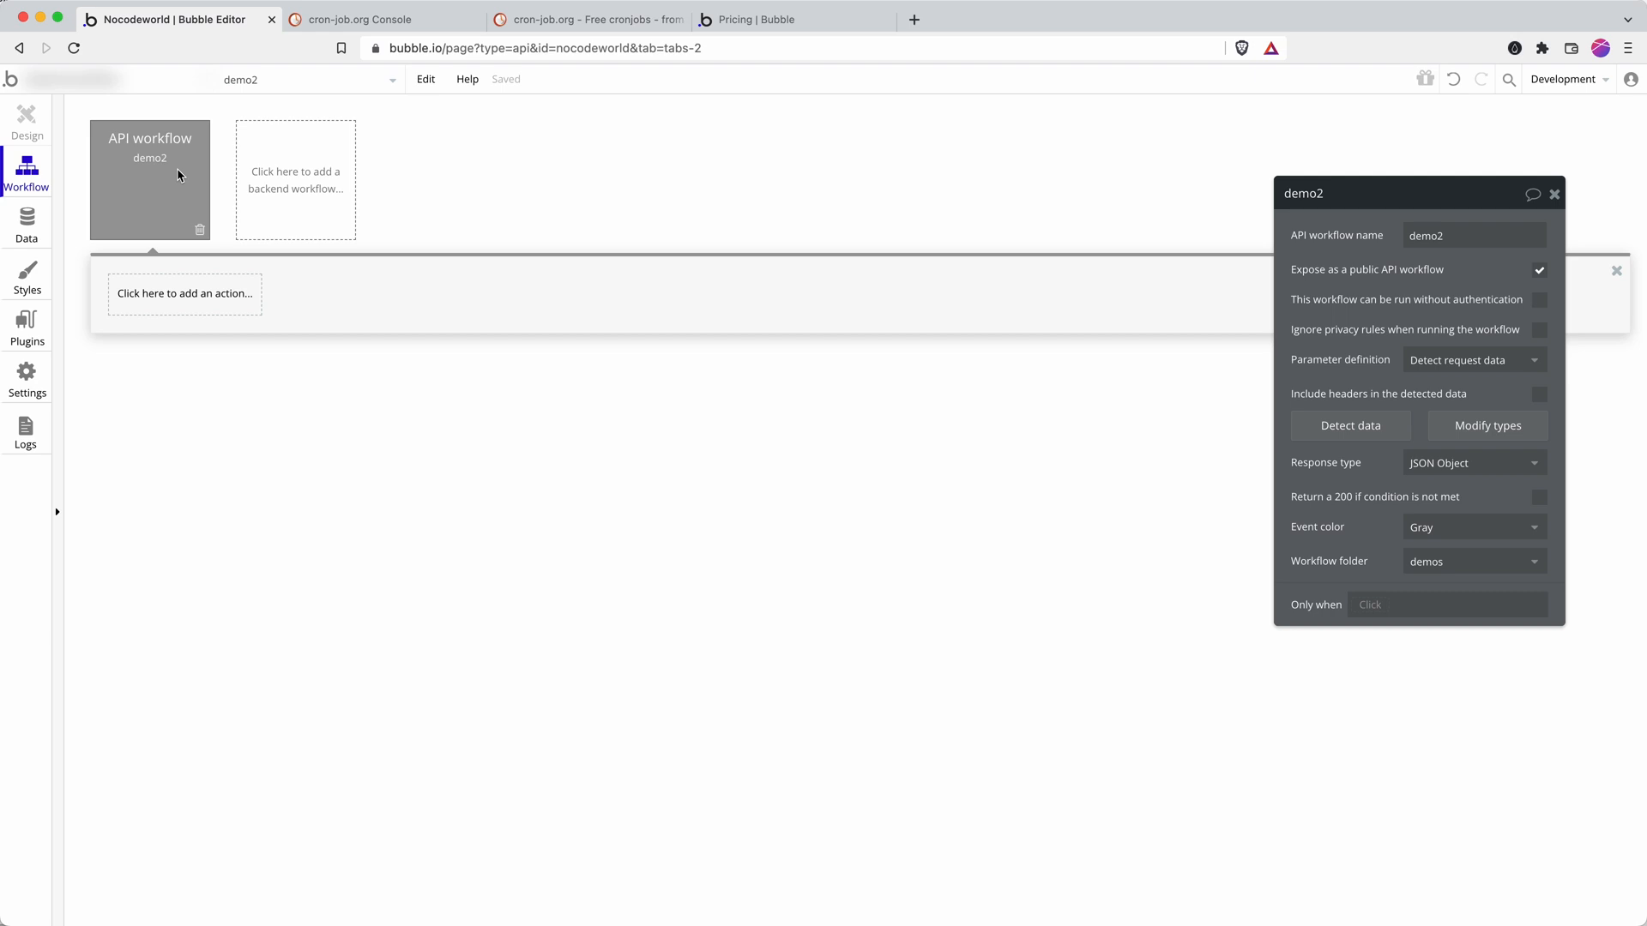
mouse_move(291, 196)
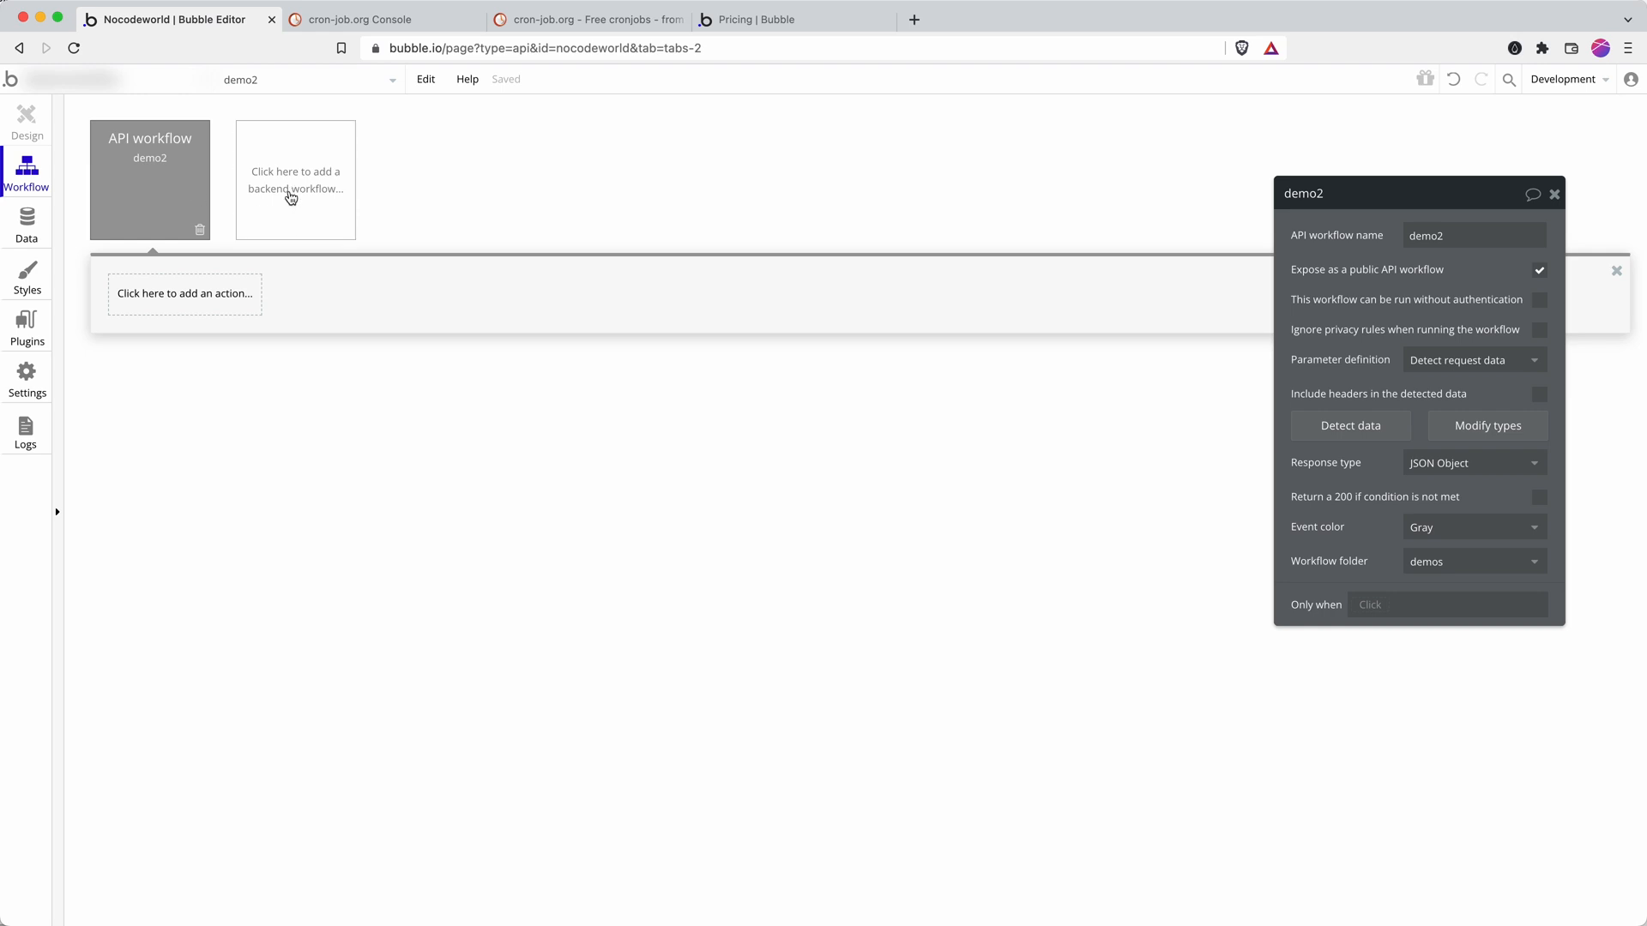
click(295, 180)
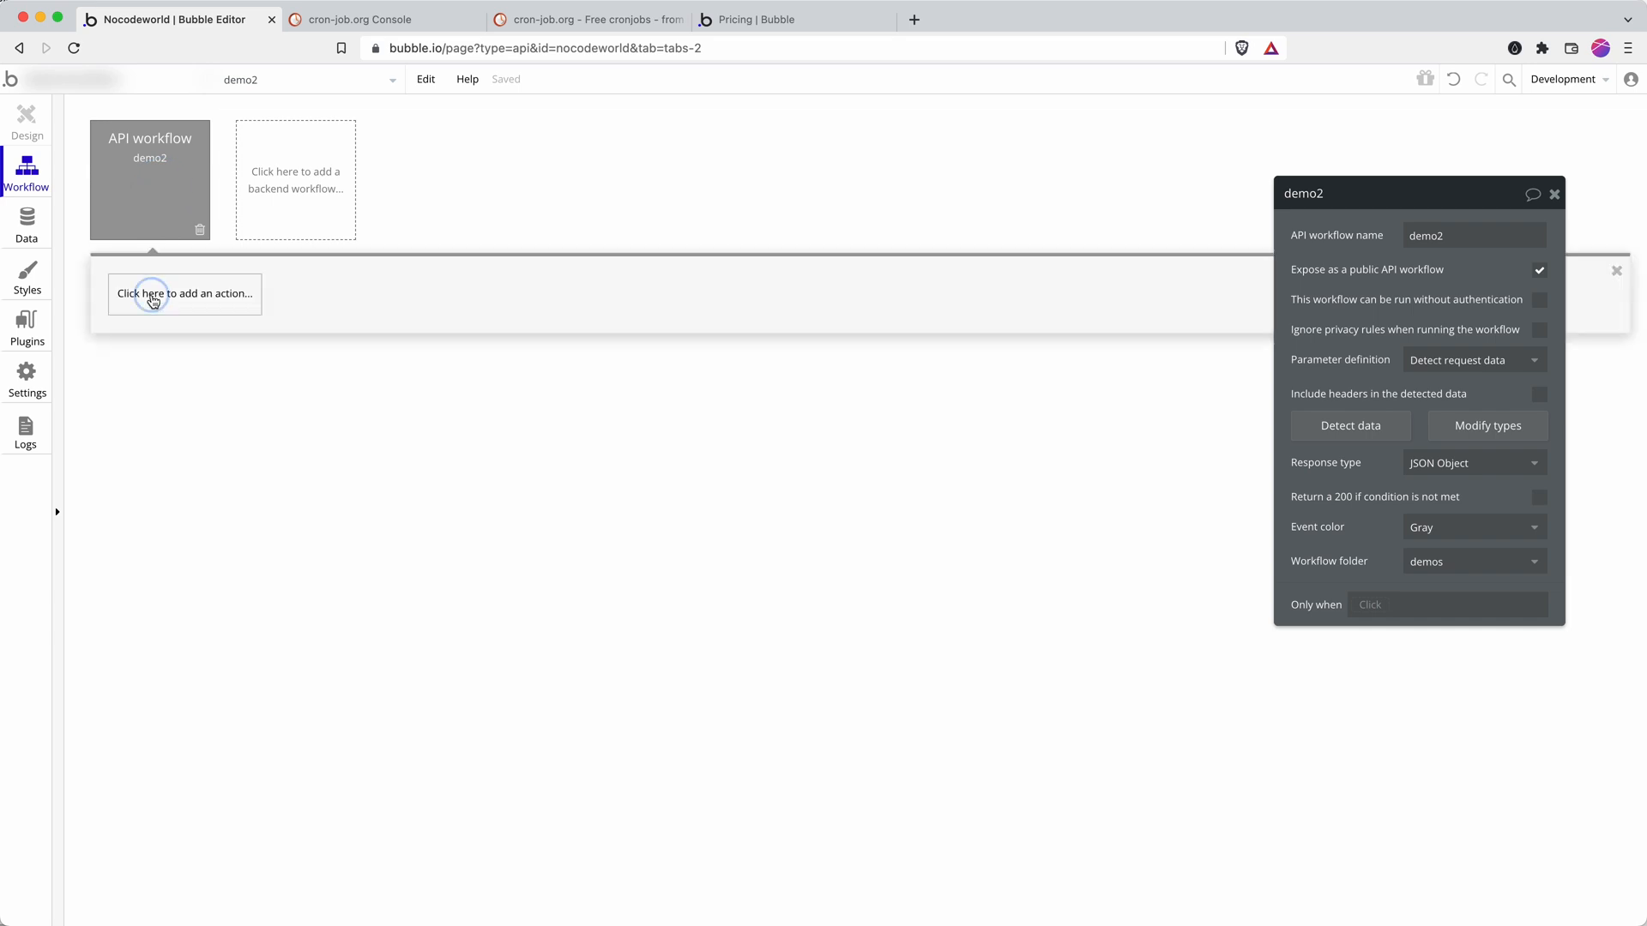
click(153, 294)
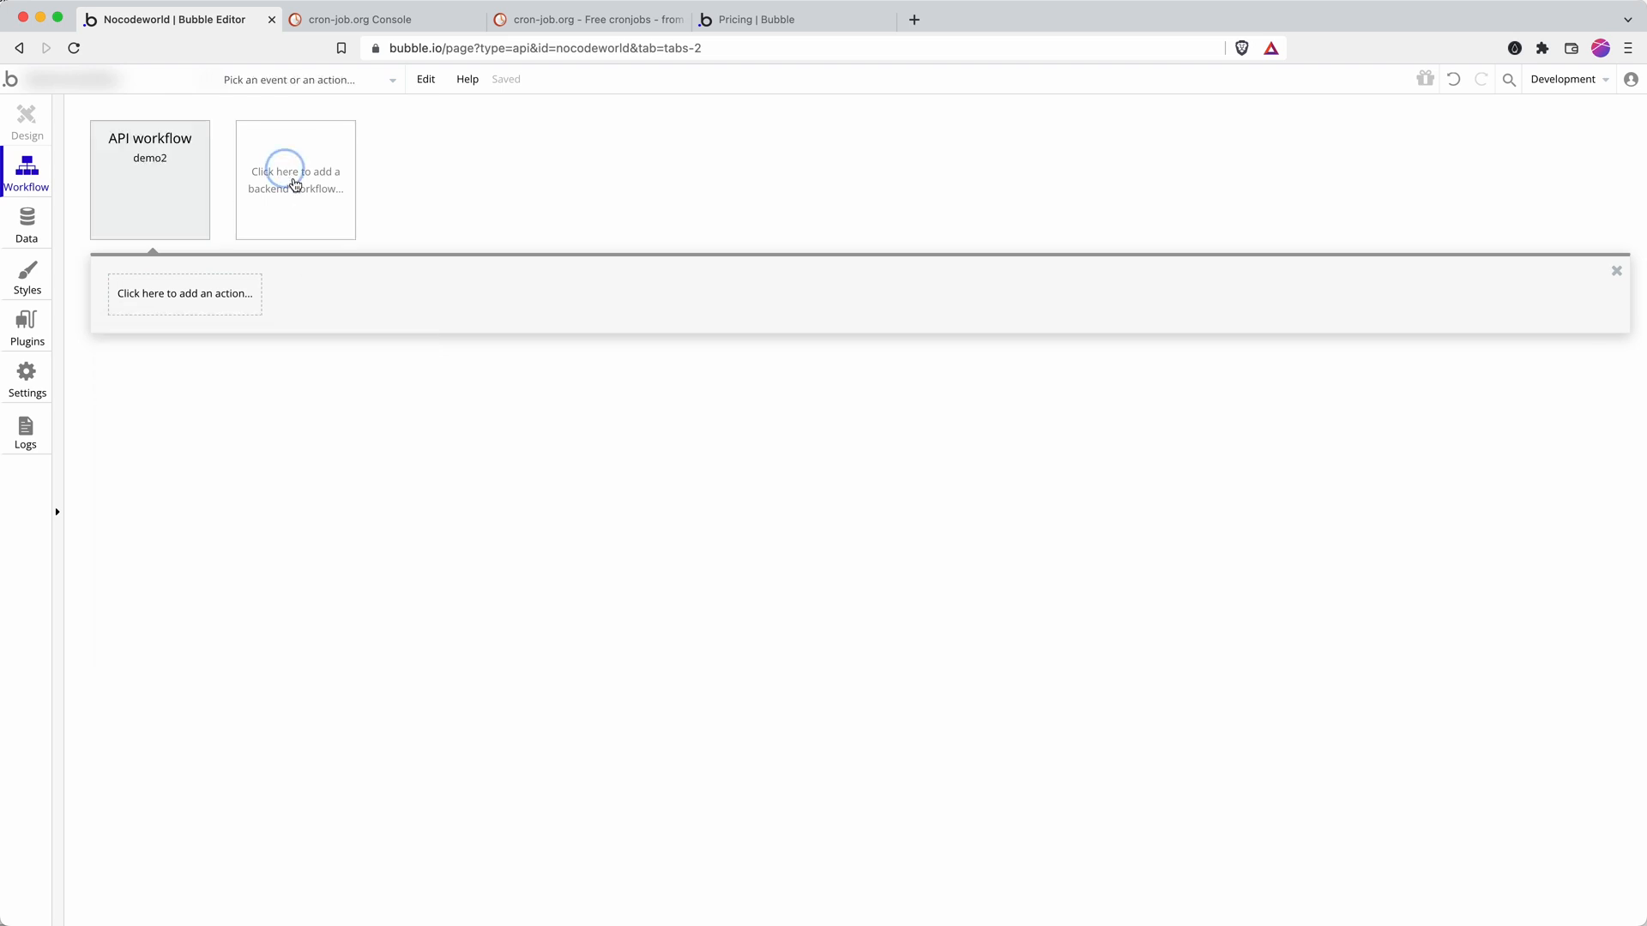
click(295, 179)
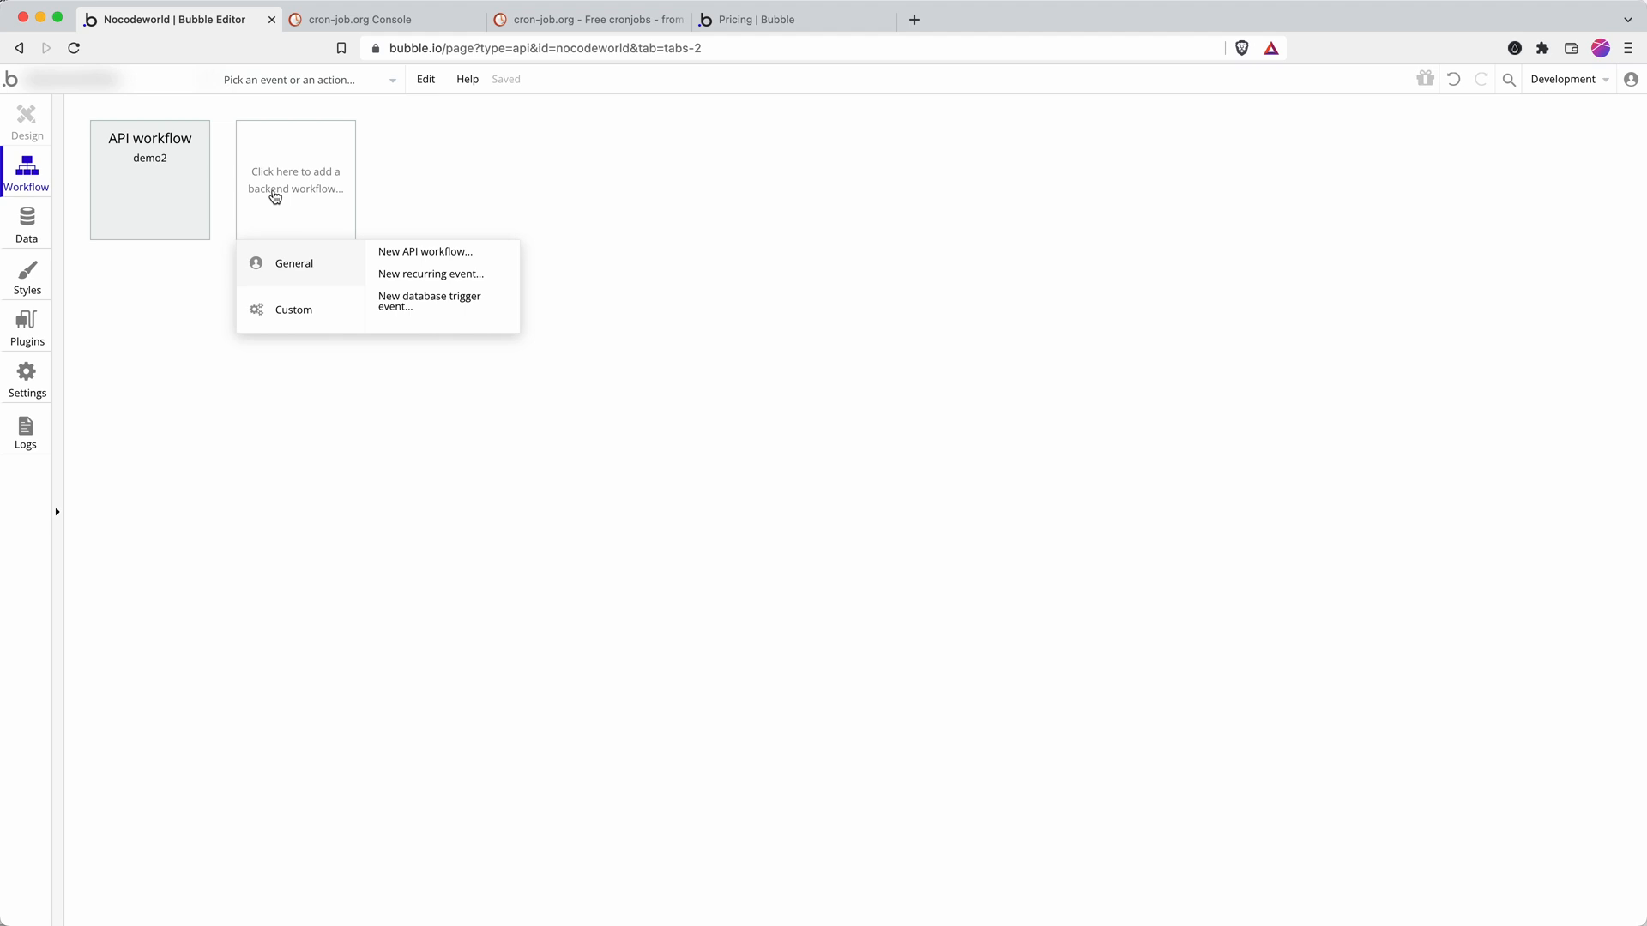
mouse_move(228, 192)
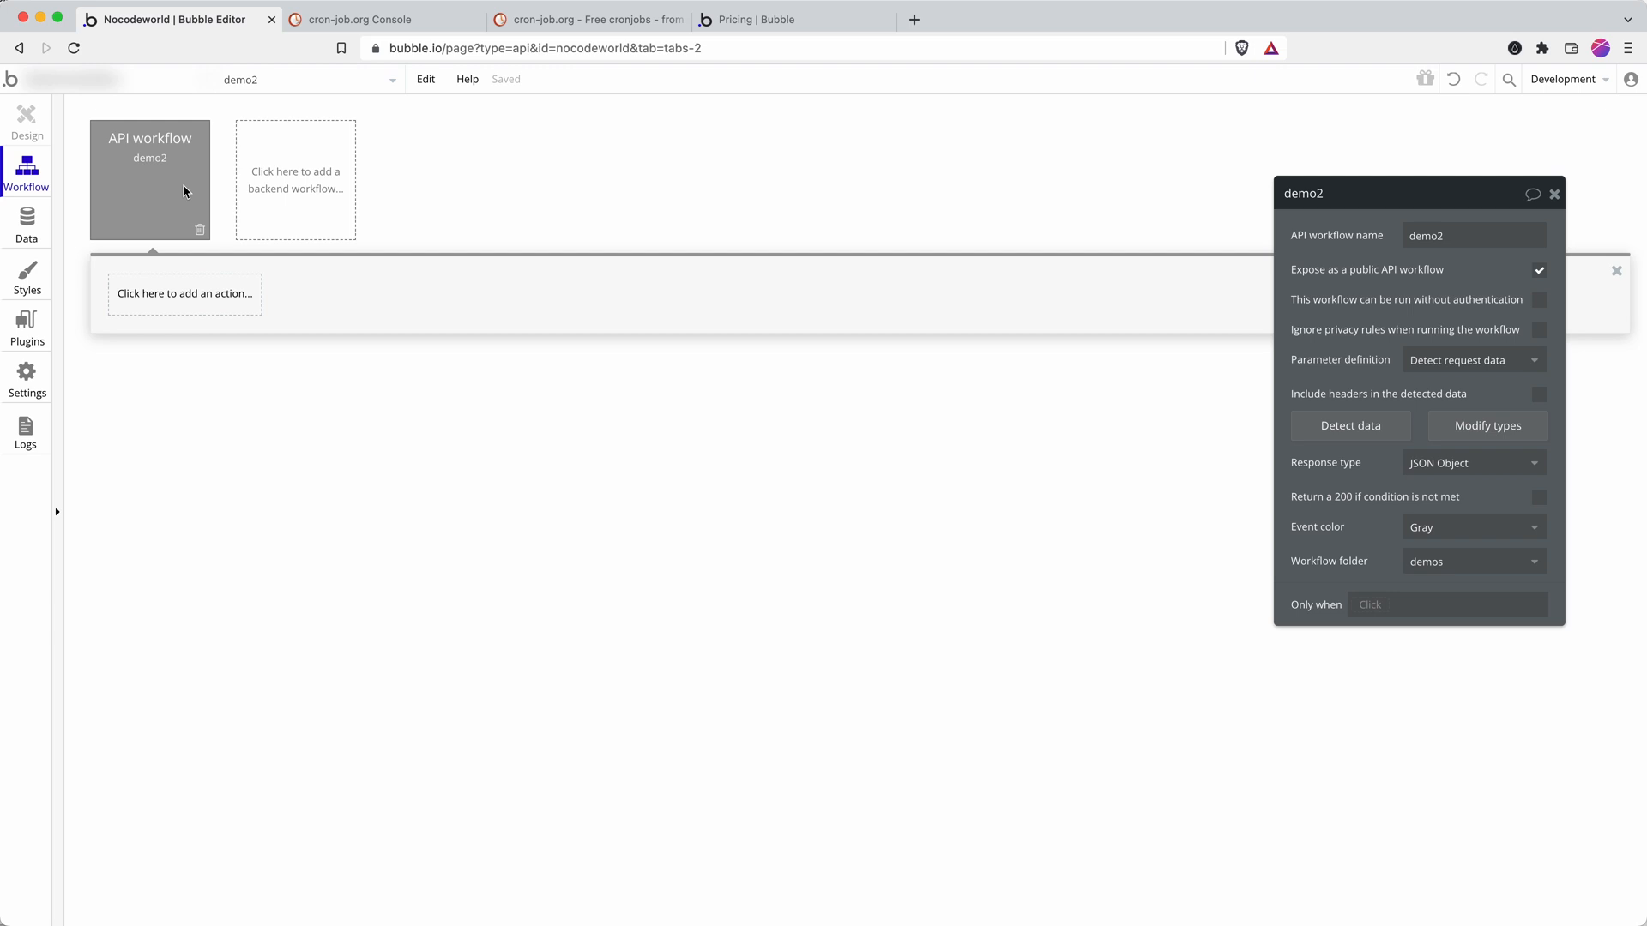
mouse_move(277, 201)
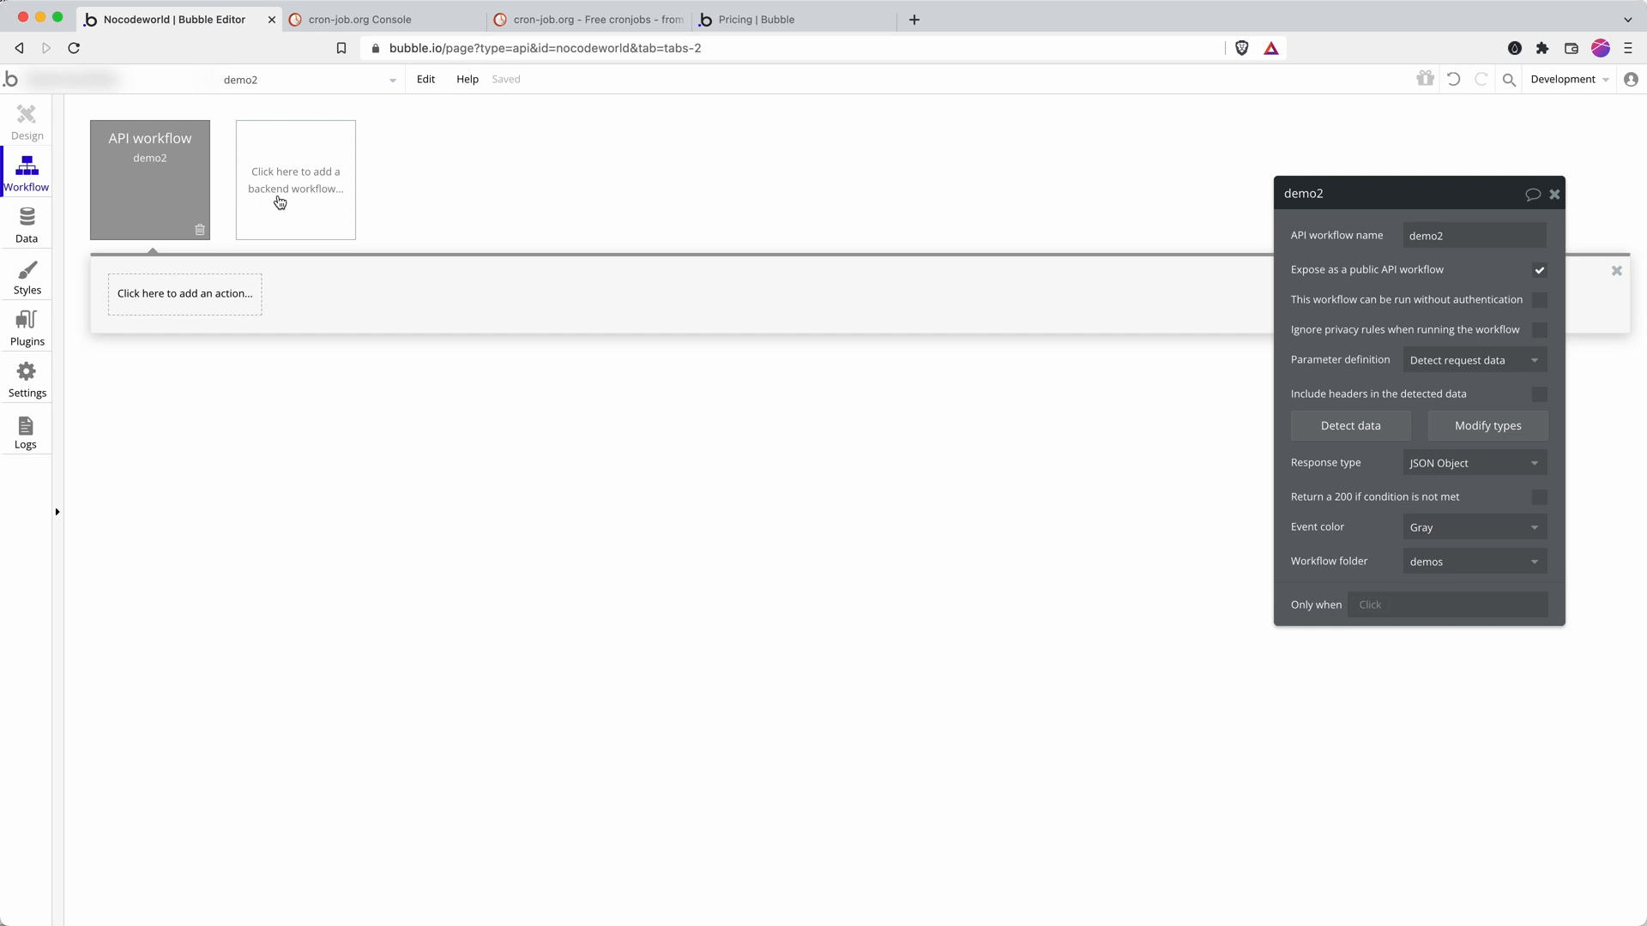
mouse_move(320, 177)
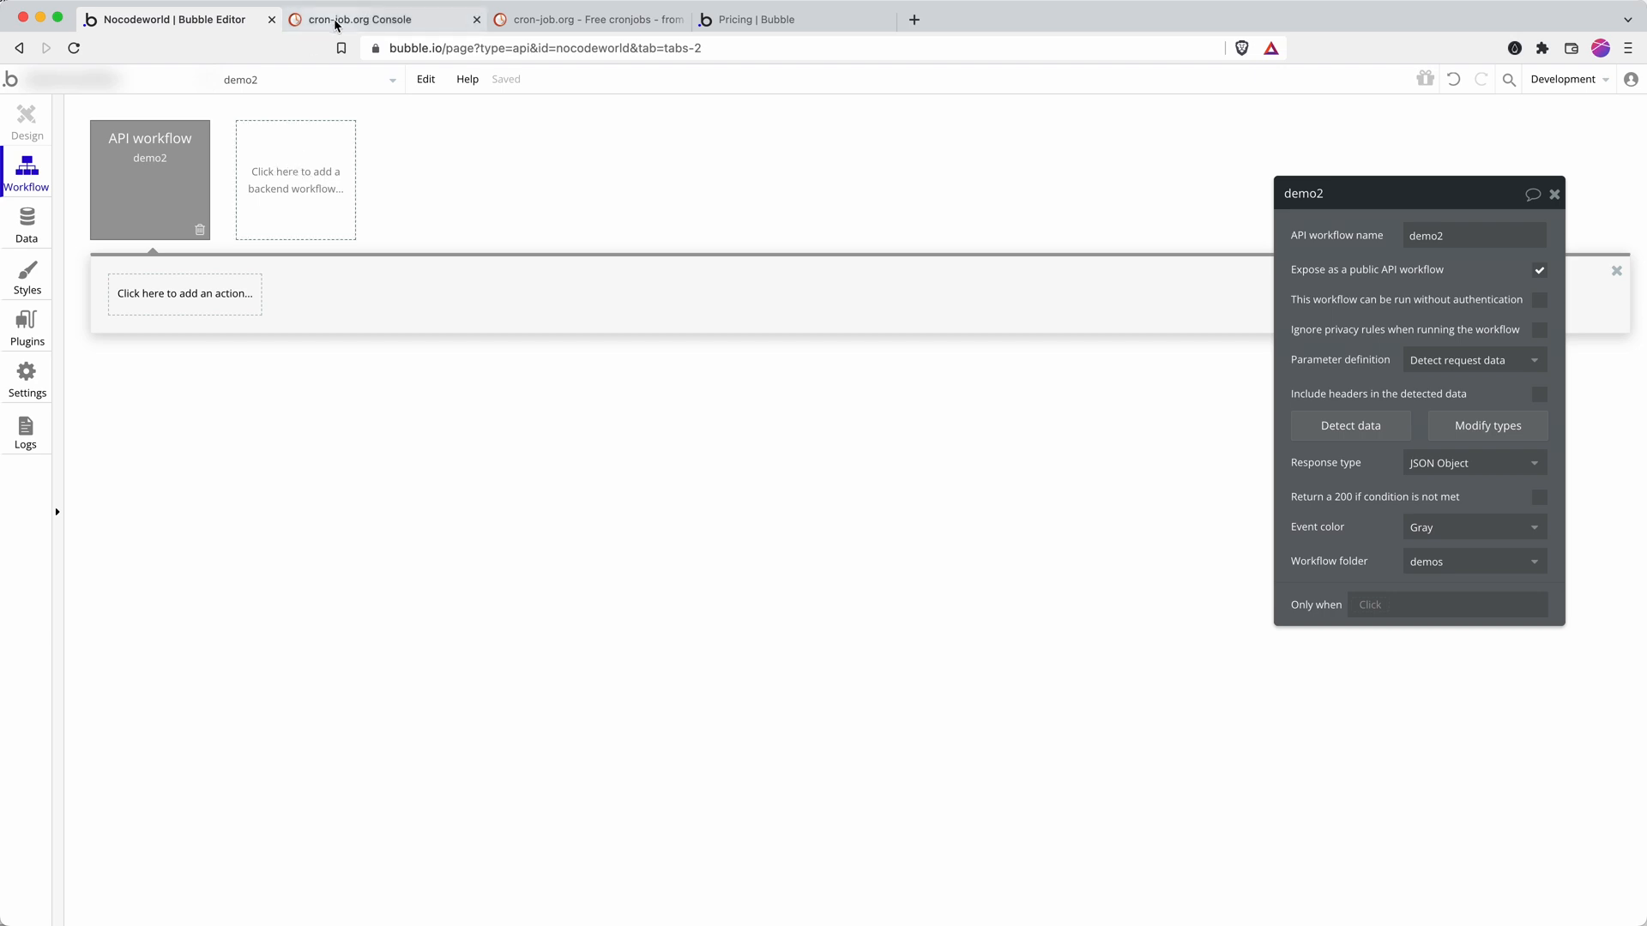
Close the test run and delete 'initialize' from Demo2's URL, comparing with Bubble's demo2
click(352, 19)
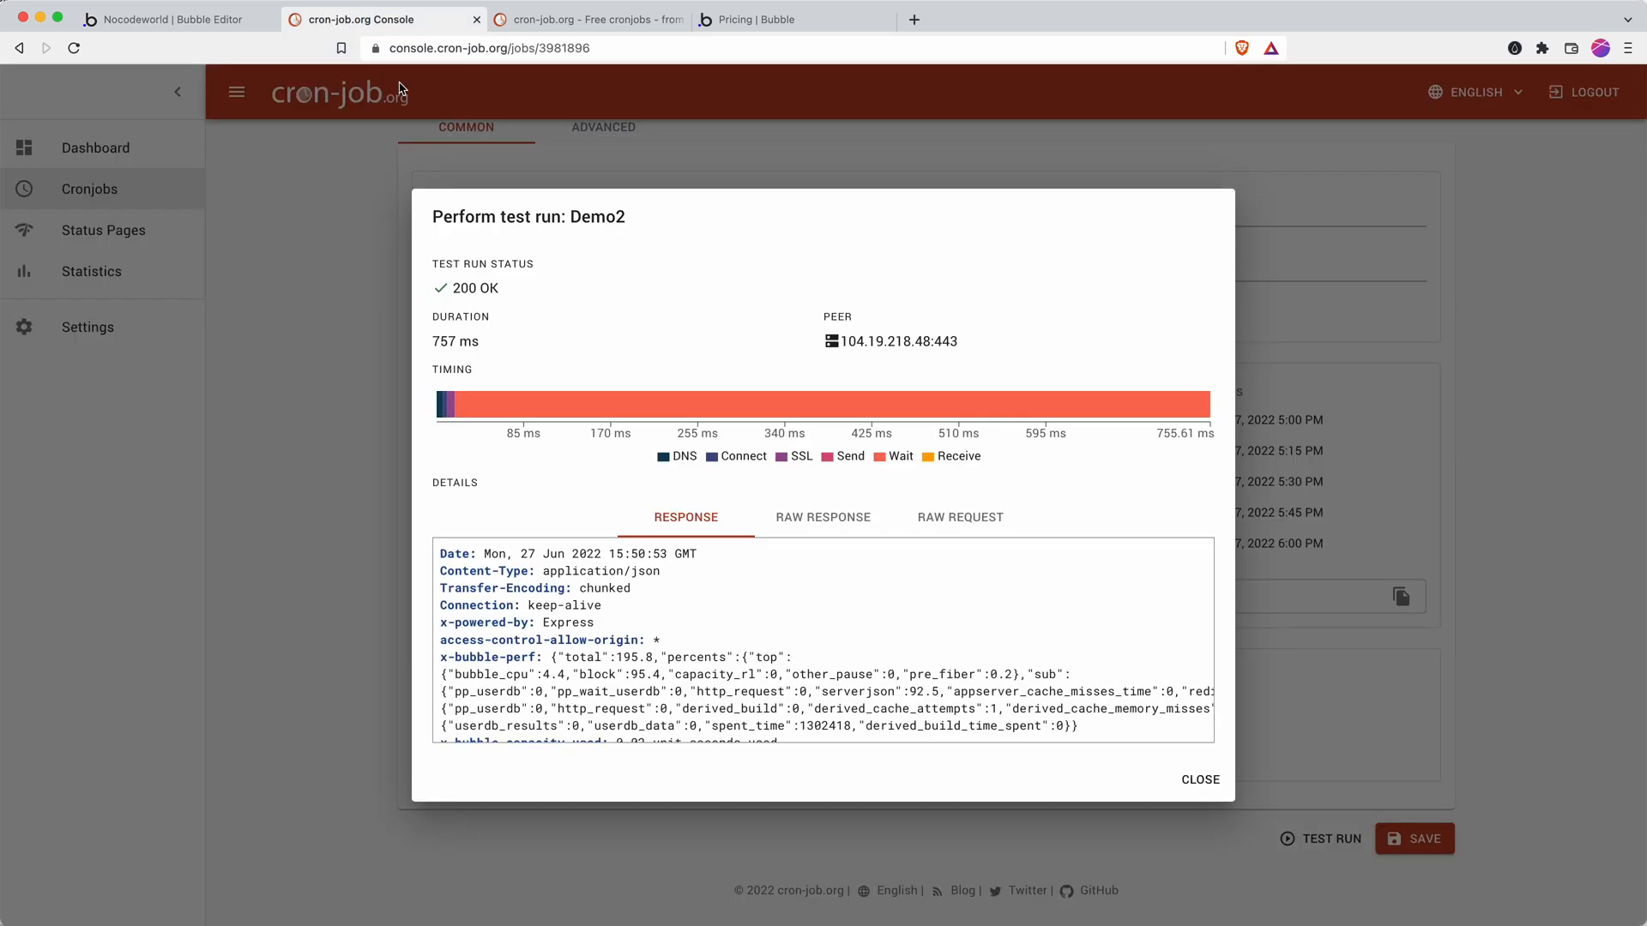
click(1201, 780)
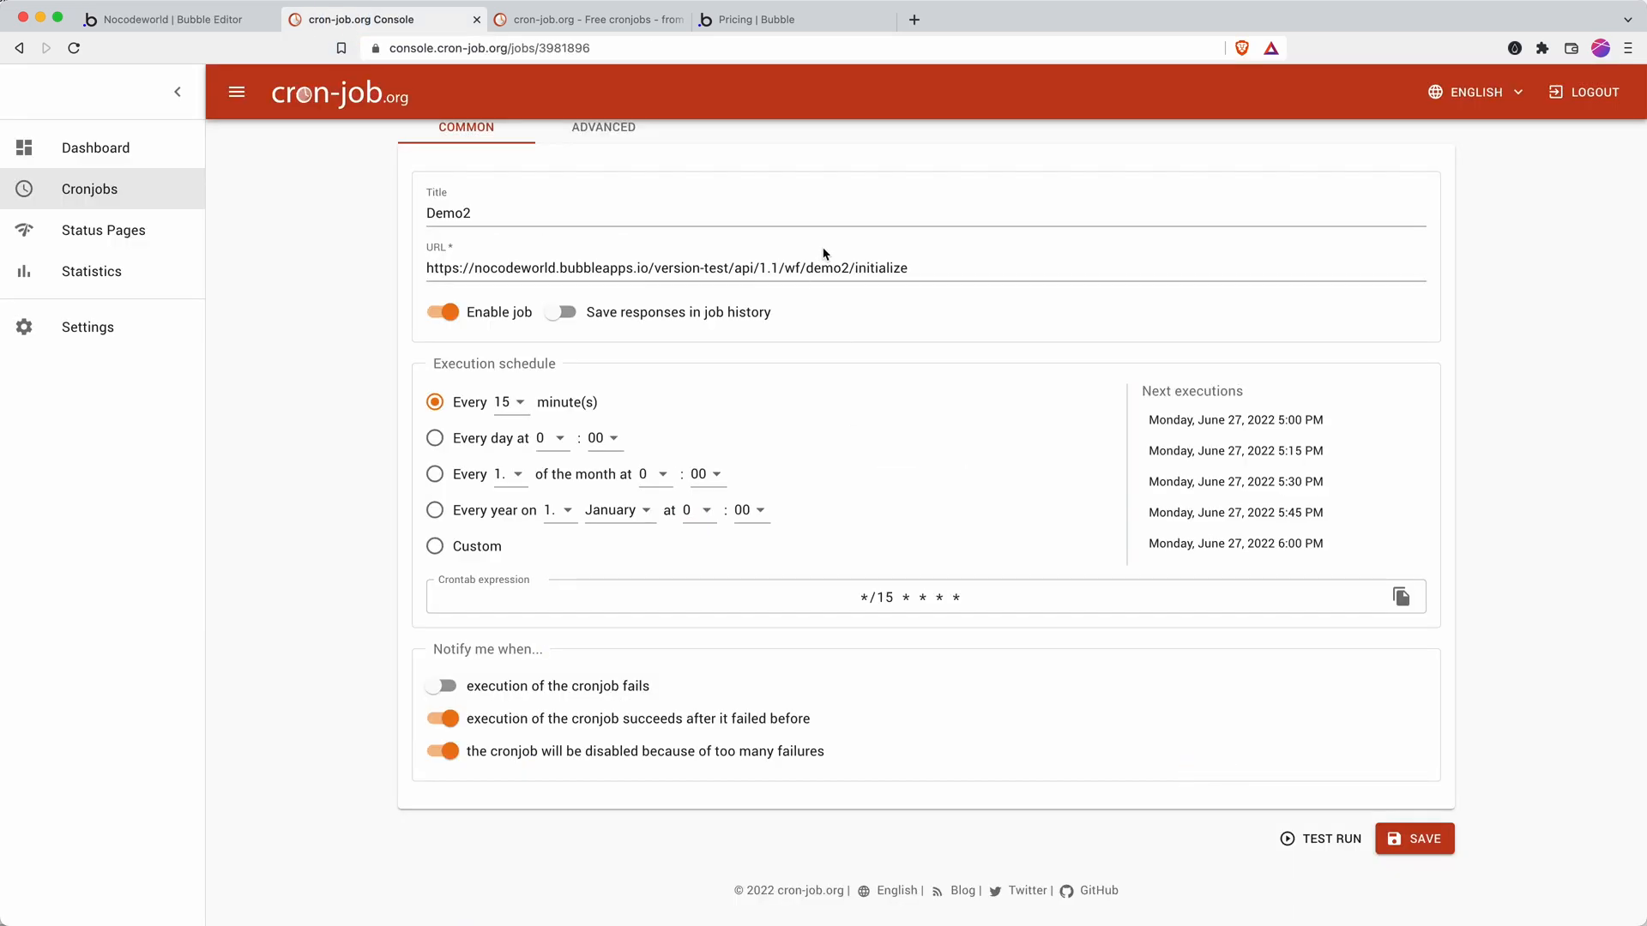
double_click(882, 266)
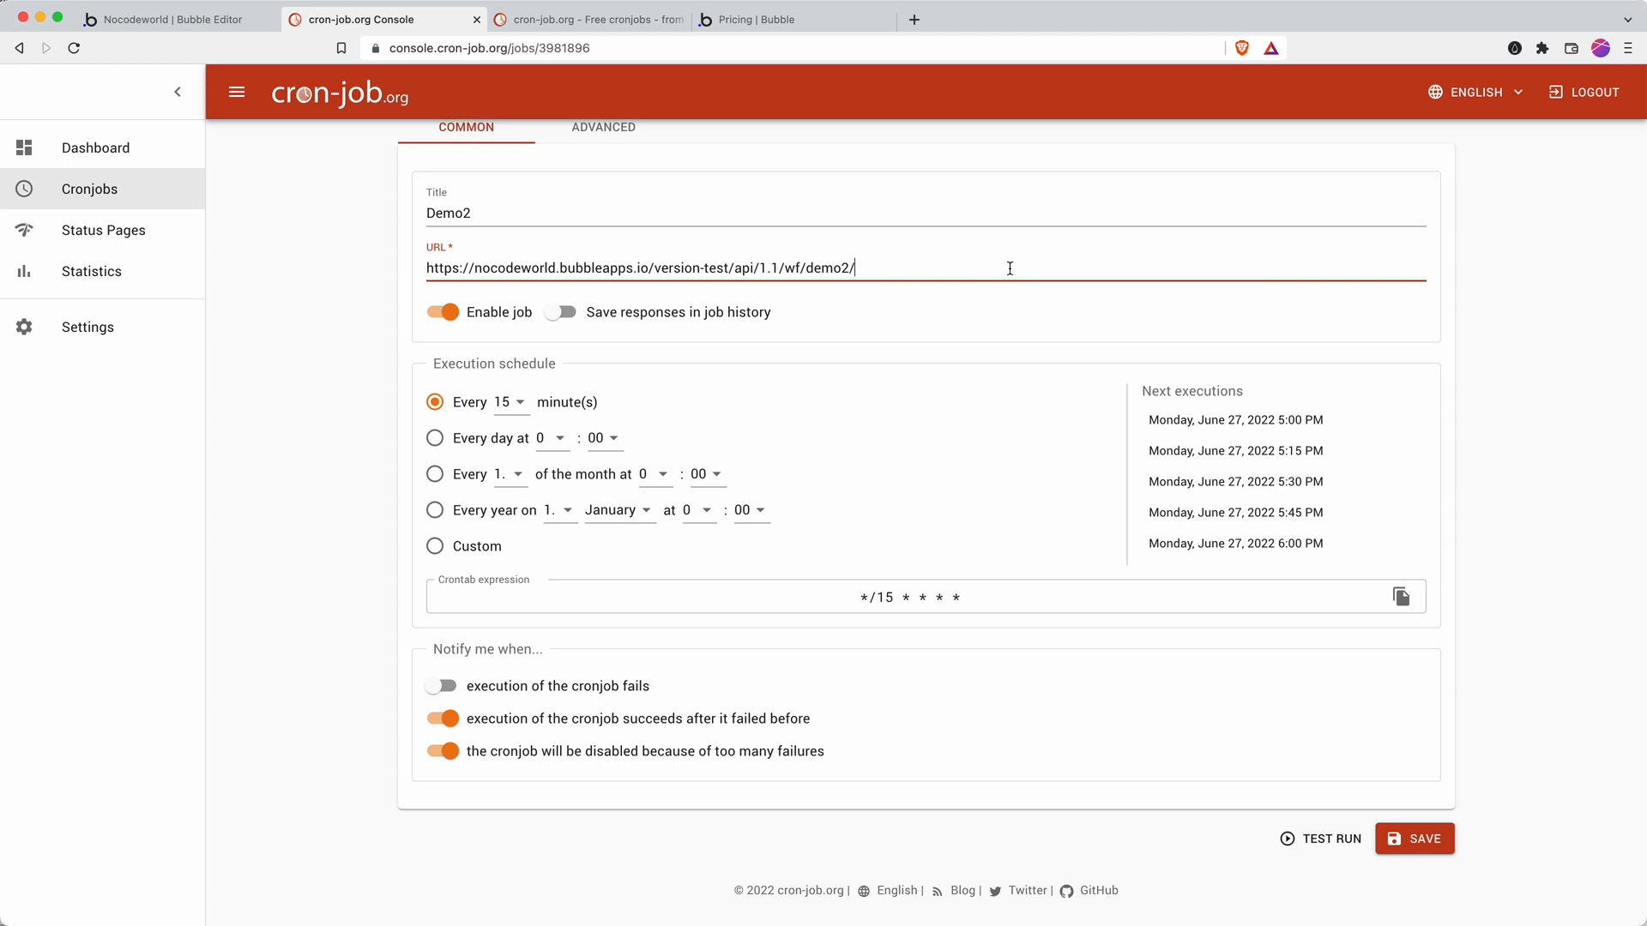
click(180, 20)
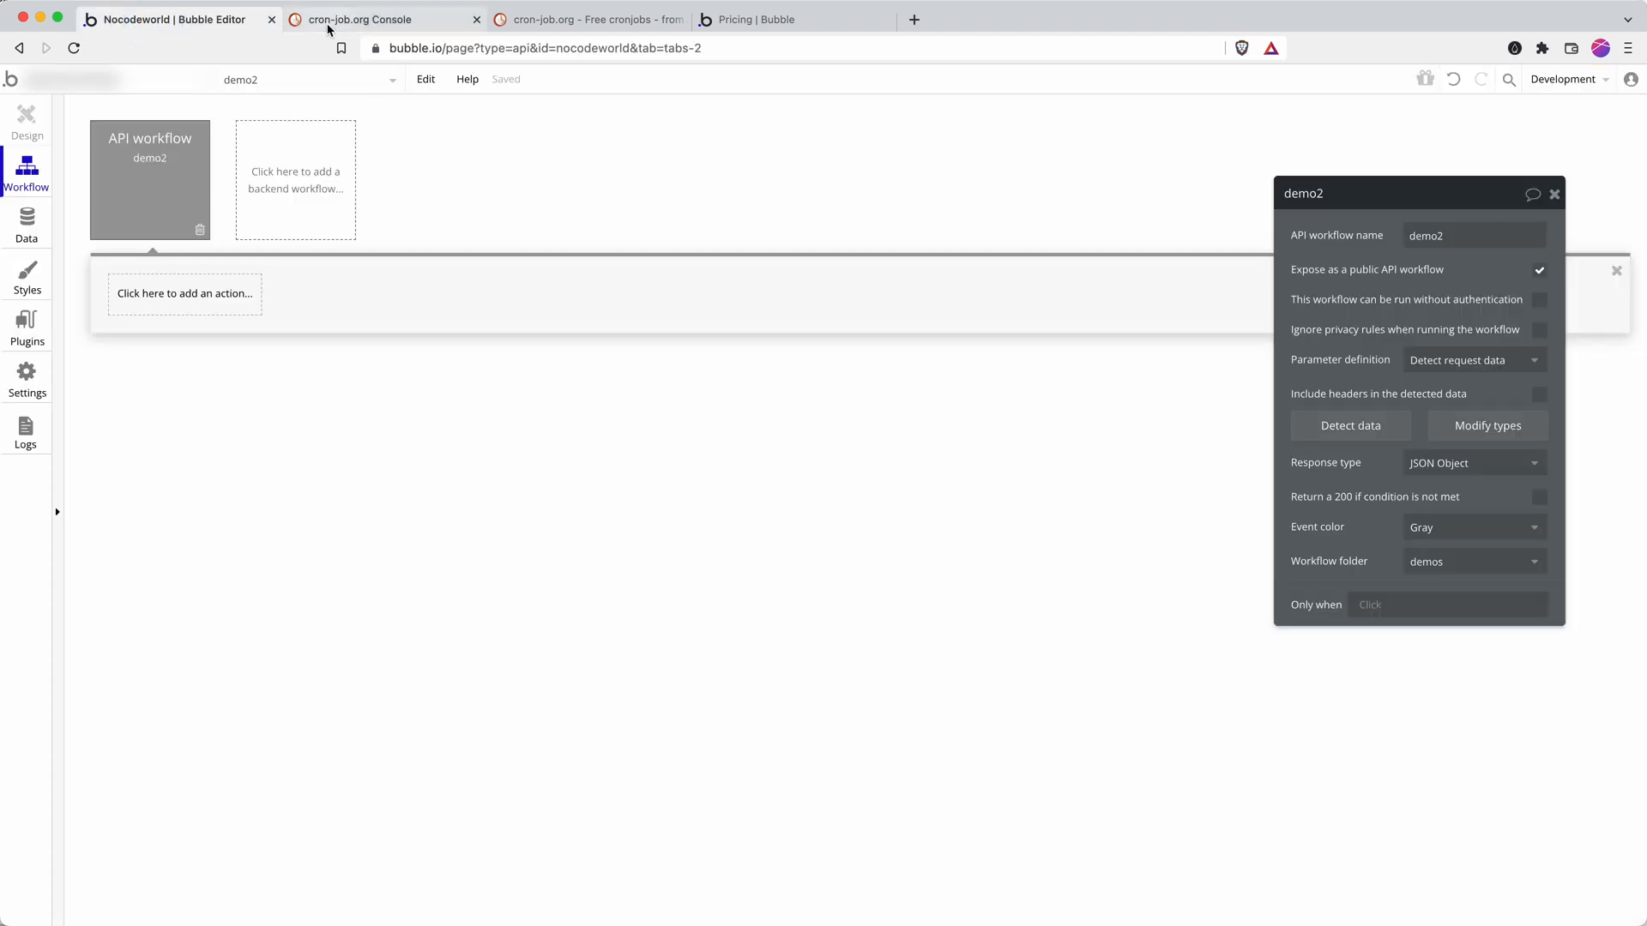
click(358, 19)
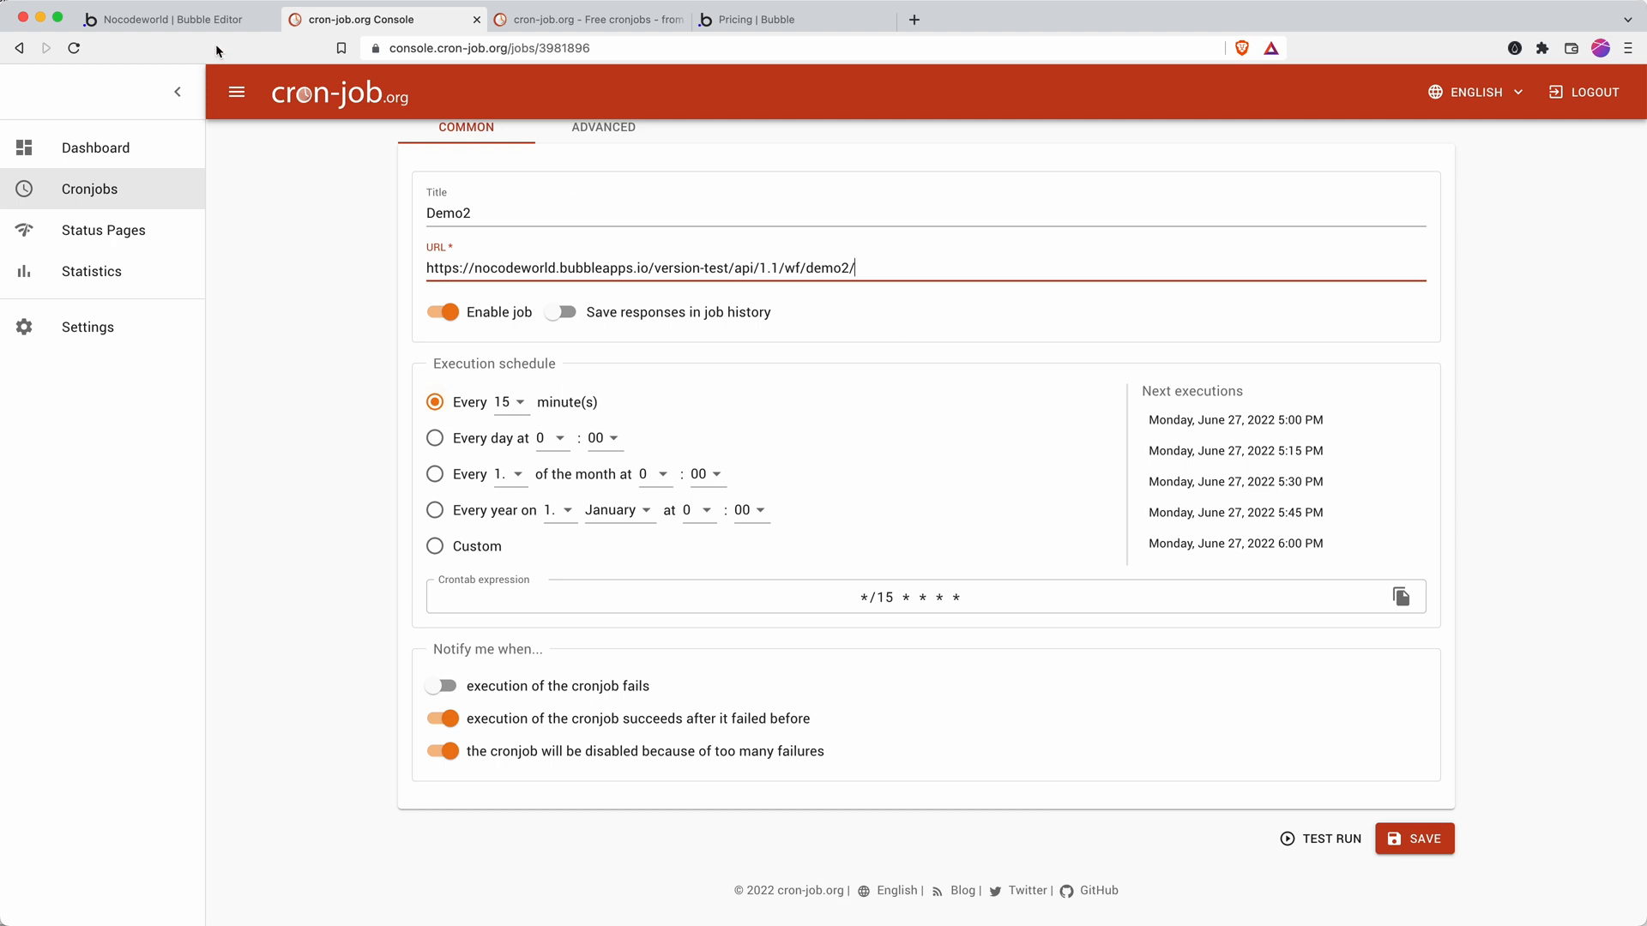
click(172, 20)
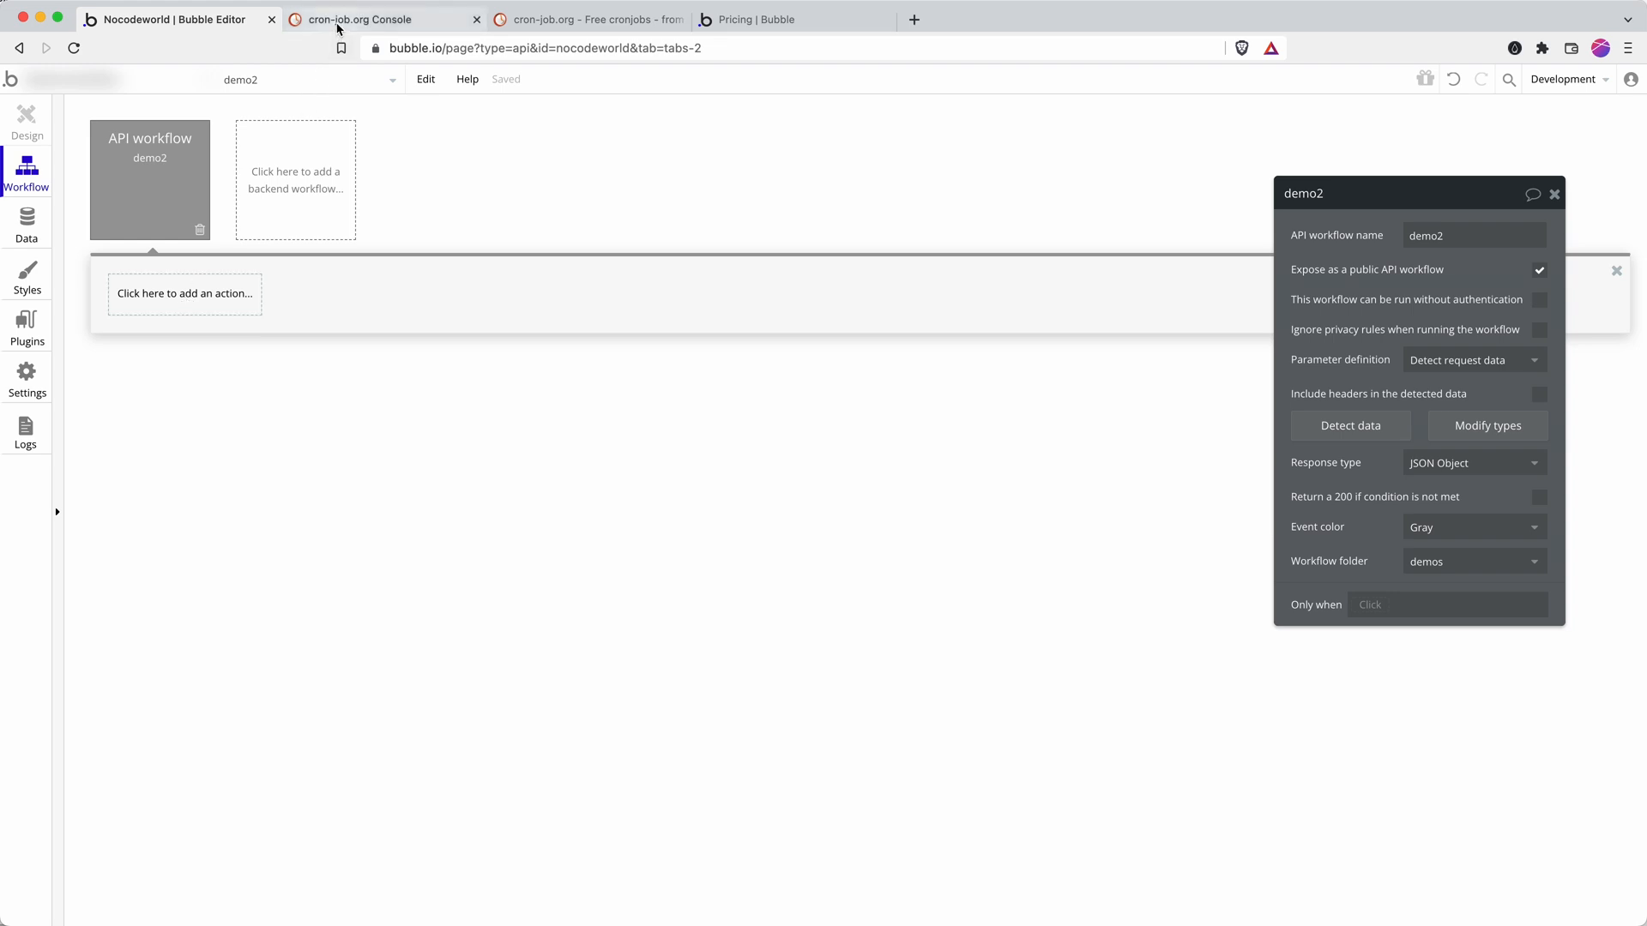
click(357, 18)
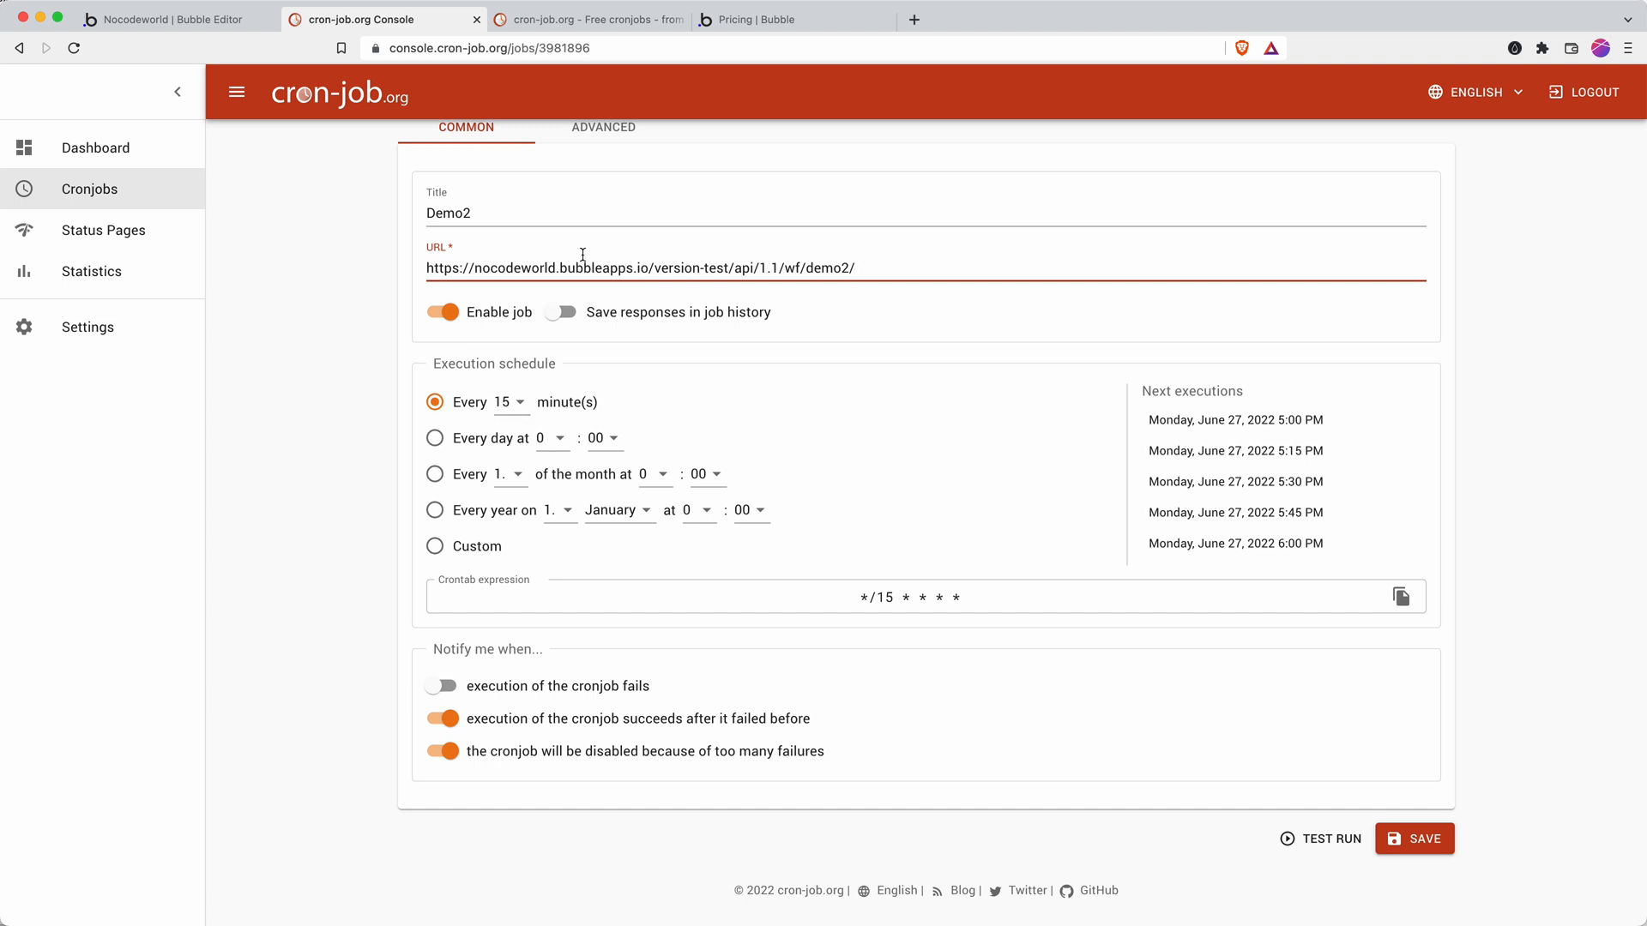
mouse_move(660, 533)
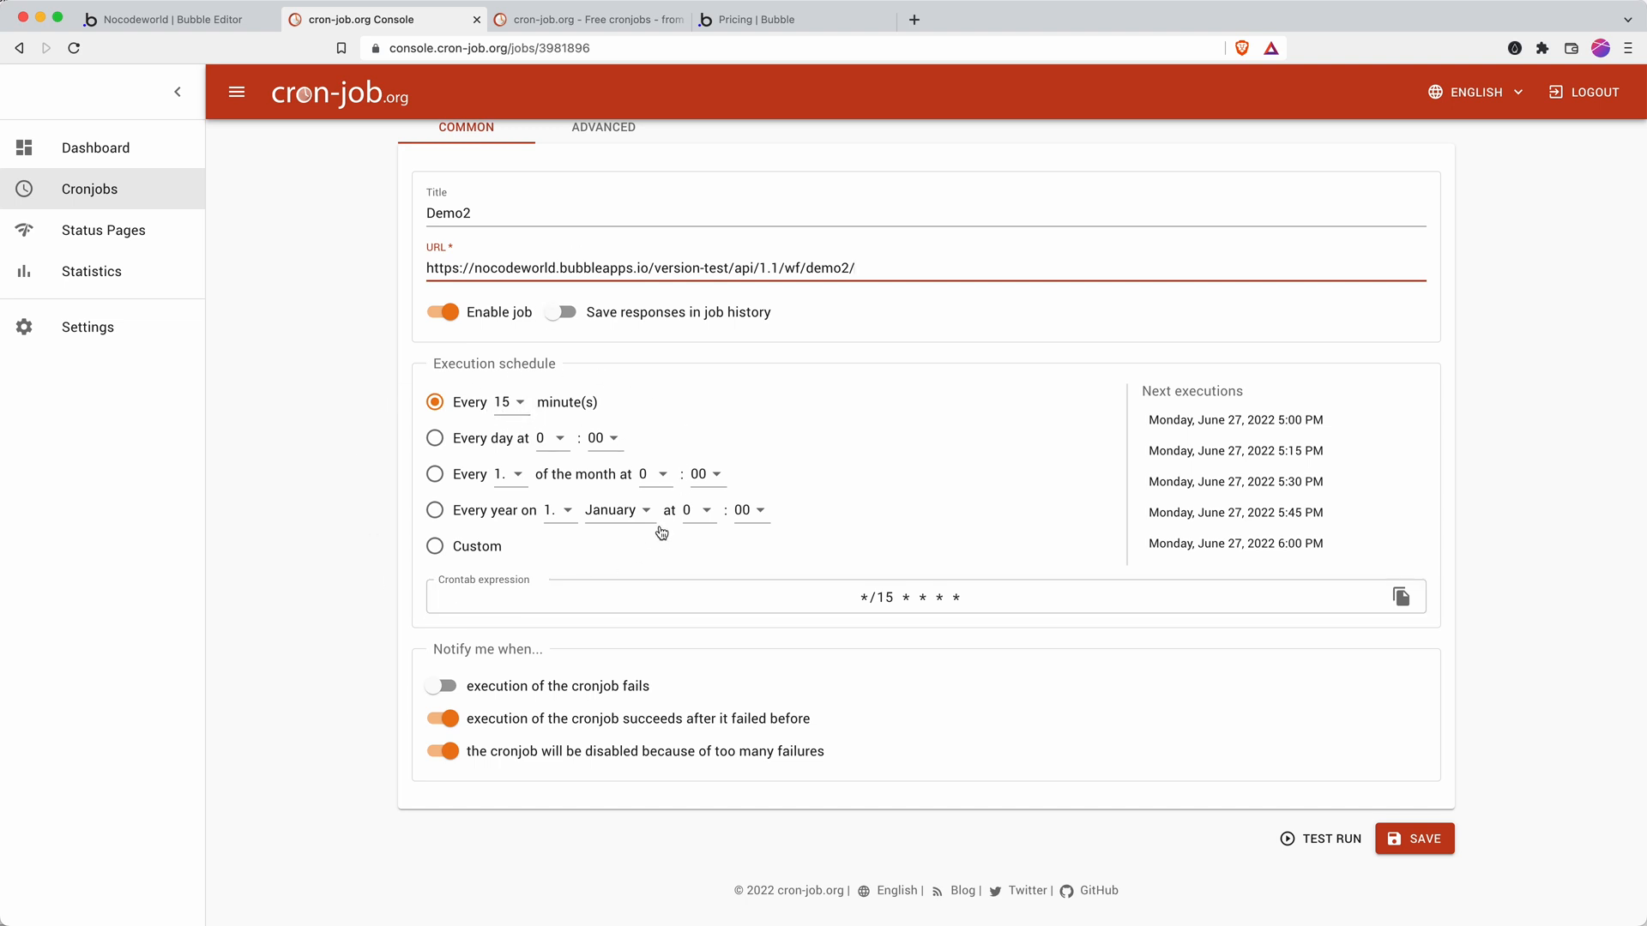
mouse_move(631, 510)
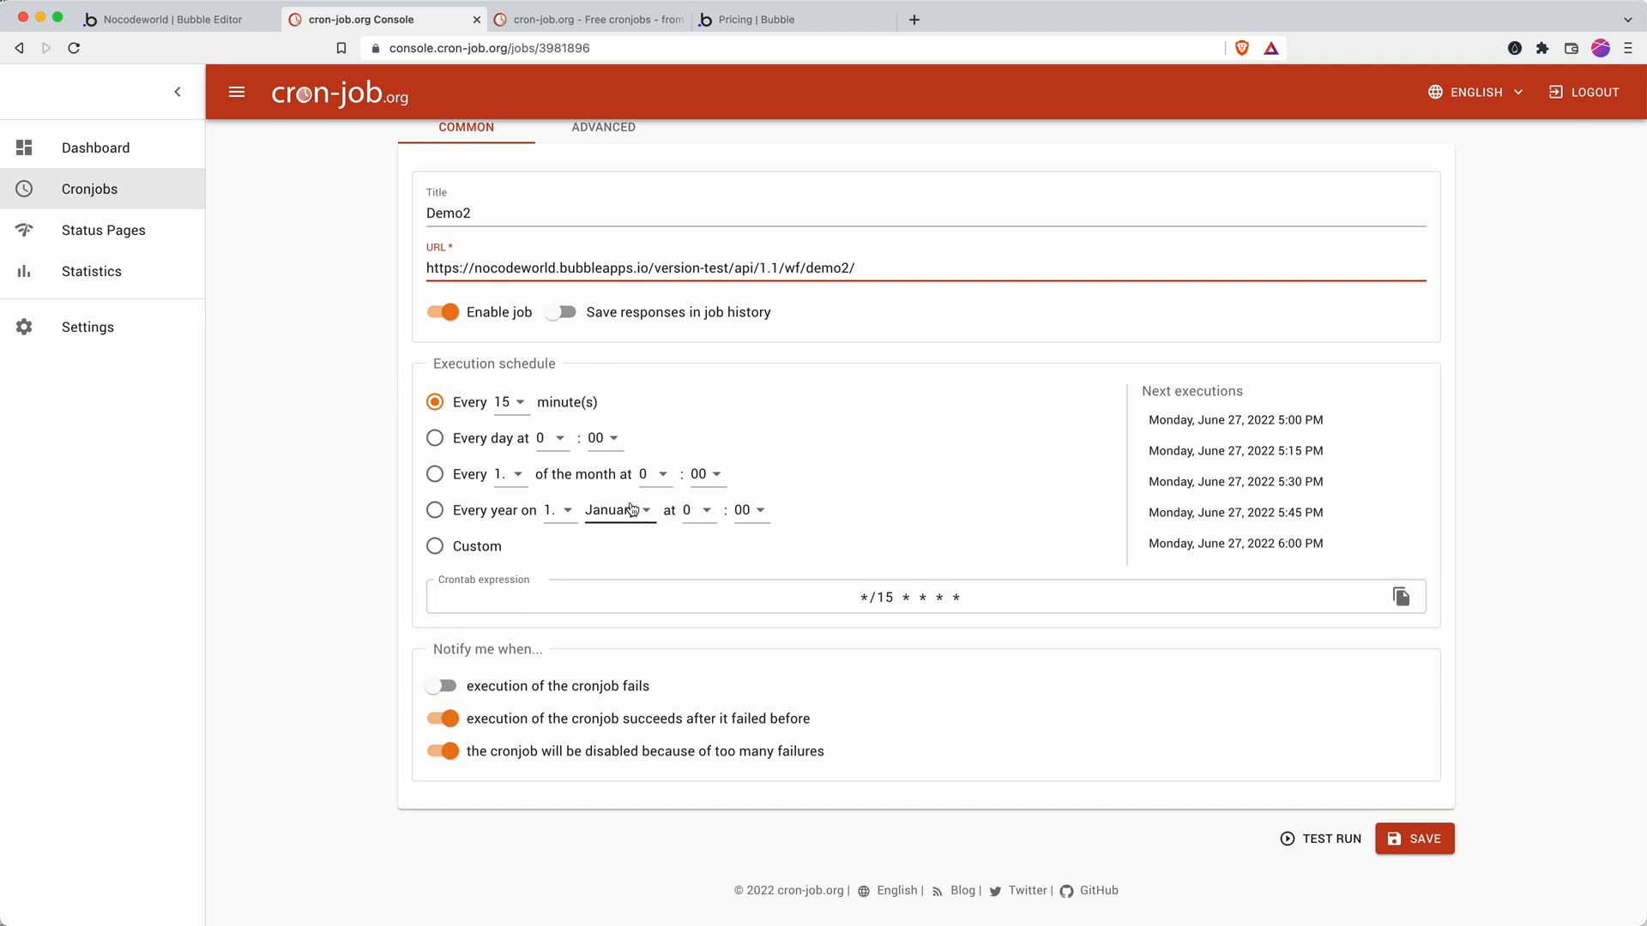